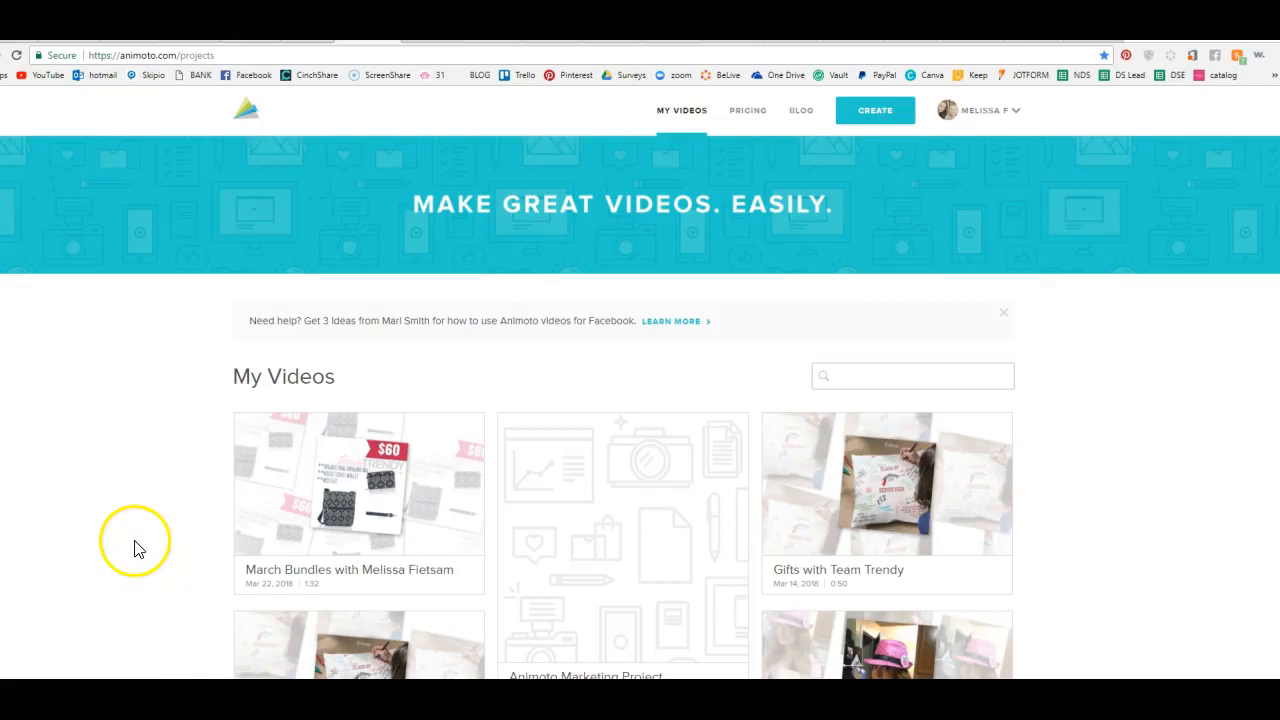
mouse_move(168, 485)
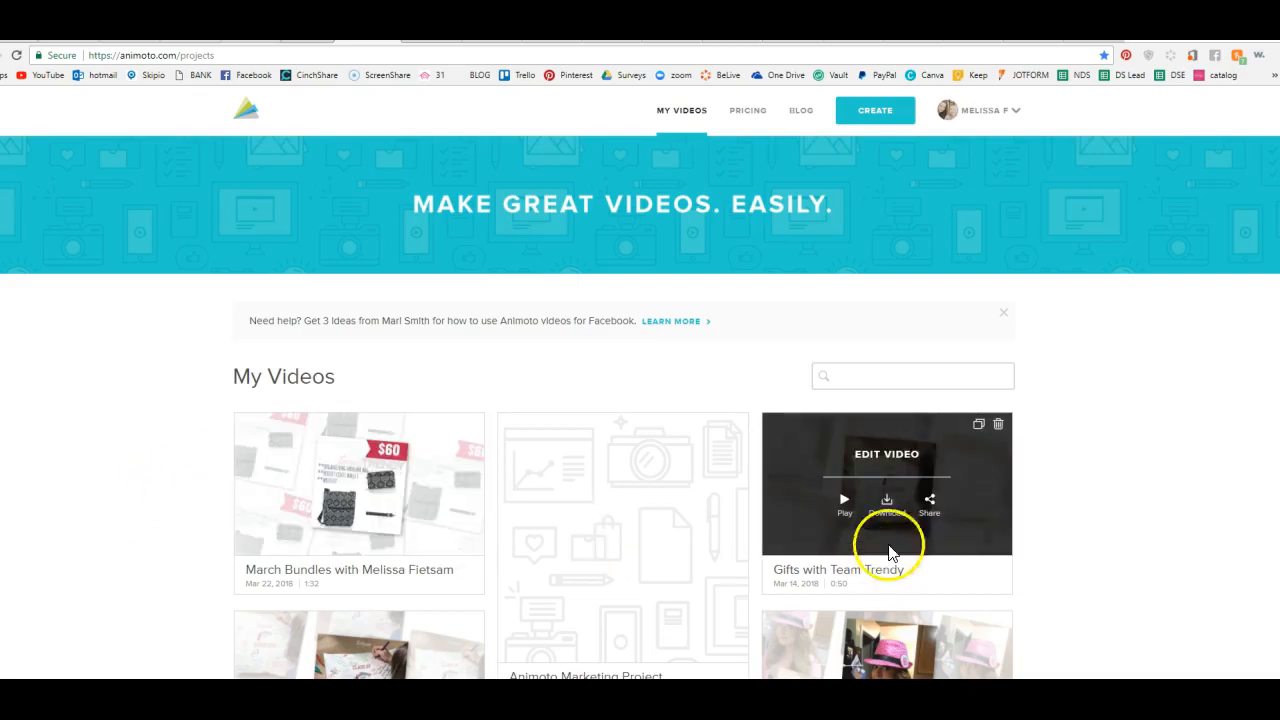
- Preview the Gifts with Team Trendy video from My Videos in the popup player
scroll(down, 3)
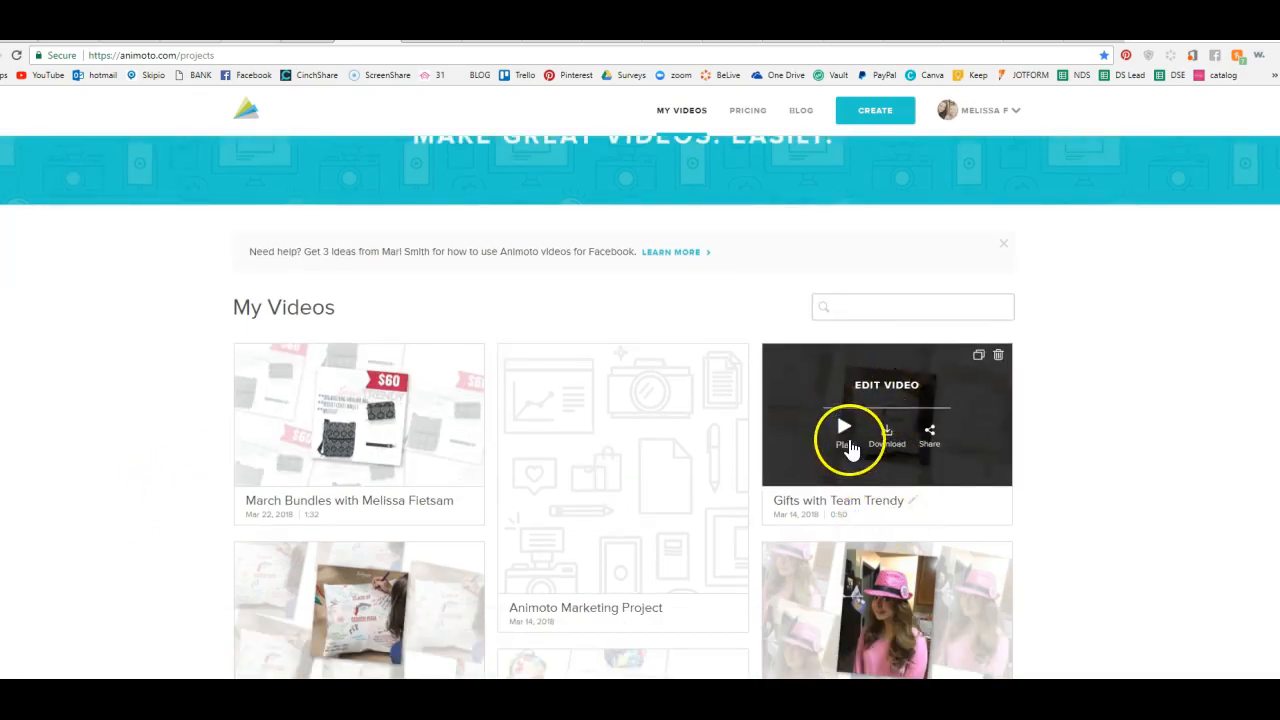
click(843, 426)
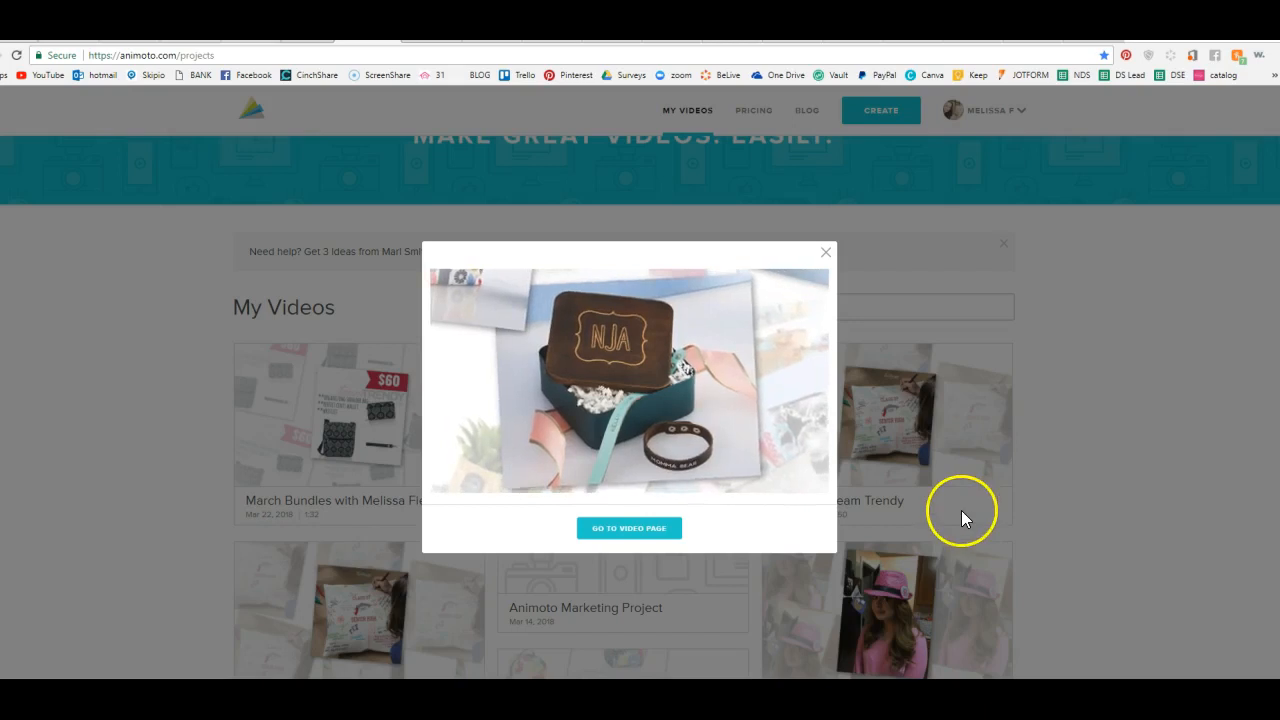
click(629, 380)
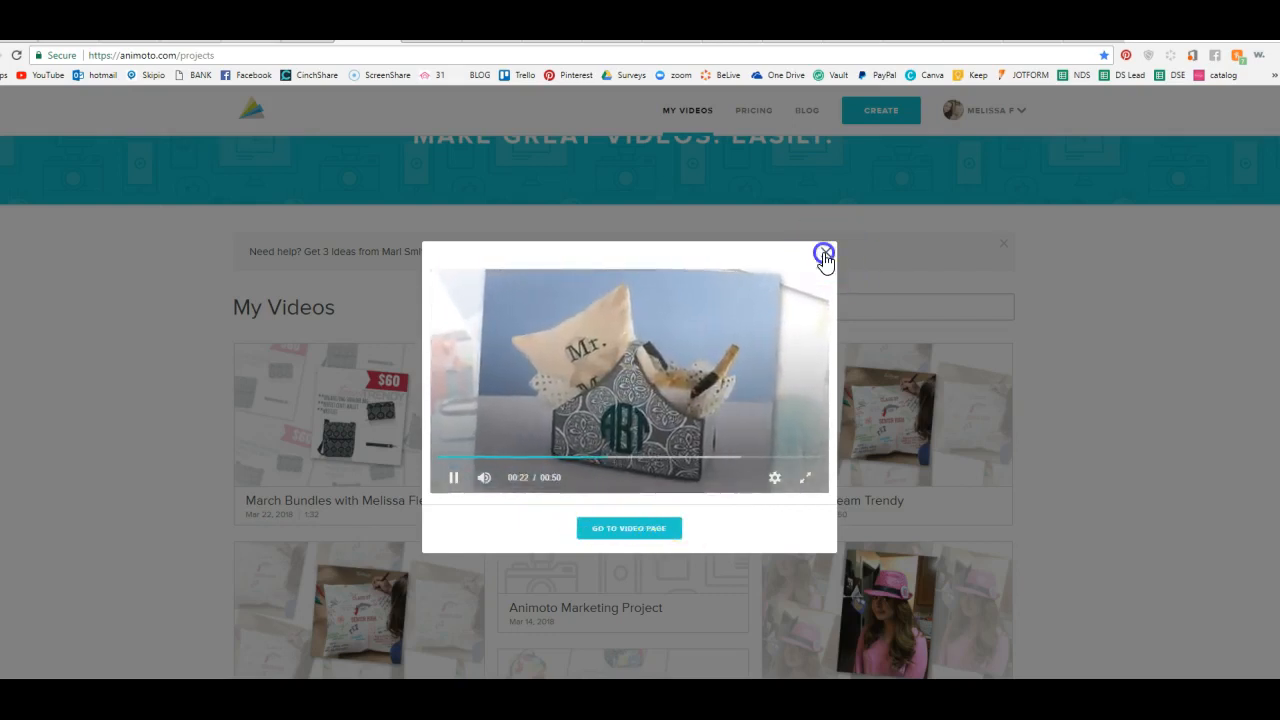
- Close the preview and start a new Animoto Memories video in the Keepsake style
click(823, 251)
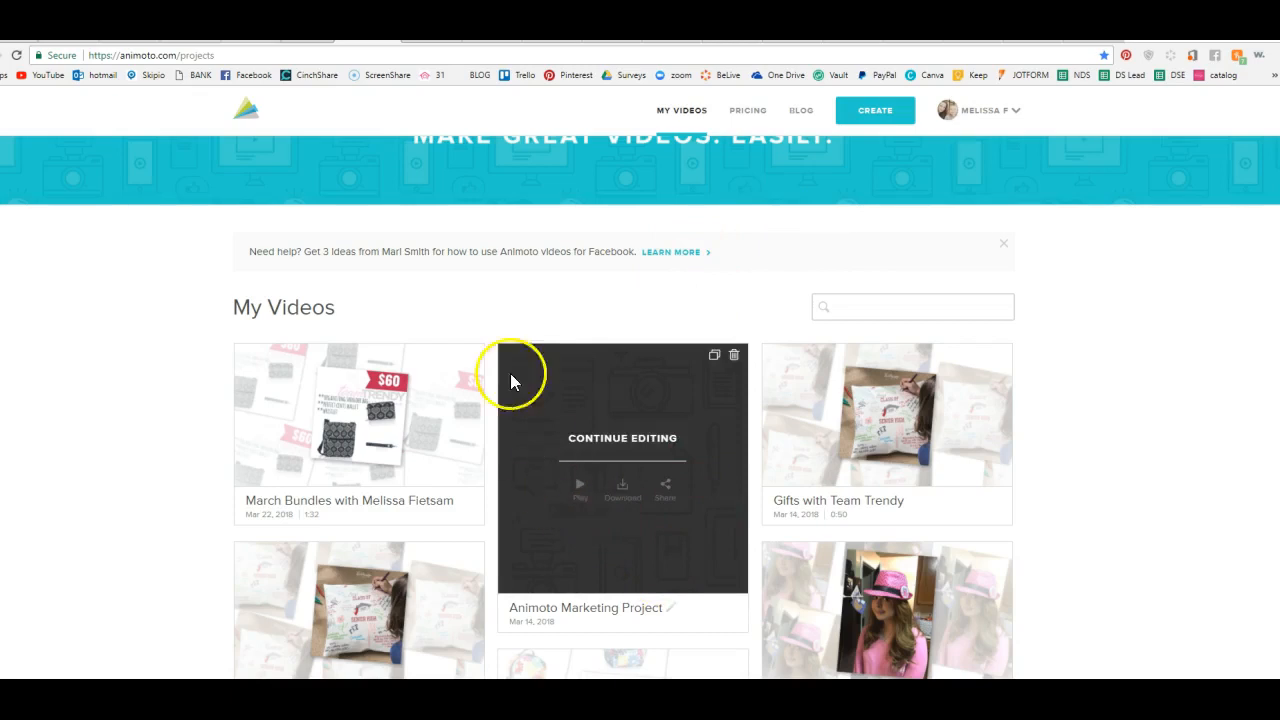
mouse_move(874, 110)
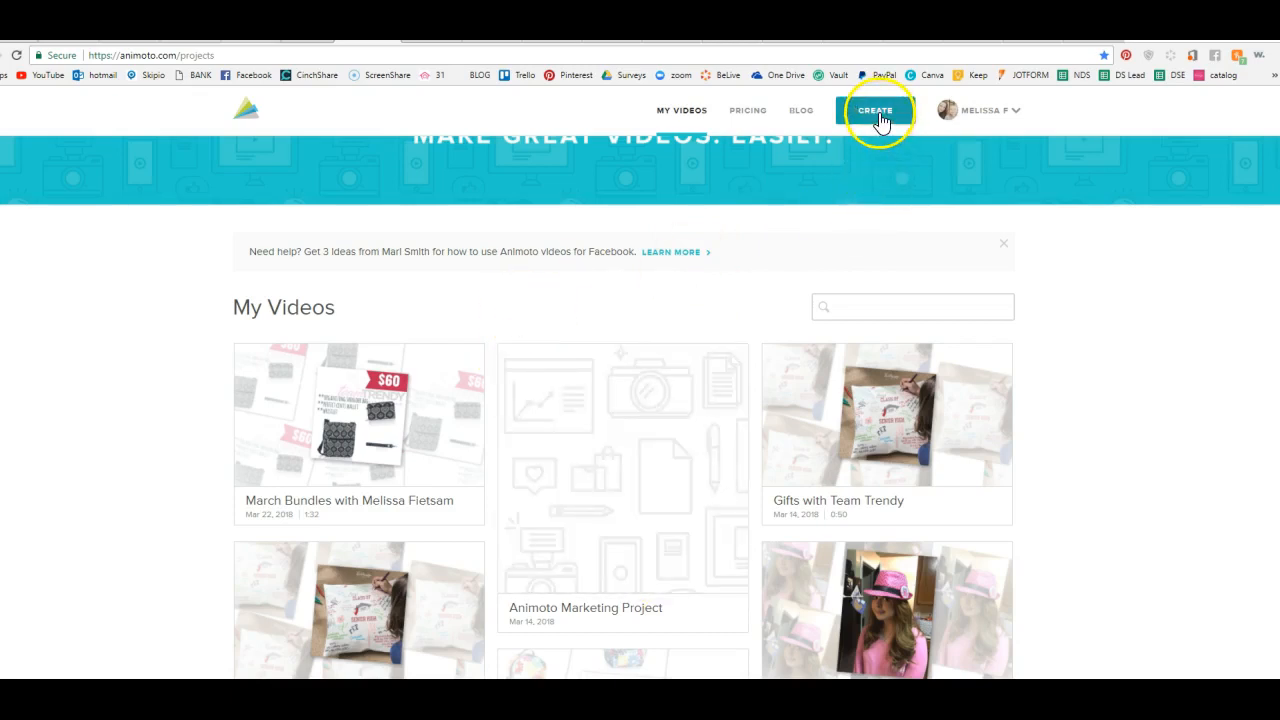
mouse_move(160, 80)
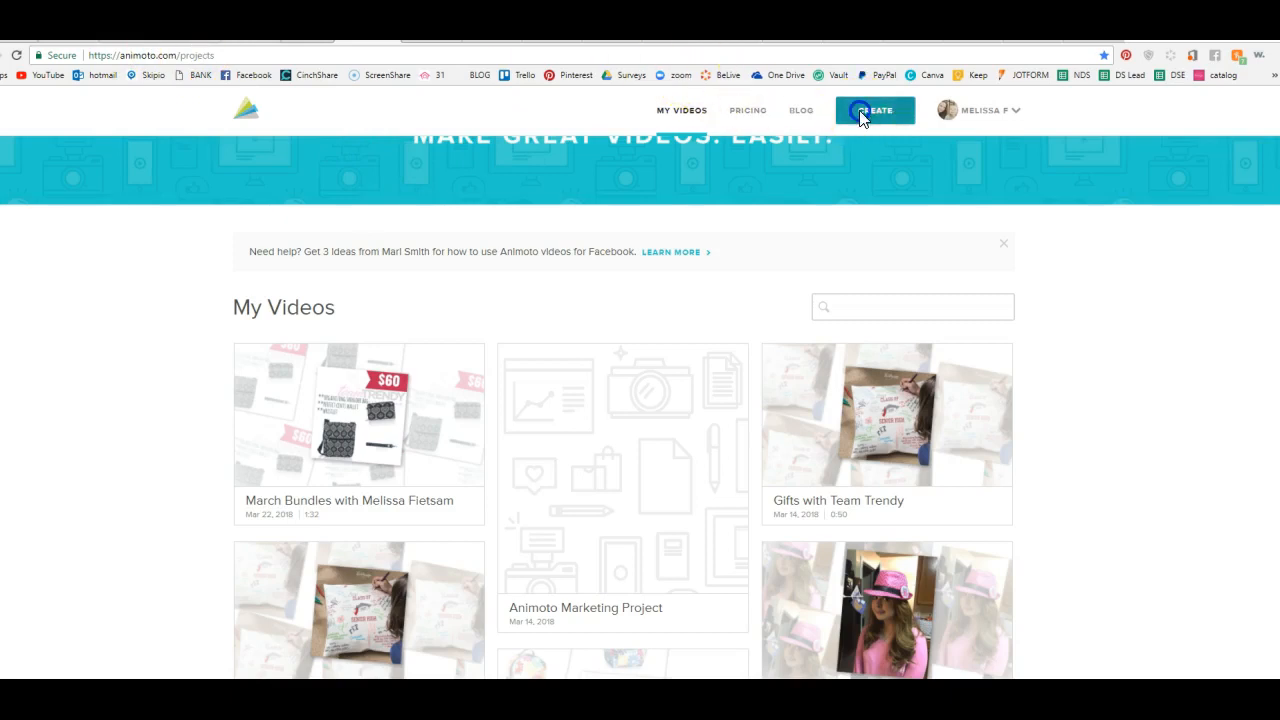
click(873, 110)
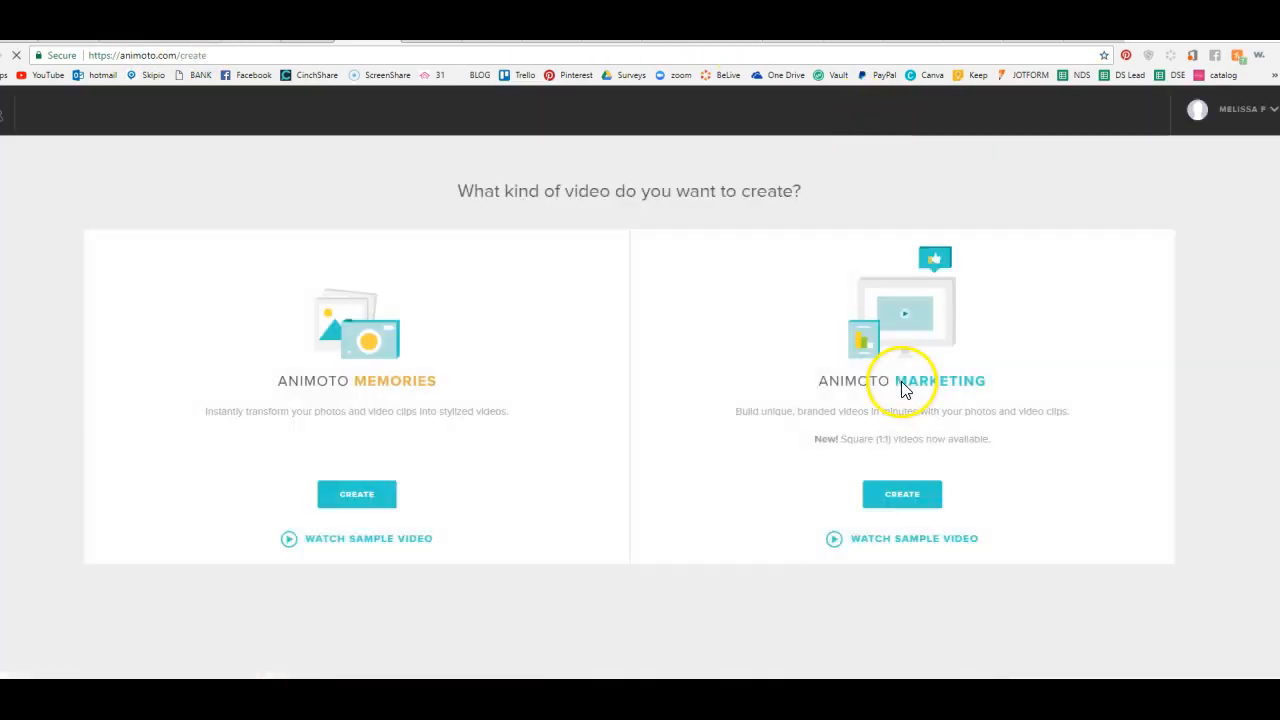
mouse_move(356, 494)
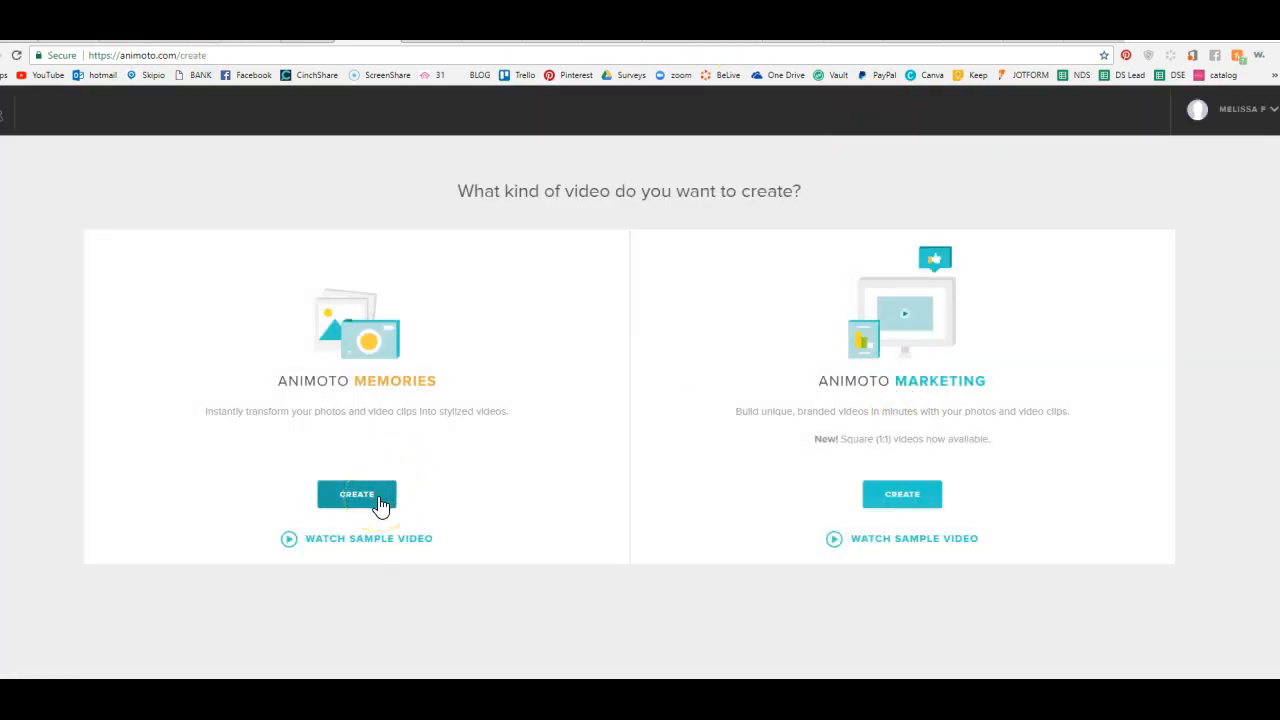
click(356, 494)
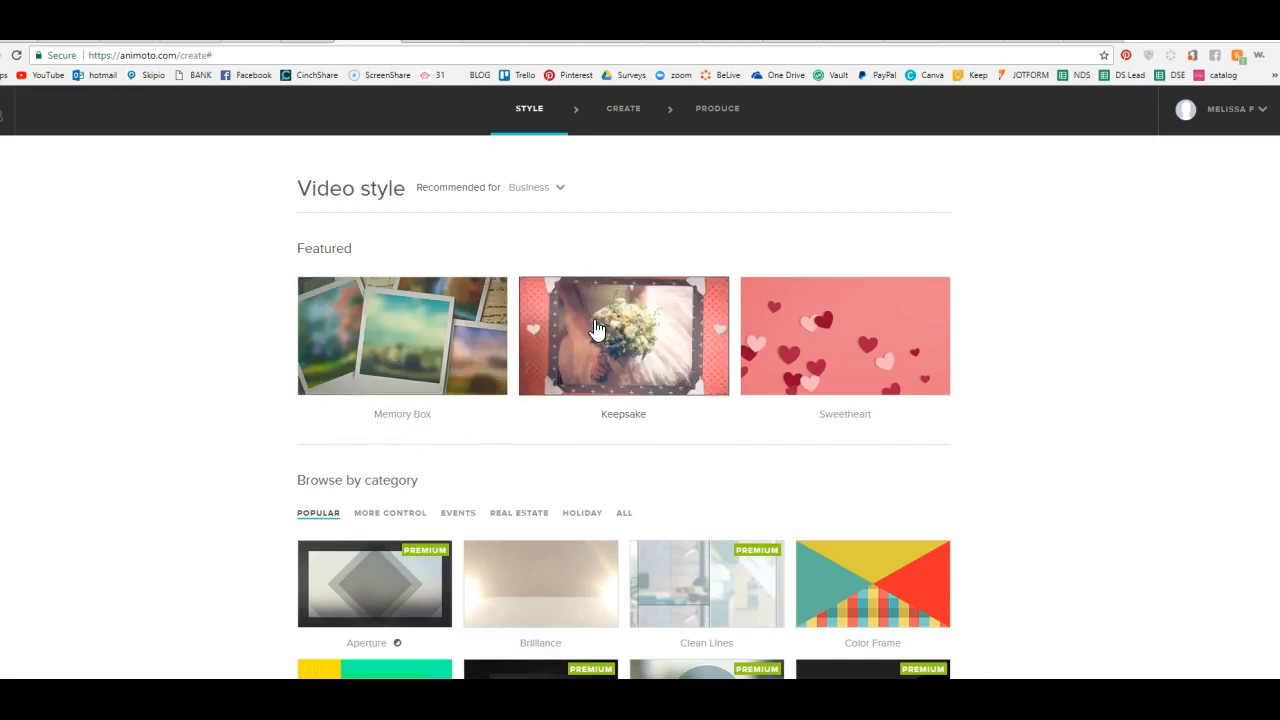
click(623, 336)
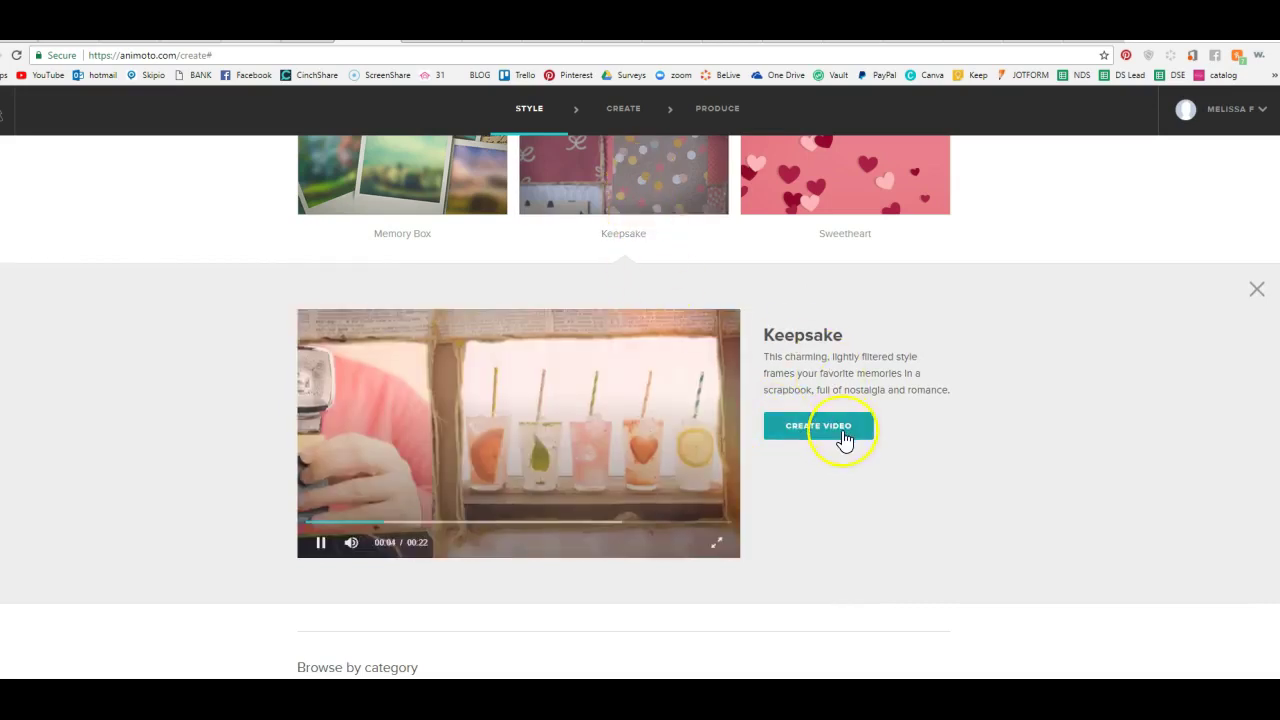
click(819, 425)
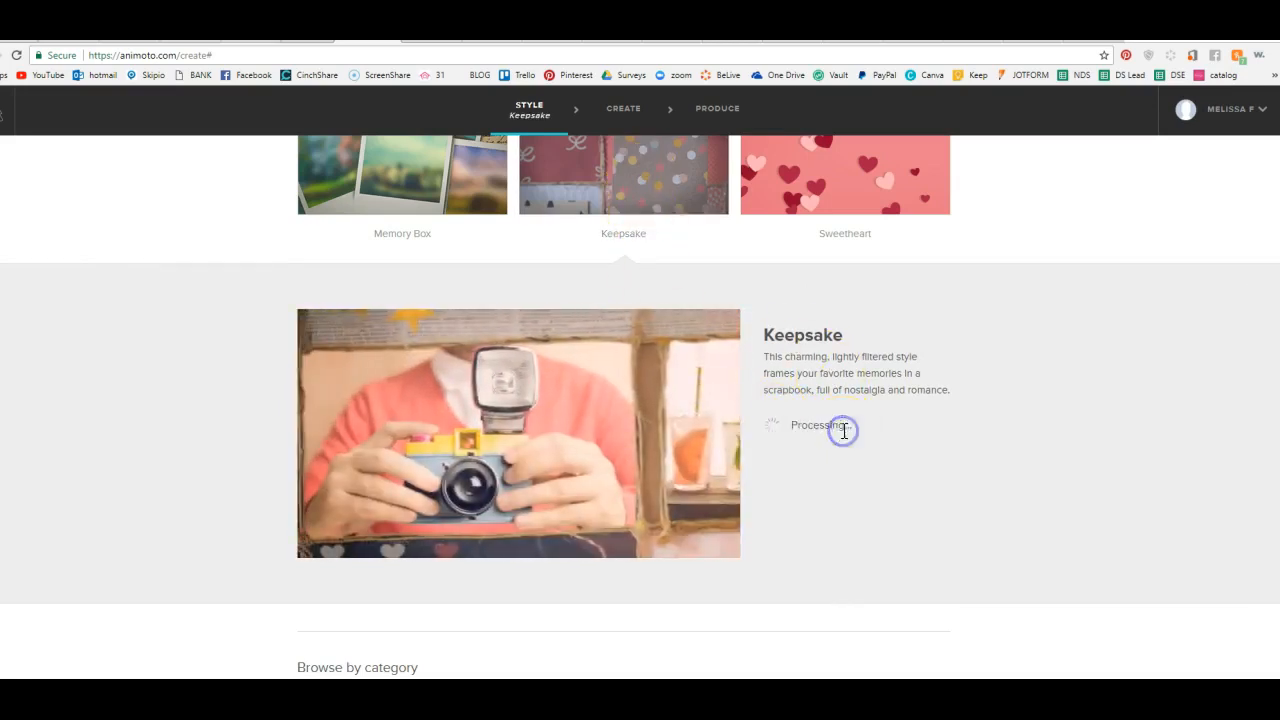
click(817, 425)
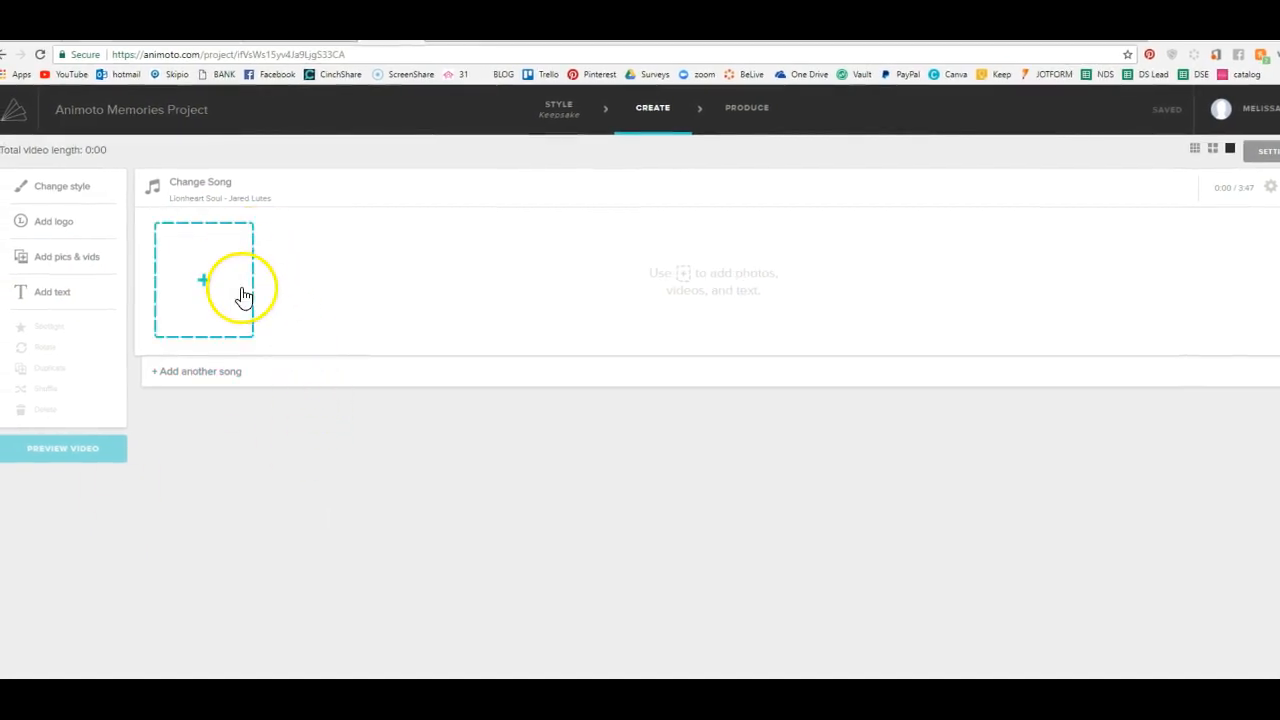
- Start a photo upload and browse to Desktop > personal > products > home organization
click(204, 310)
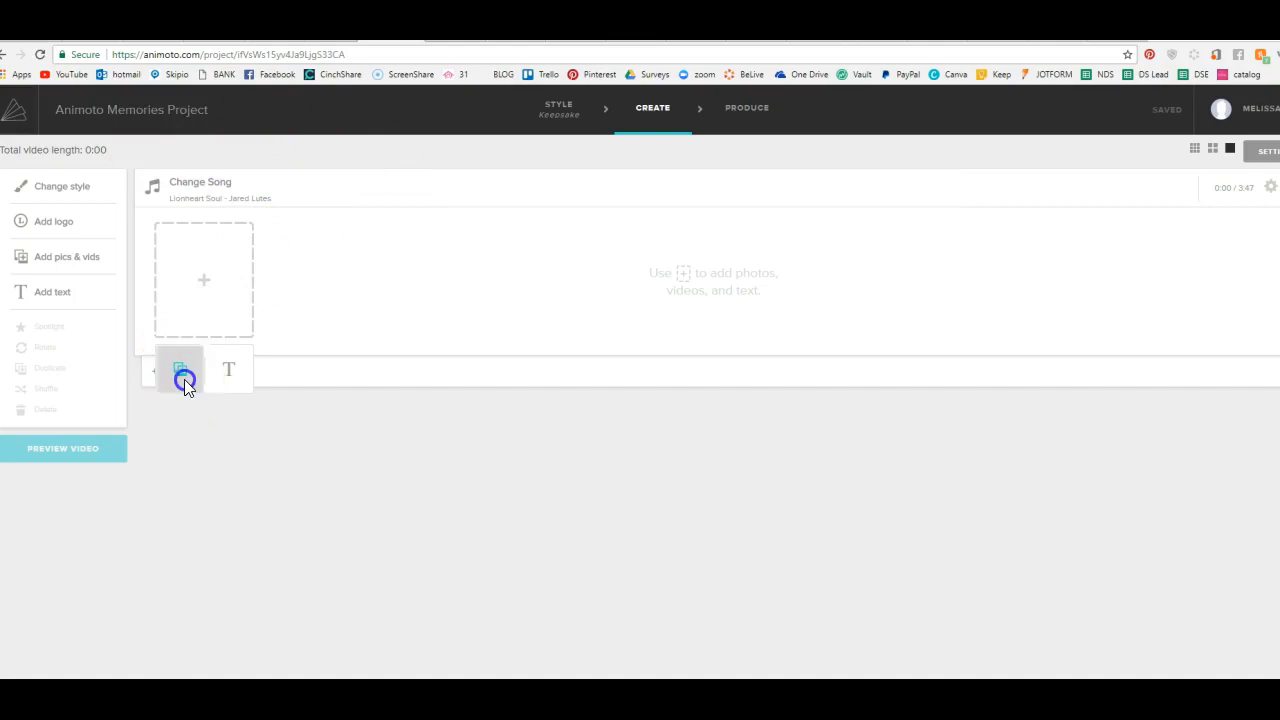
click(180, 369)
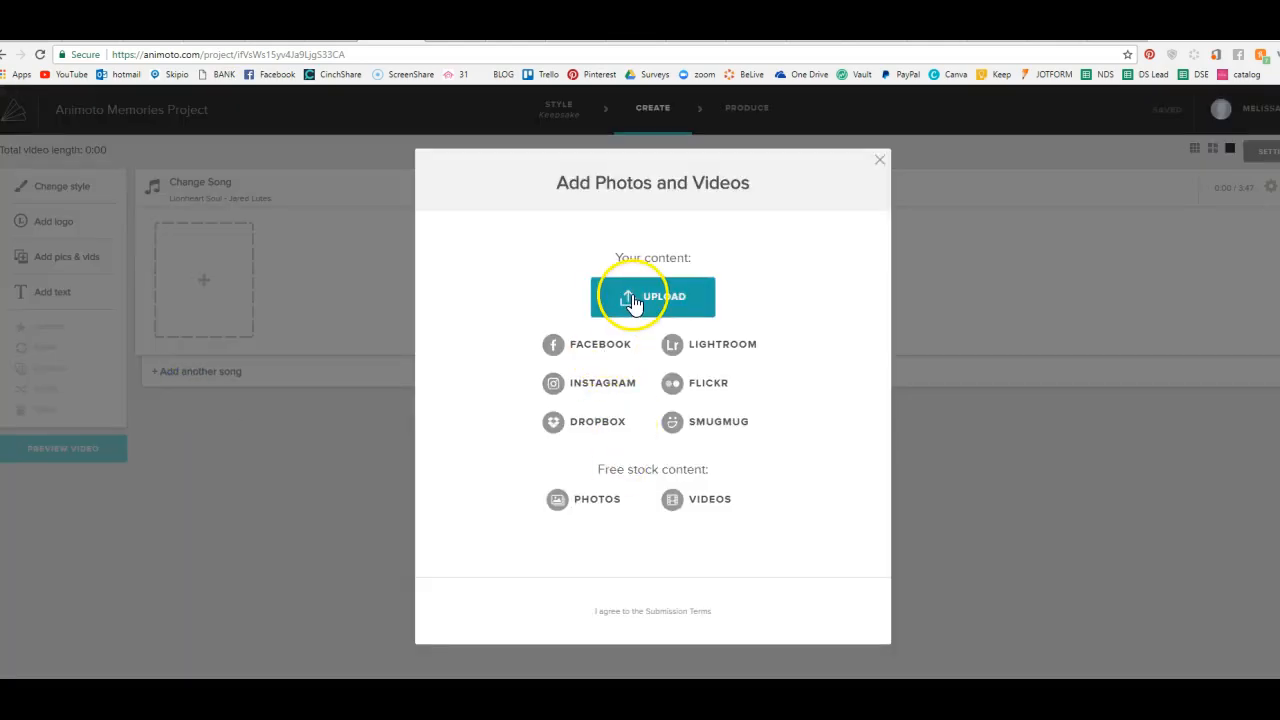
click(652, 296)
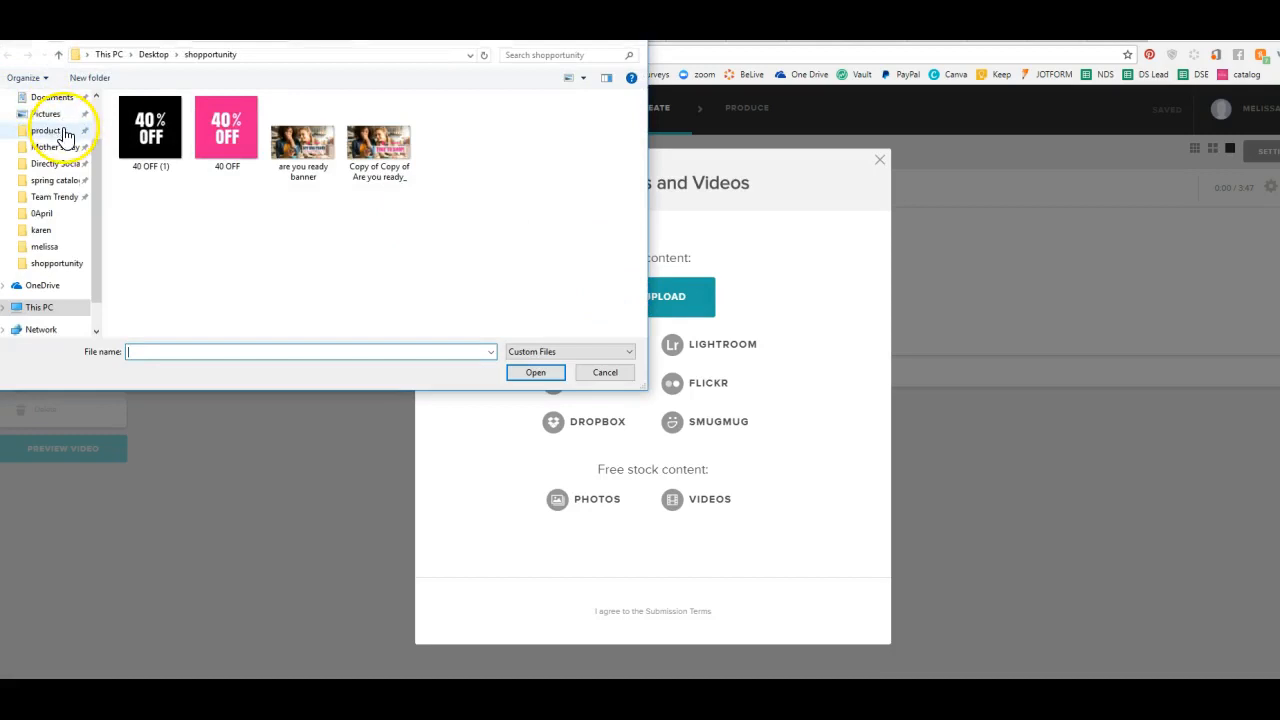
click(153, 54)
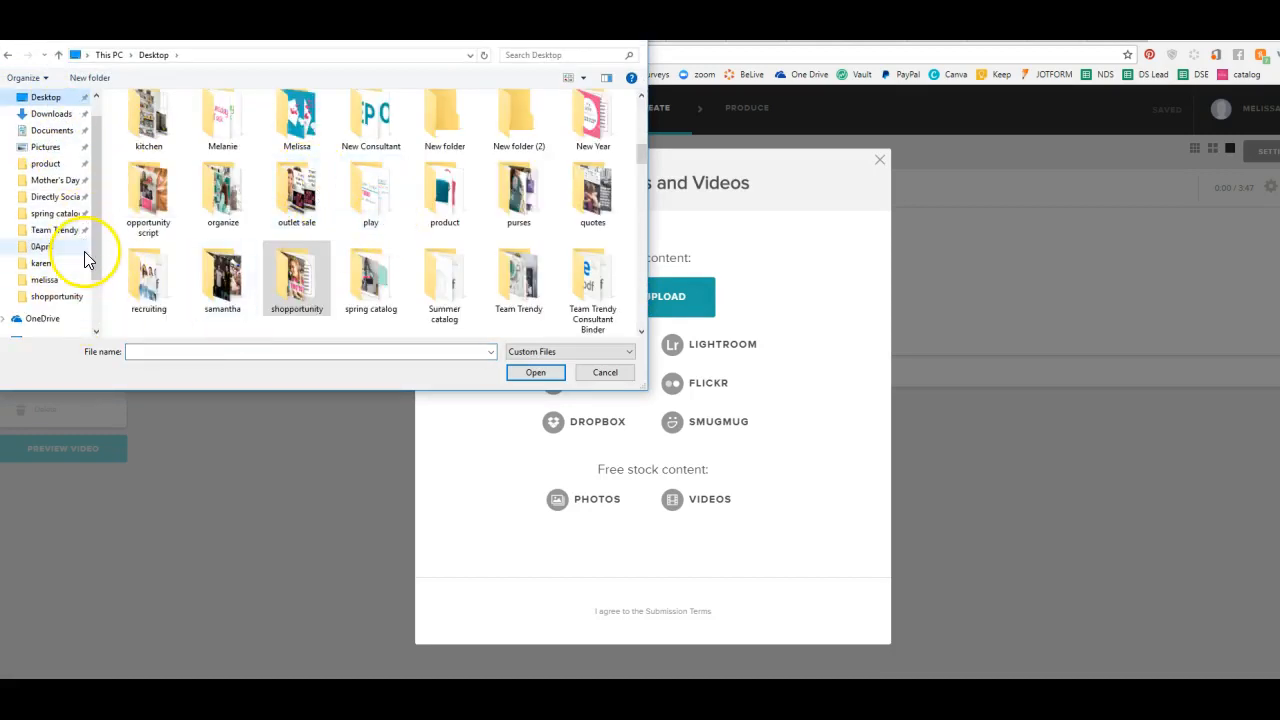
scroll(up, 3)
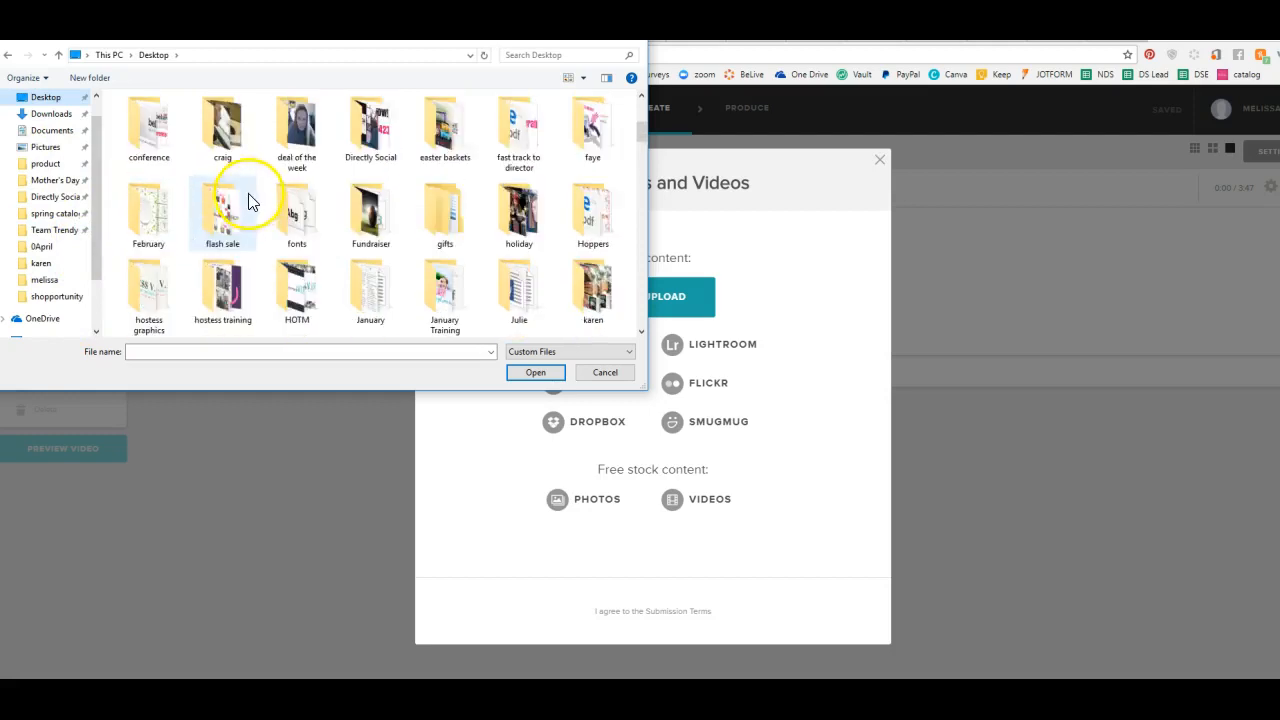
scroll(down, 3)
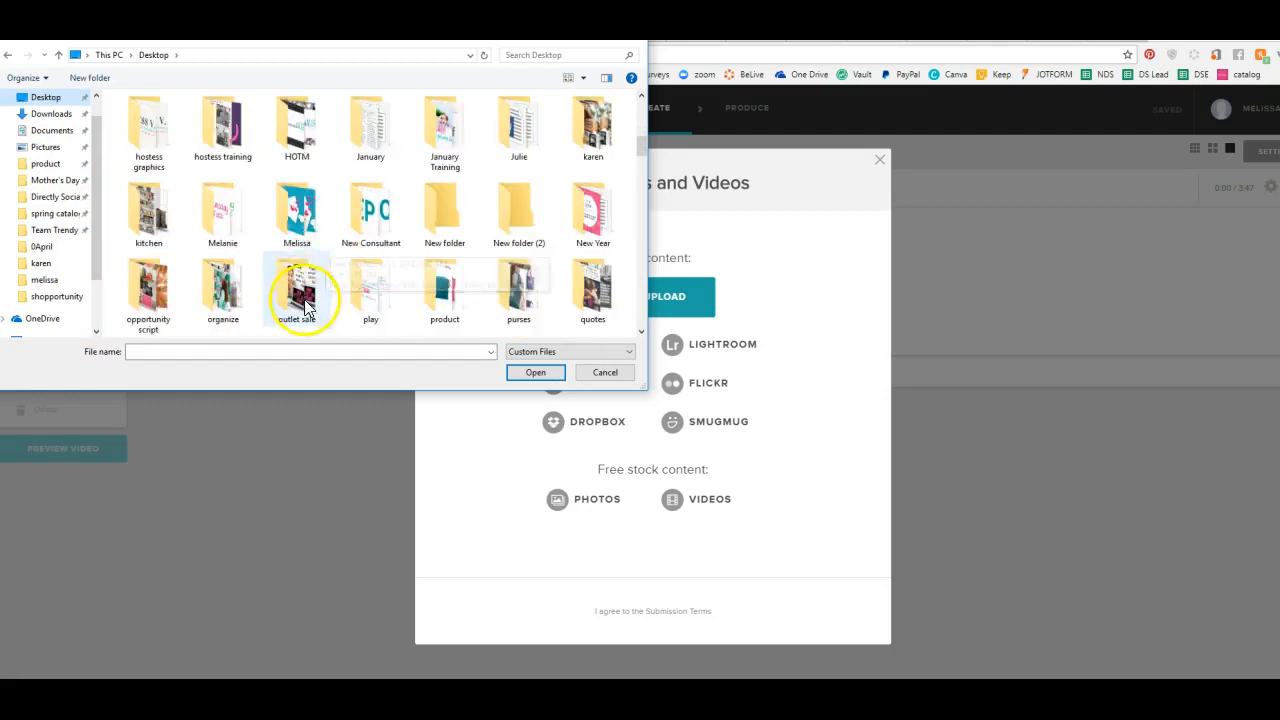
double_click(296, 213)
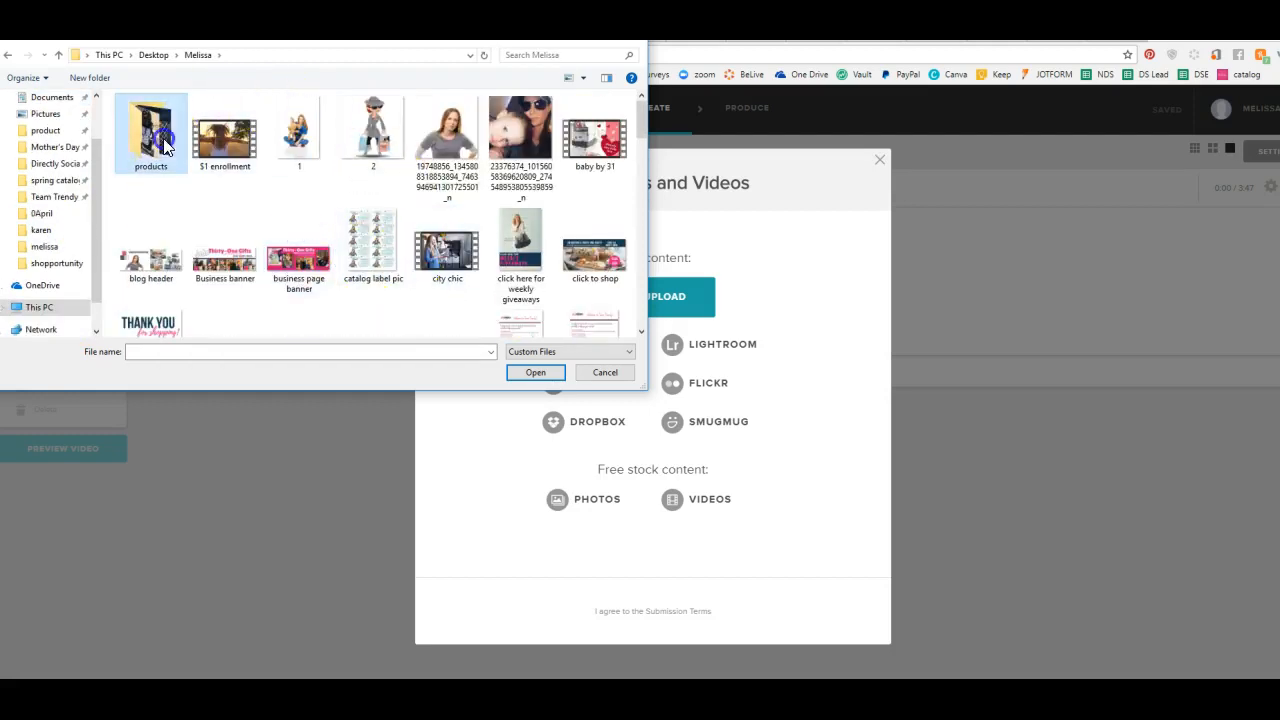
double_click(150, 133)
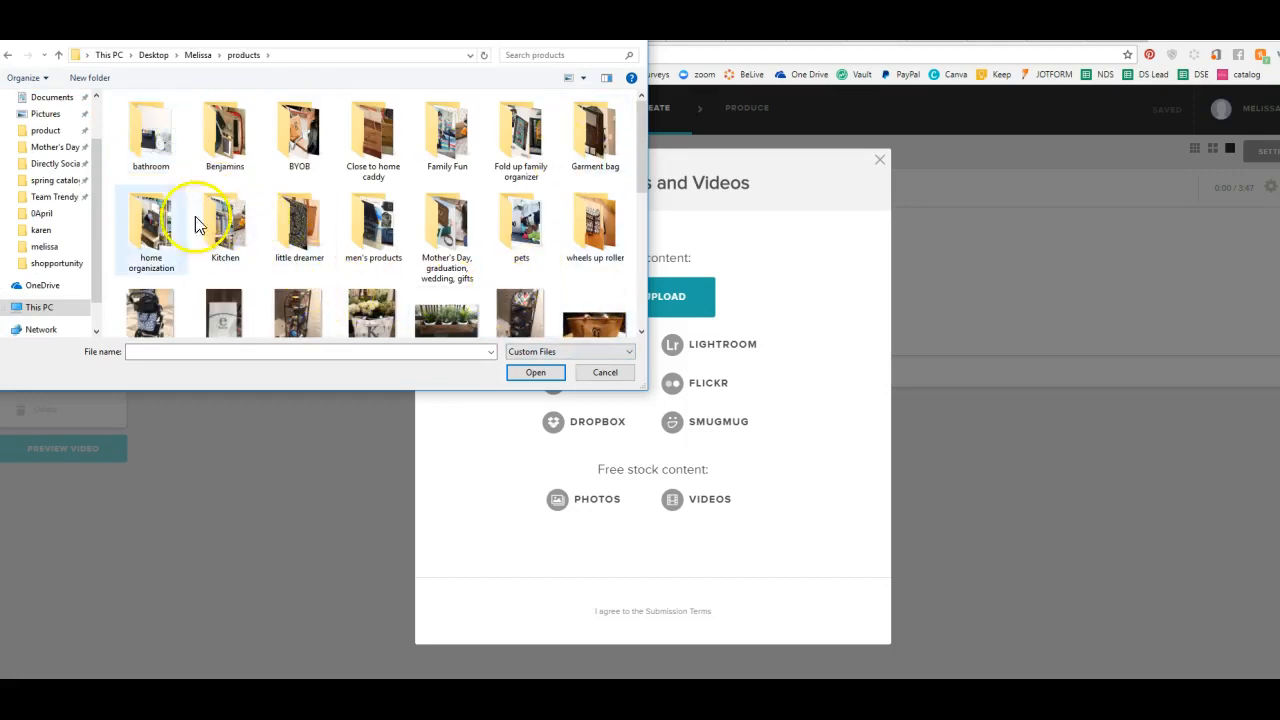
click(151, 220)
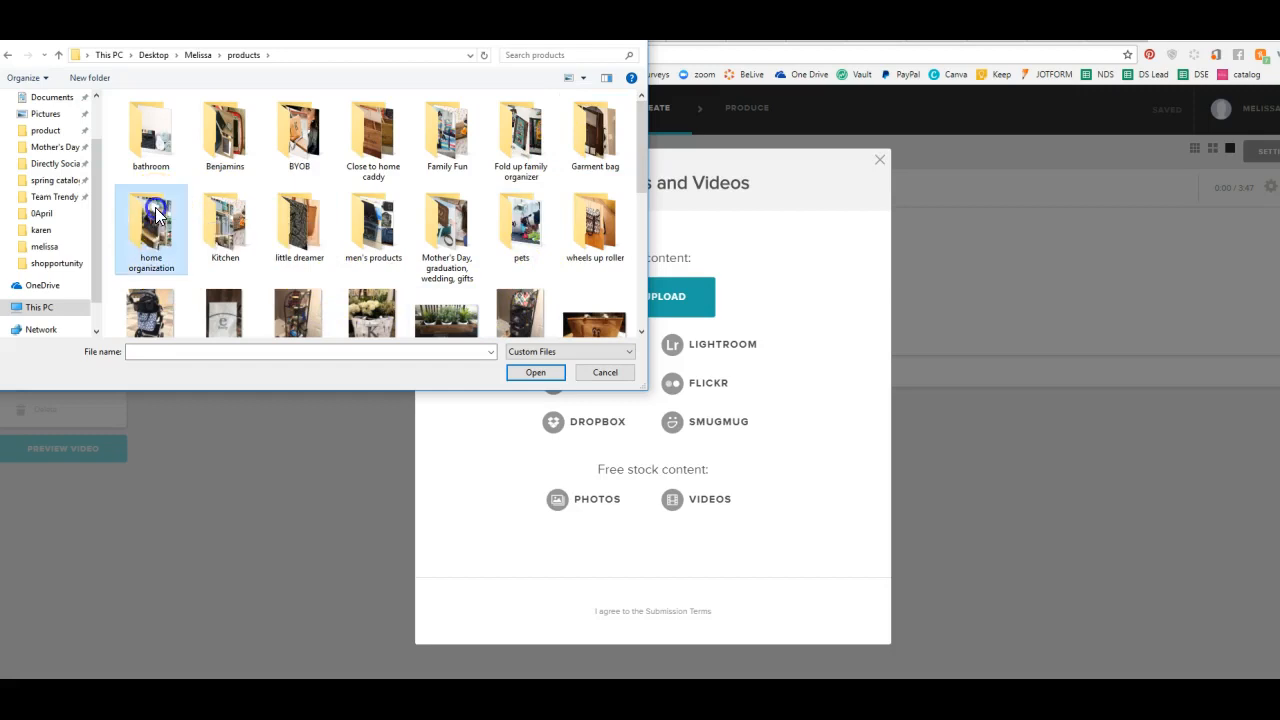
double_click(151, 223)
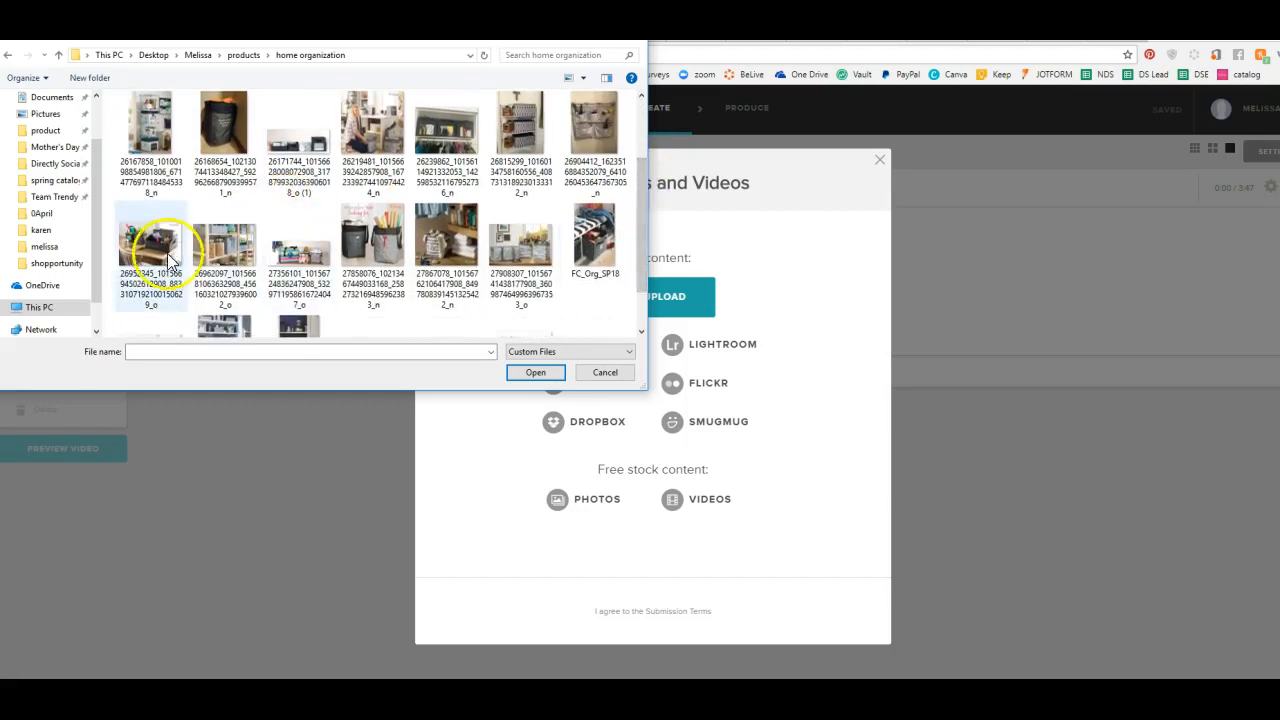
- Select the organizer photos and upload them to the storyboard
click(446, 243)
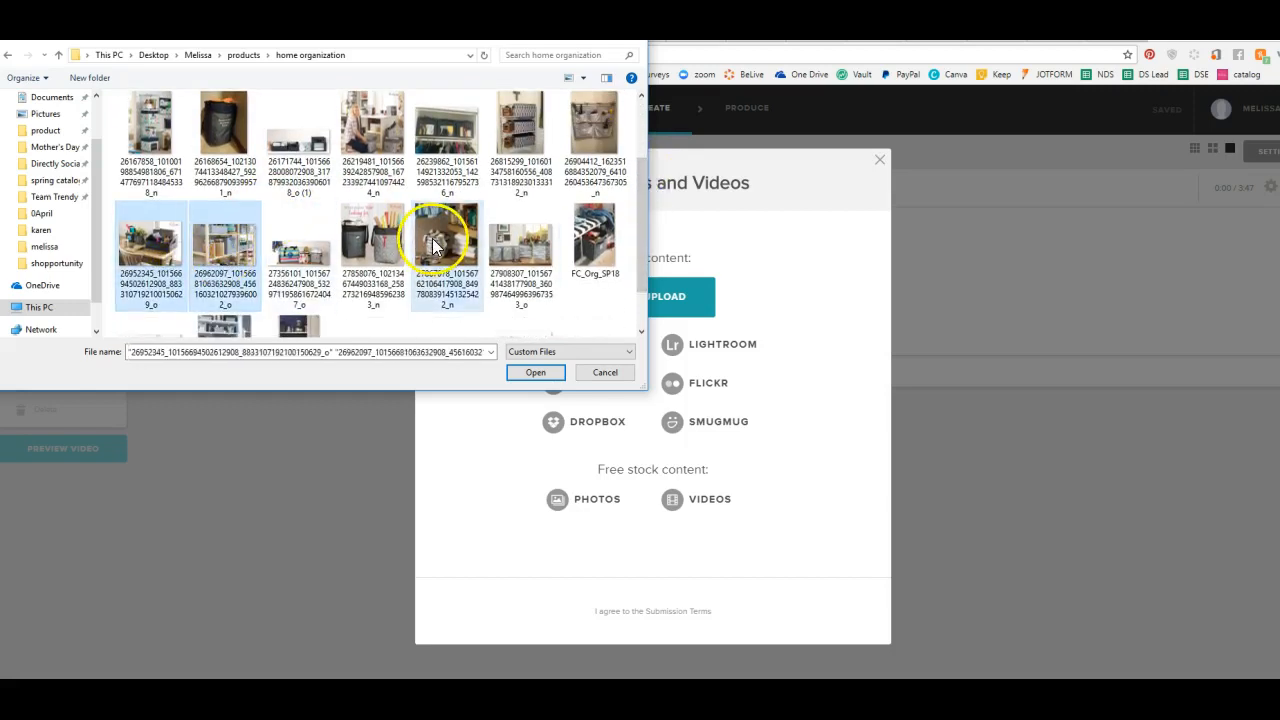
click(595, 235)
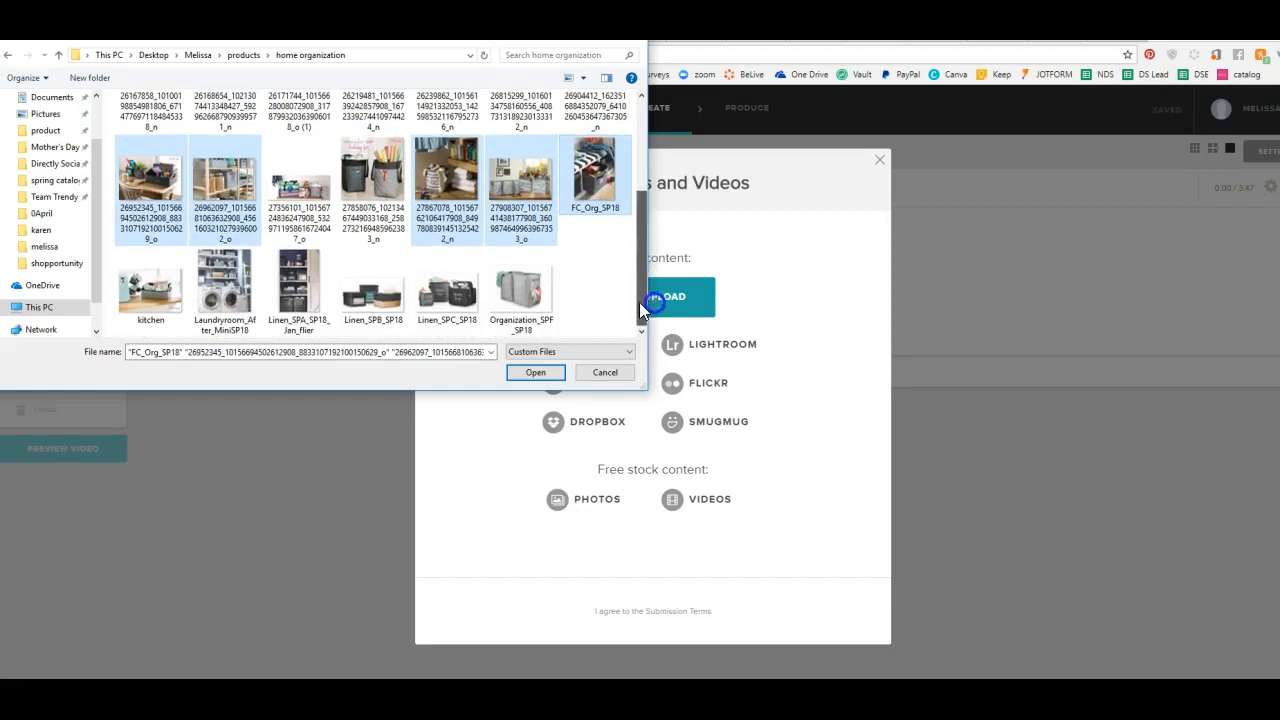
click(447, 290)
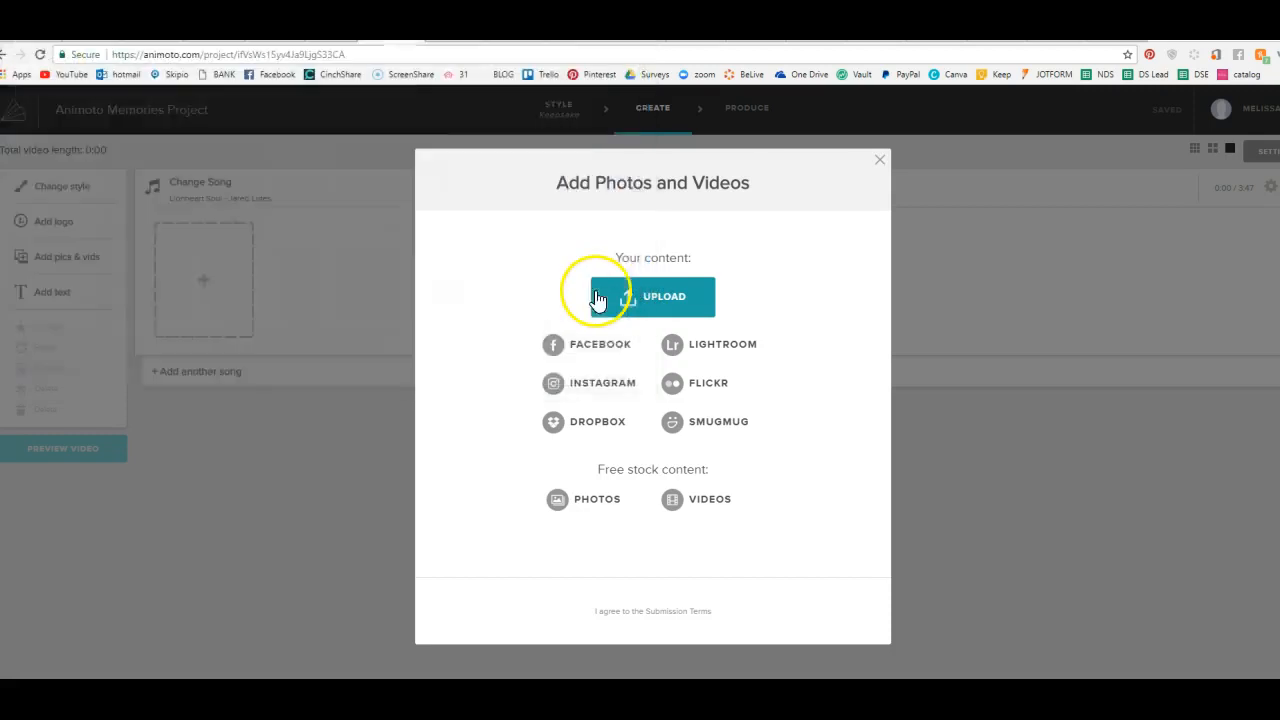
click(664, 296)
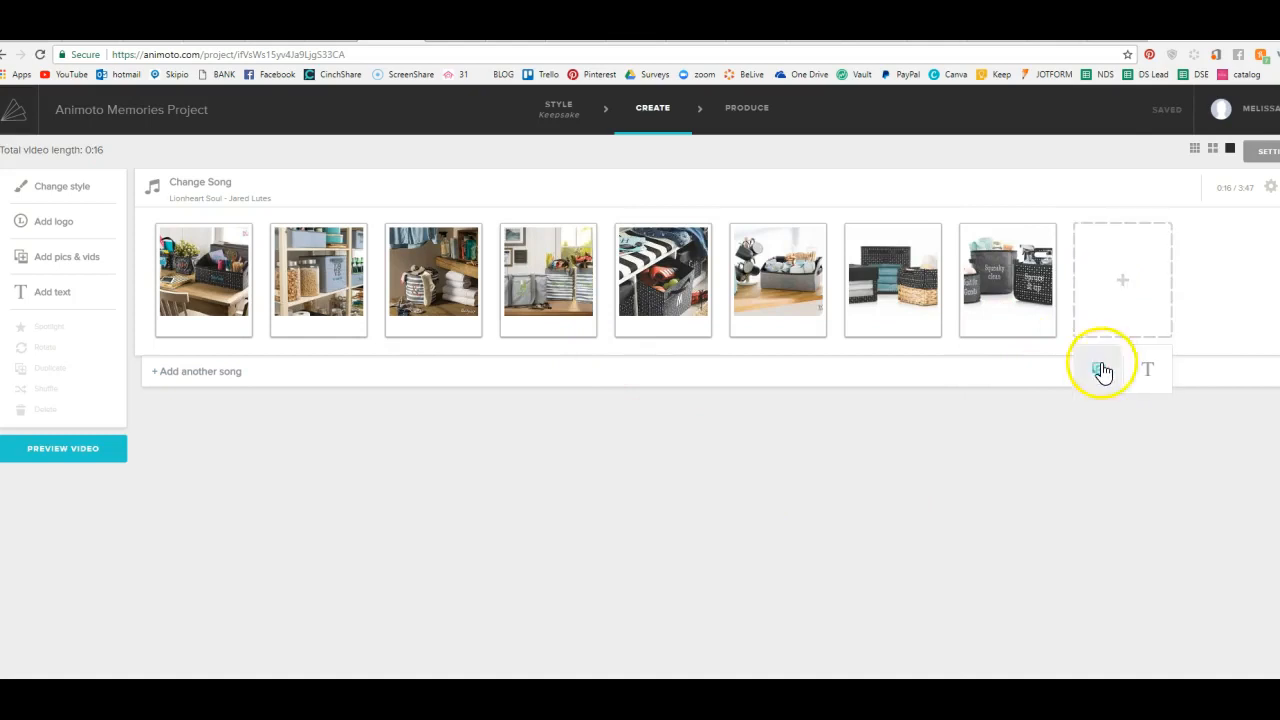
- Upload the business contact card image from the Desktop's personal images folder as the final slide
click(1122, 371)
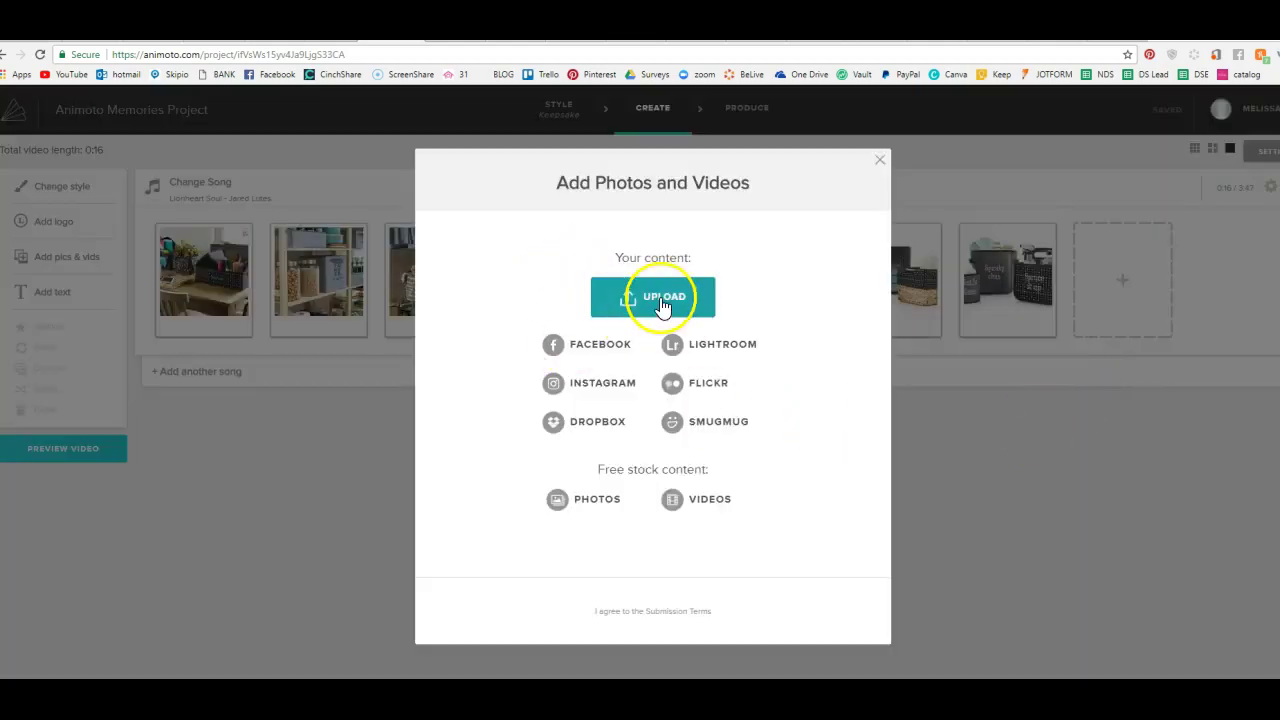
click(652, 296)
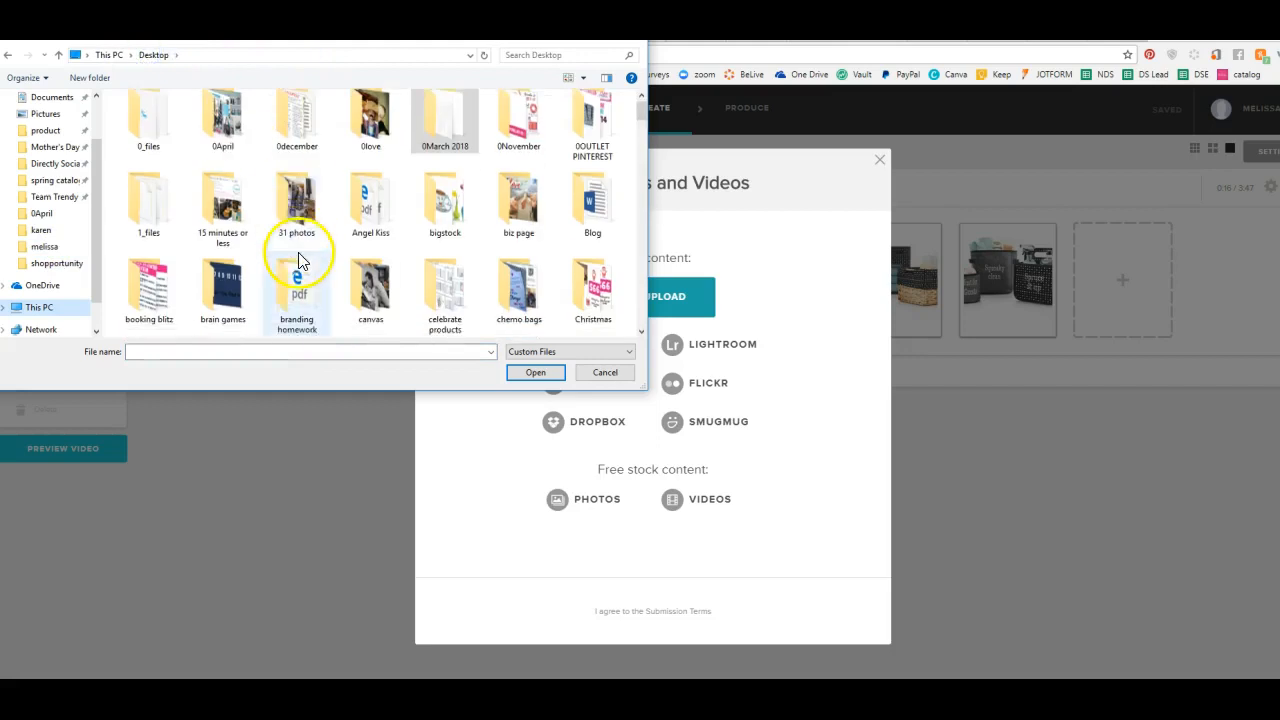
double_click(43, 246)
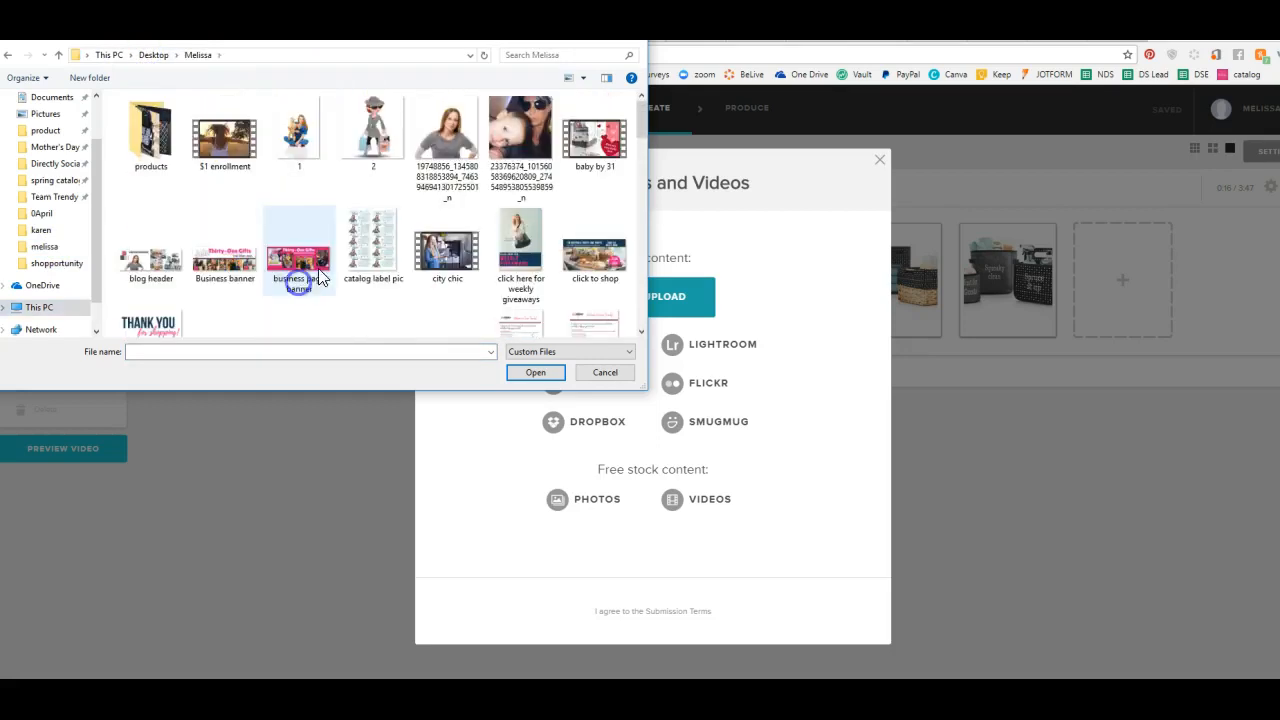
scroll(down, 3)
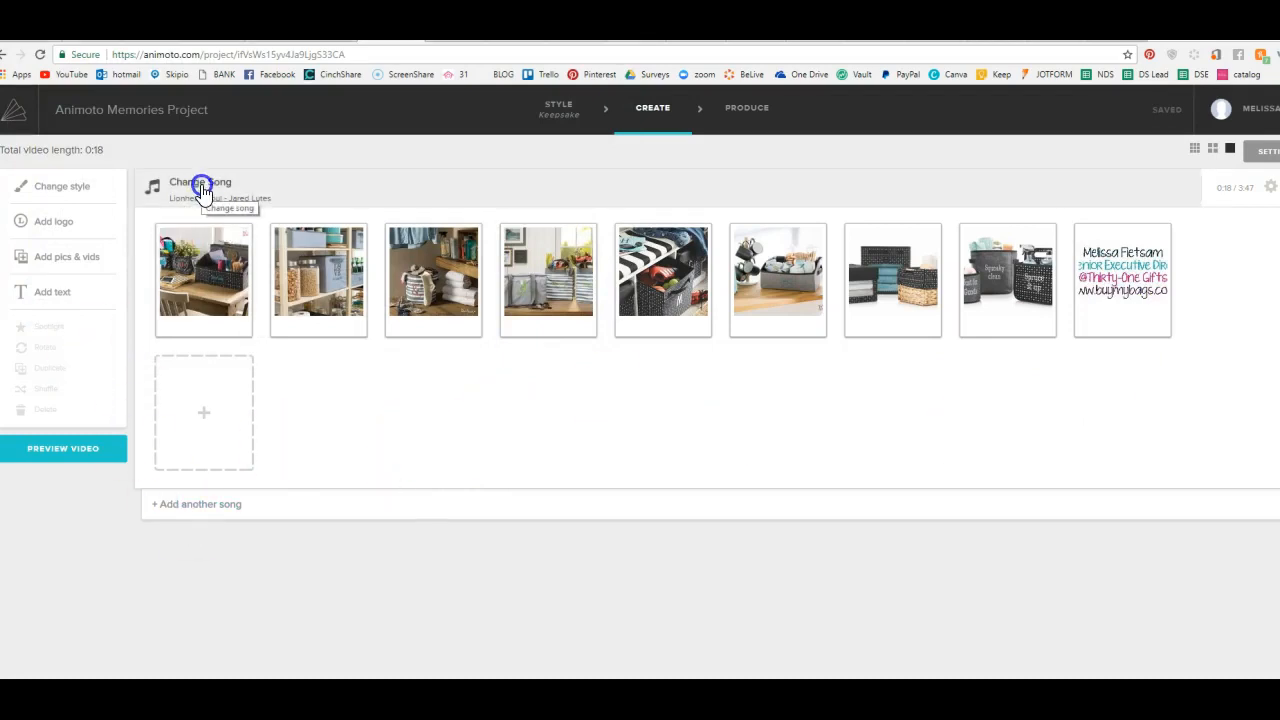
click(200, 188)
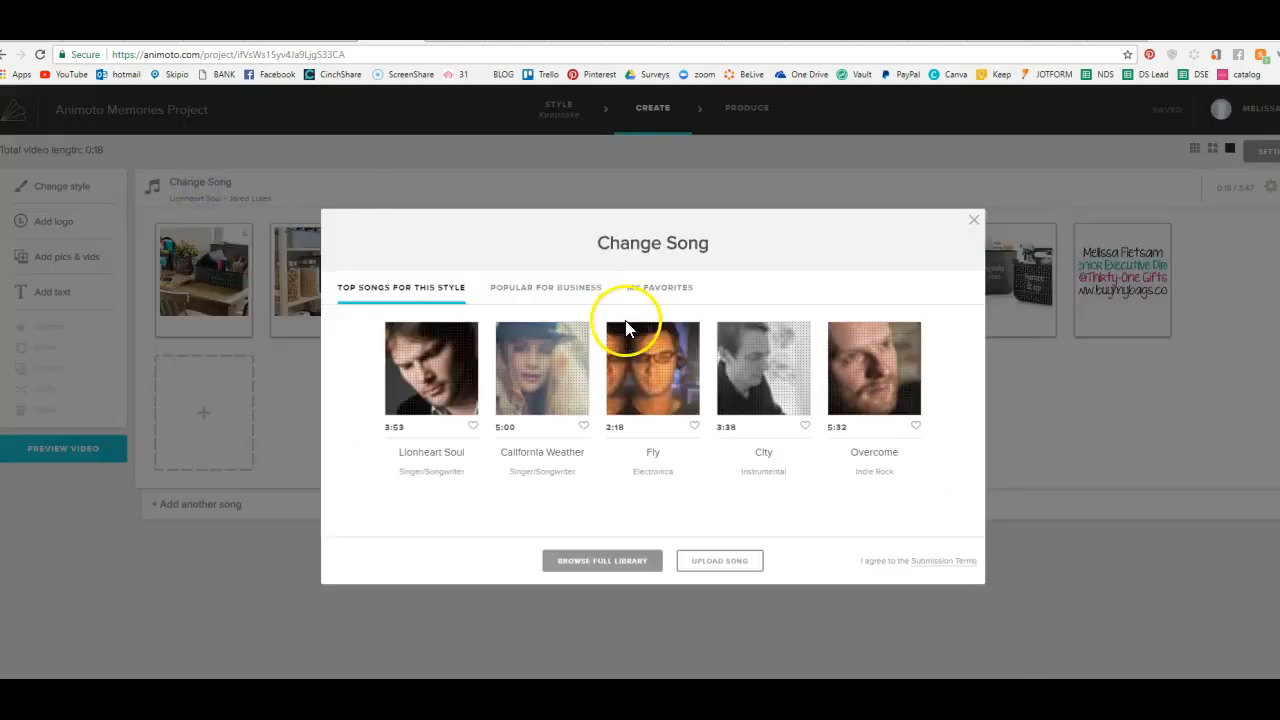
mouse_move(830, 600)
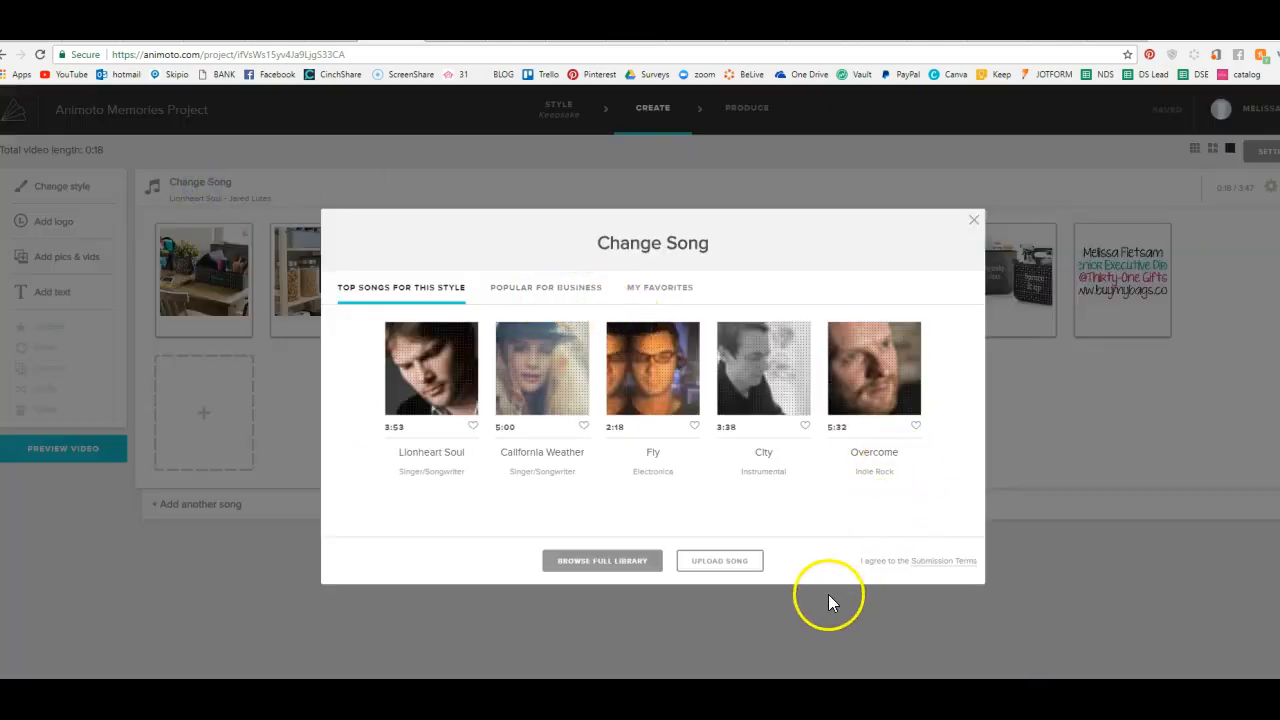
mouse_move(972, 221)
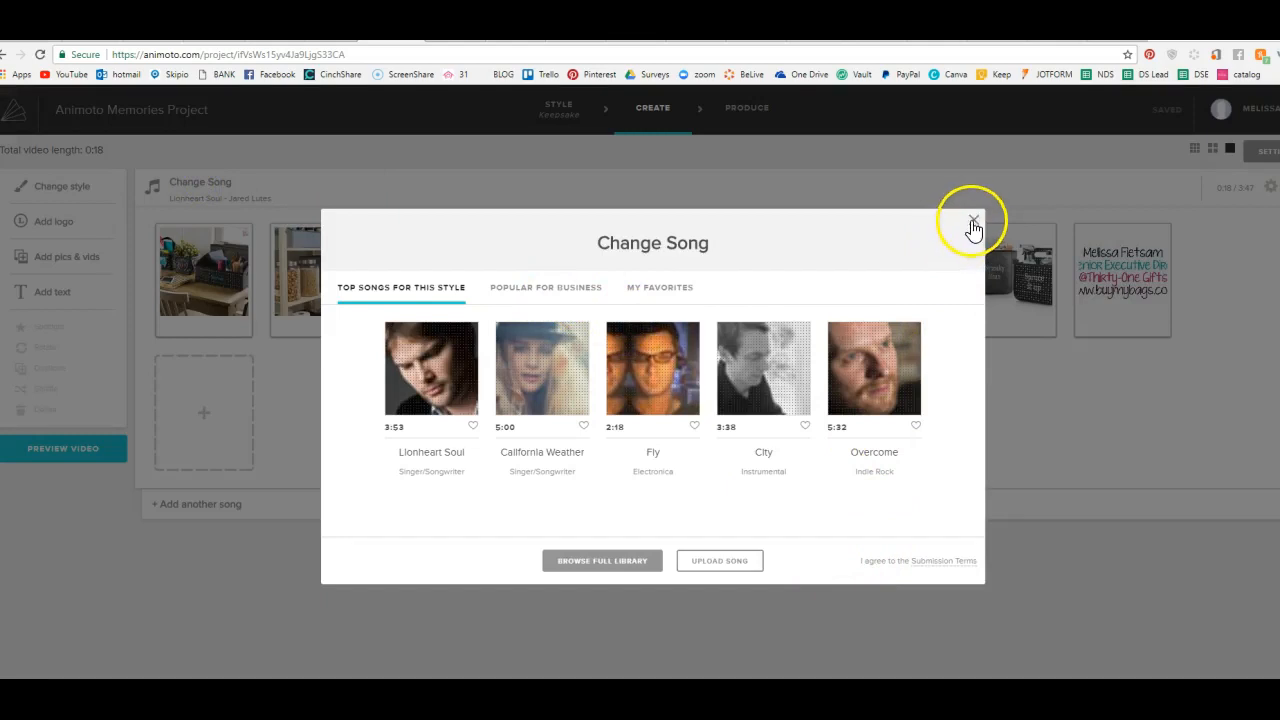
click(972, 221)
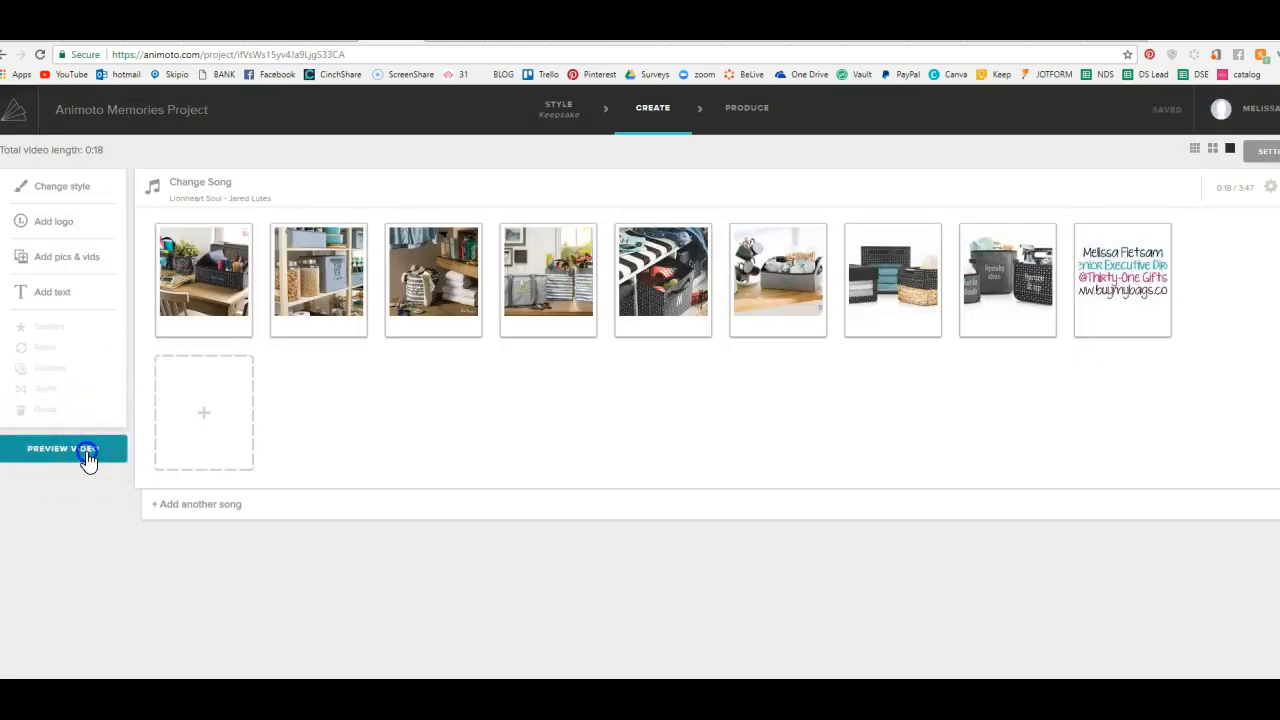
click(63, 448)
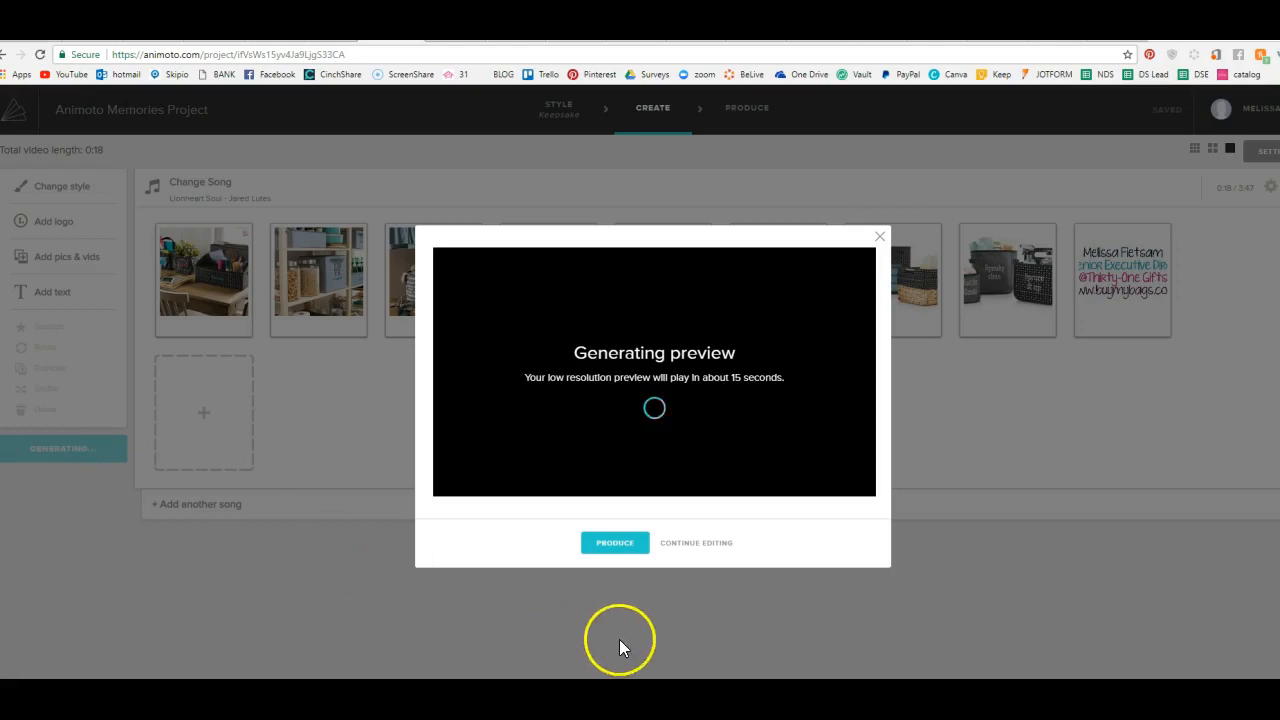
mouse_move(748, 500)
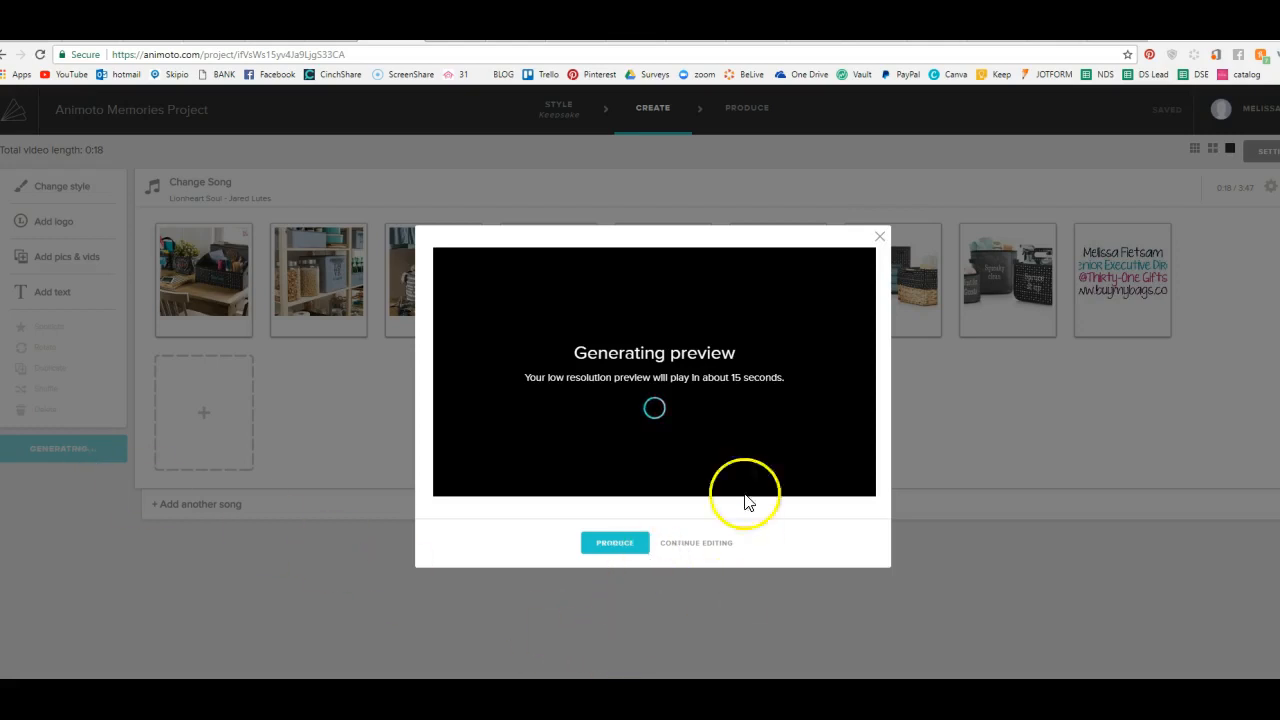
mouse_move(428, 520)
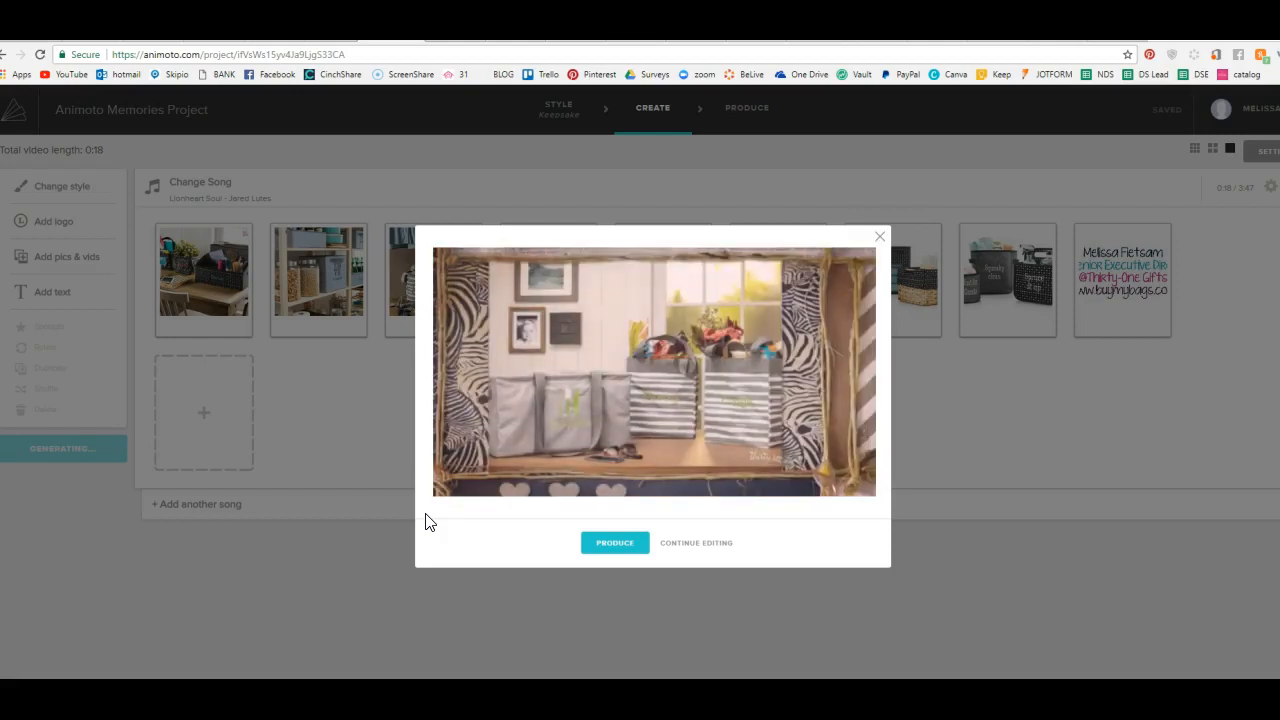
click(655, 370)
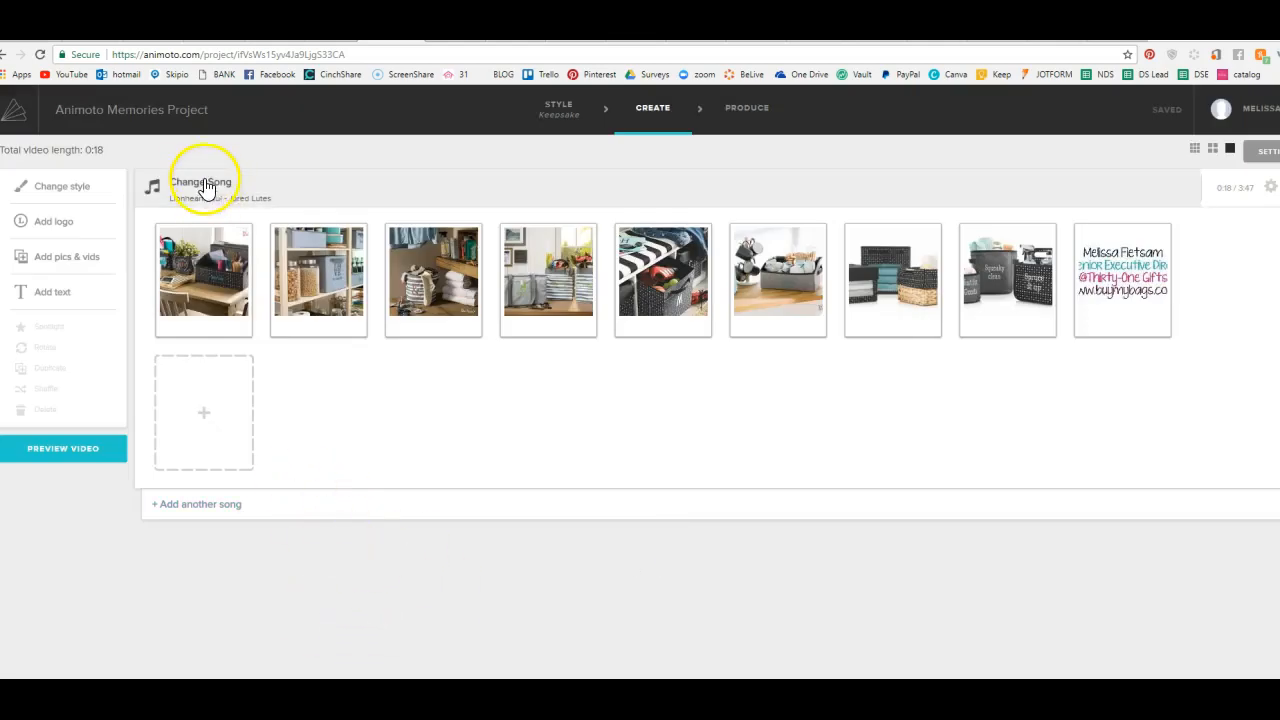
- Sample songs like California Weather, then choose Pacifica from Popular for Business
click(201, 182)
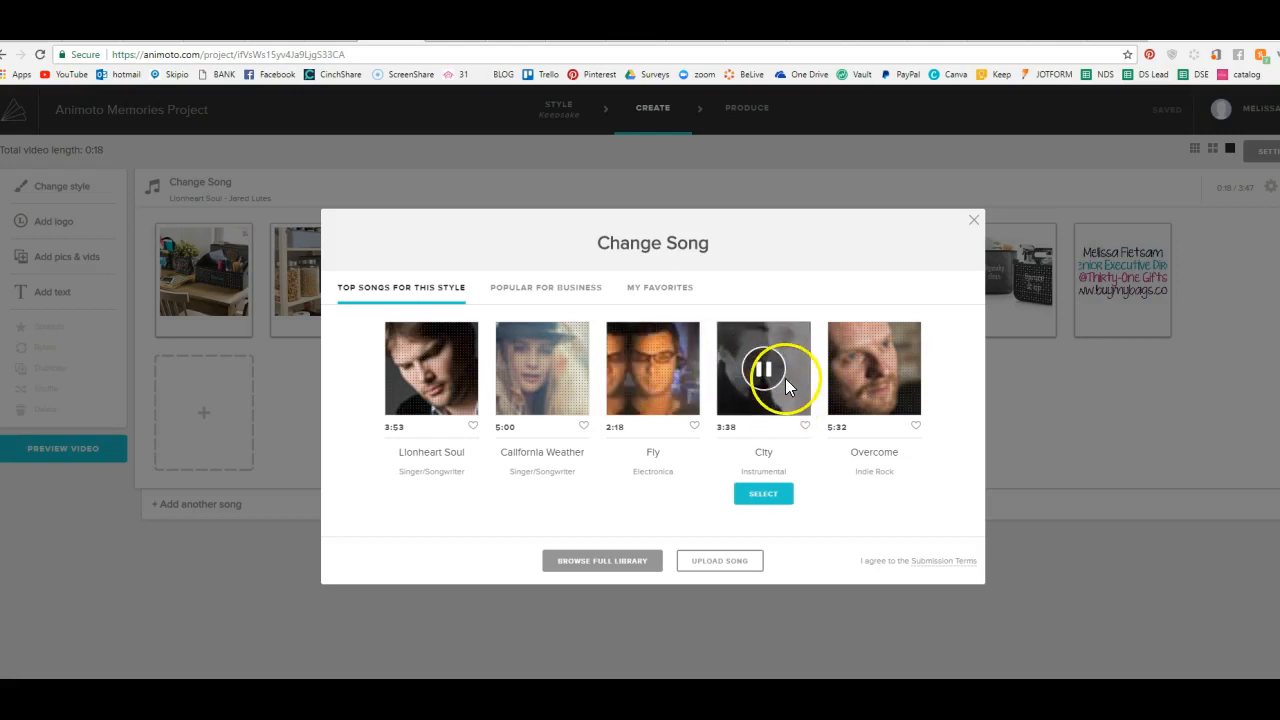
click(873, 368)
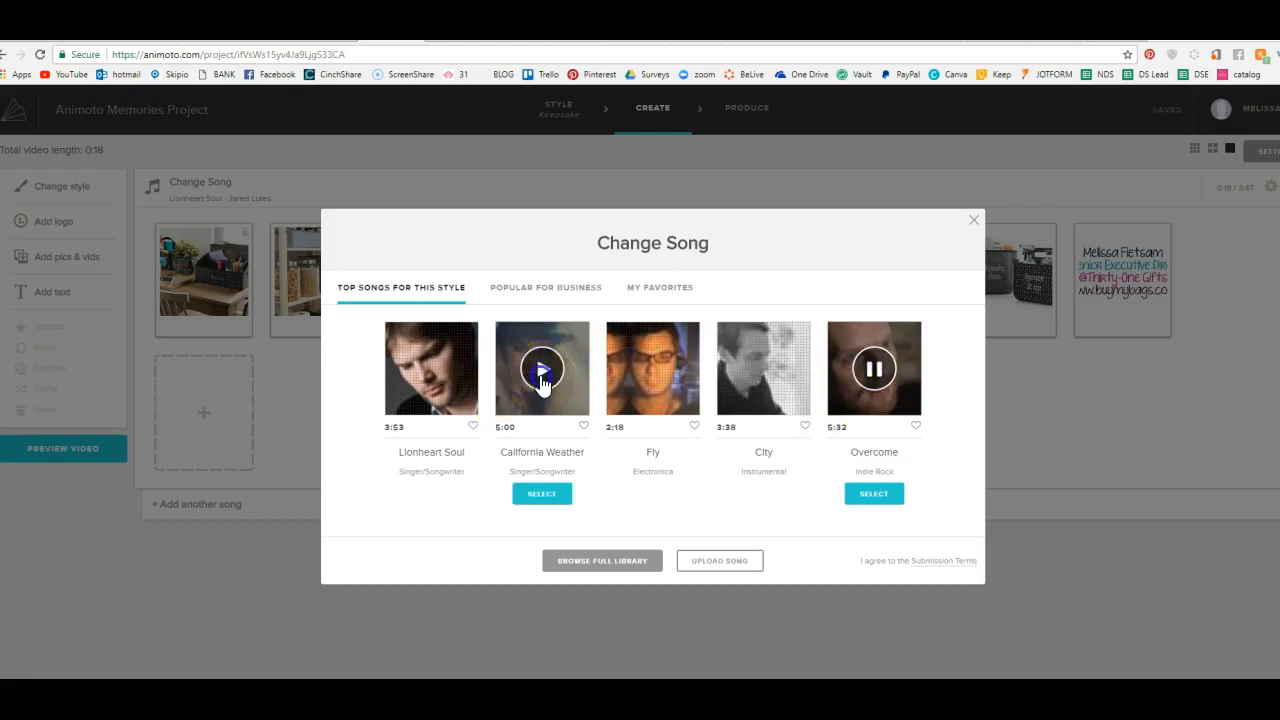
click(542, 368)
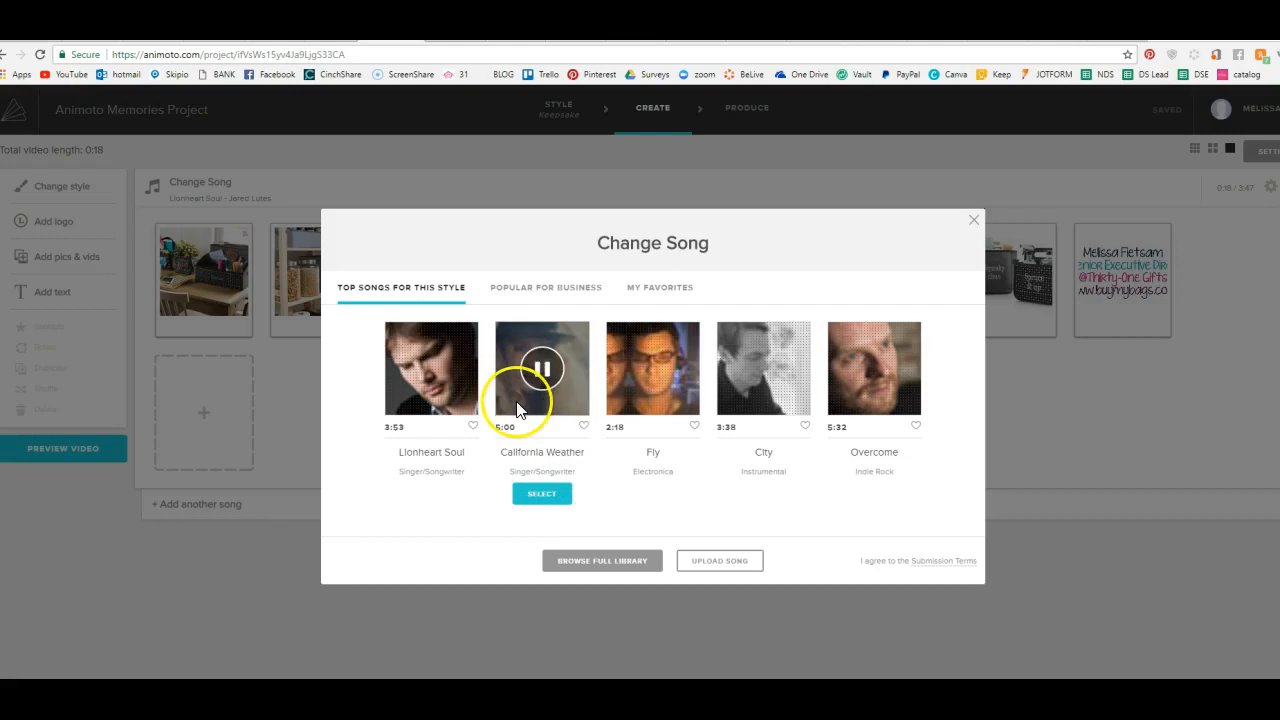
click(541, 368)
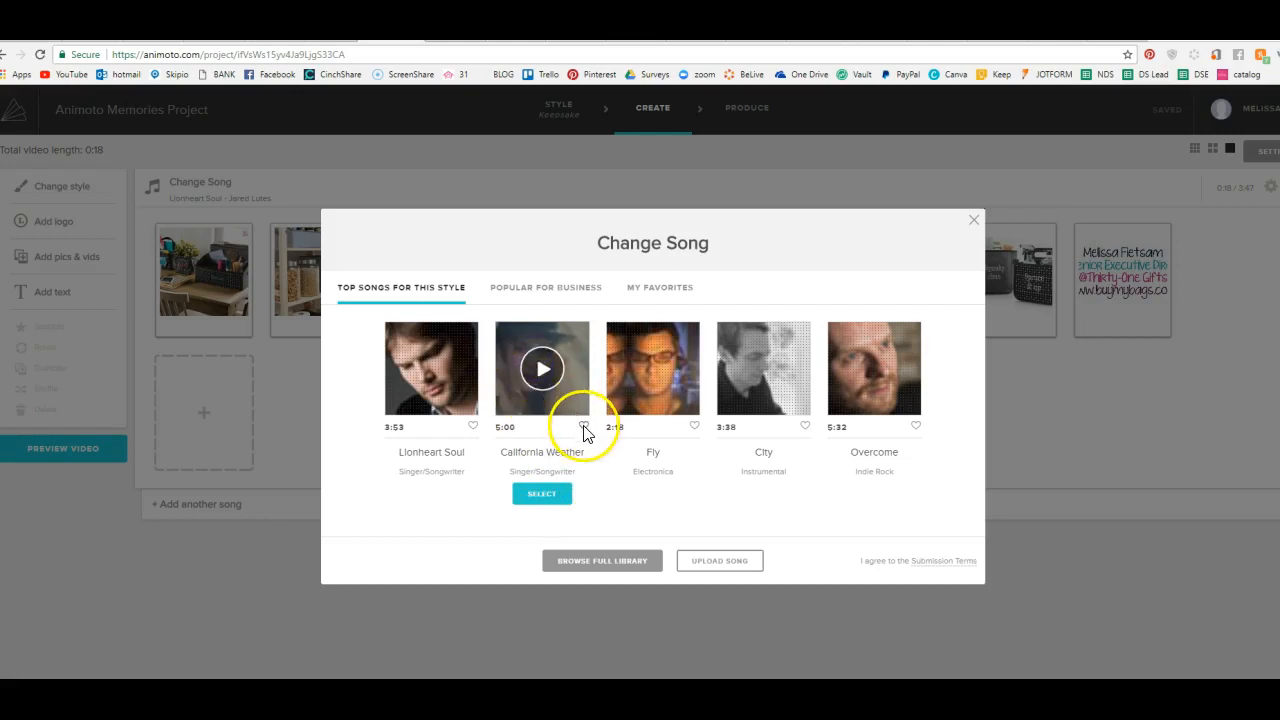
click(545, 287)
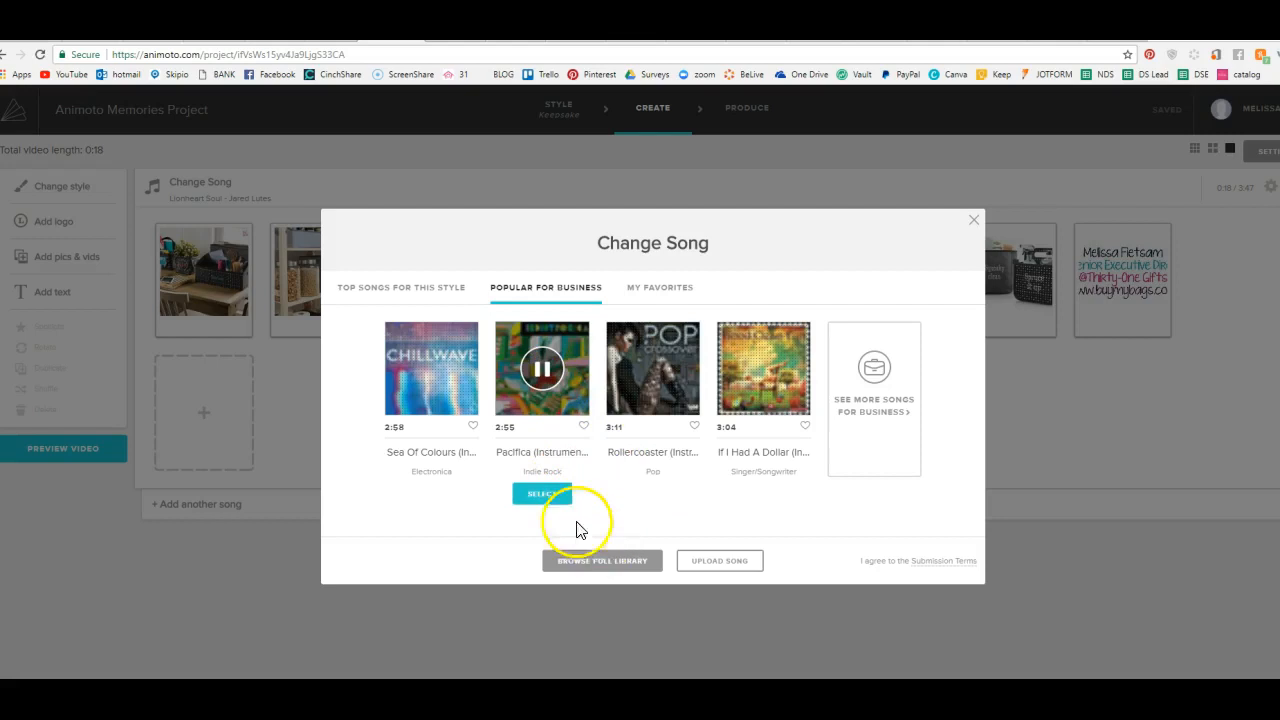
click(542, 494)
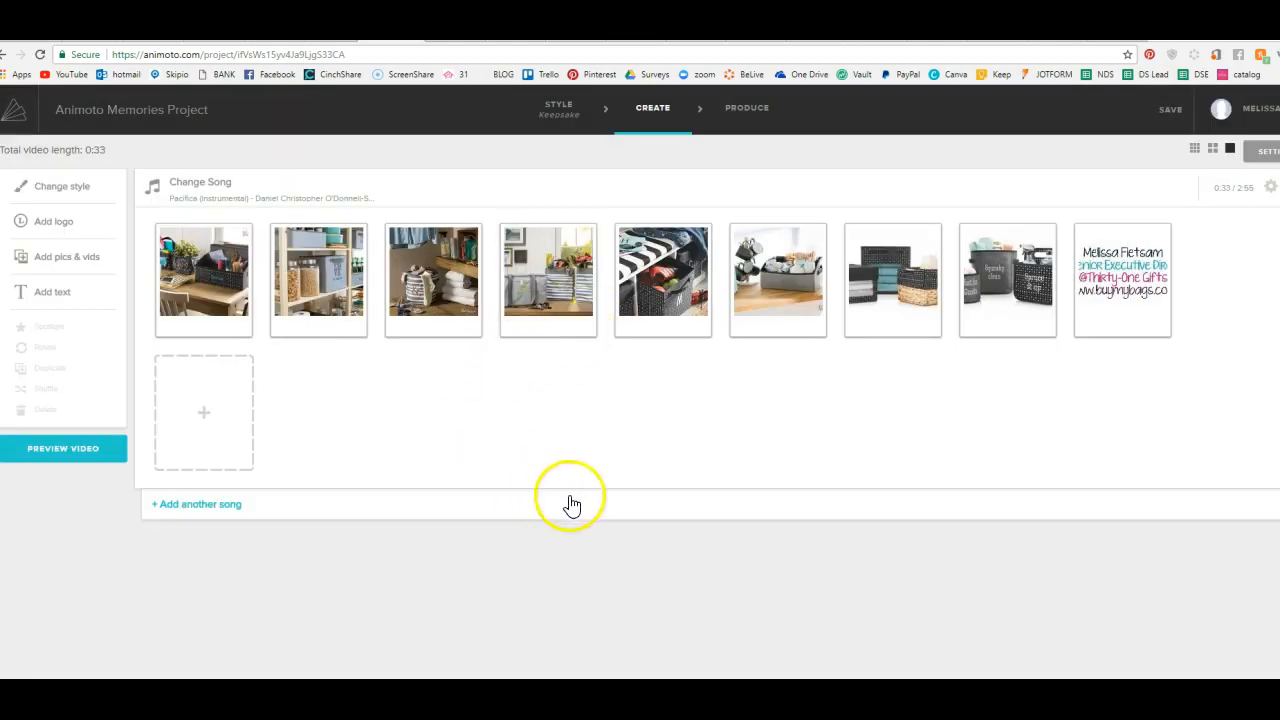
mouse_move(604, 518)
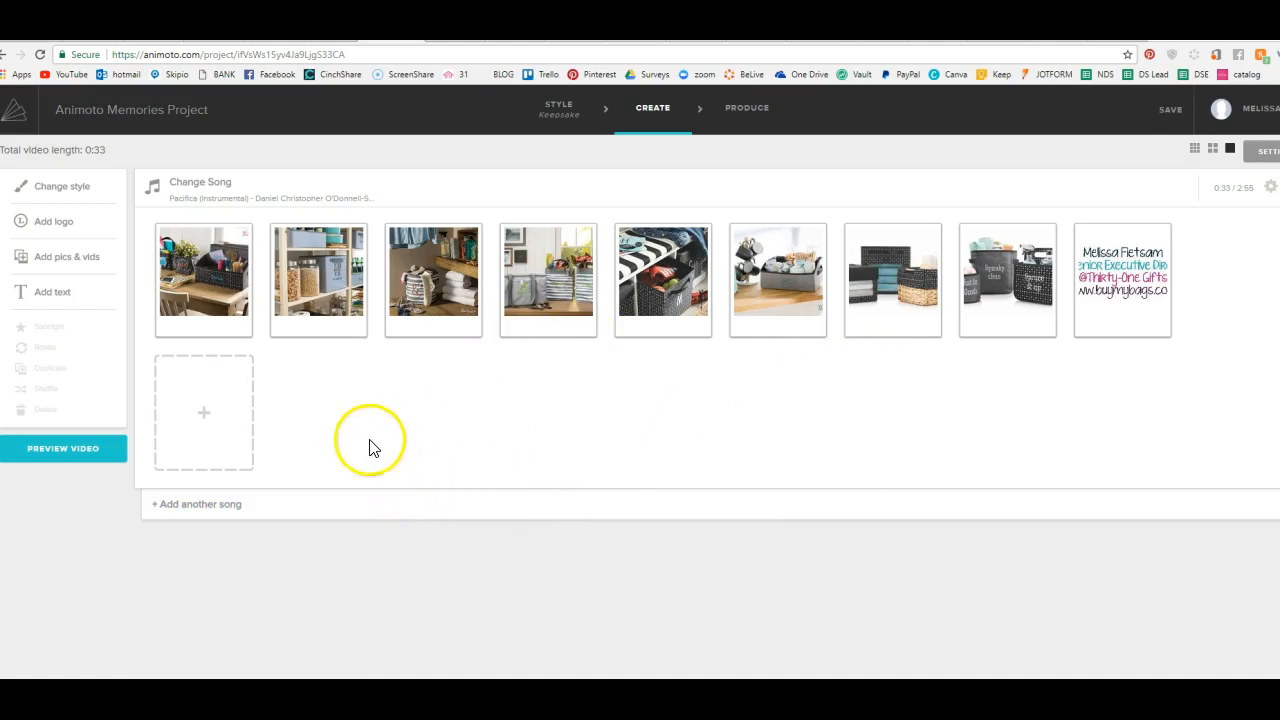
mouse_move(1270, 207)
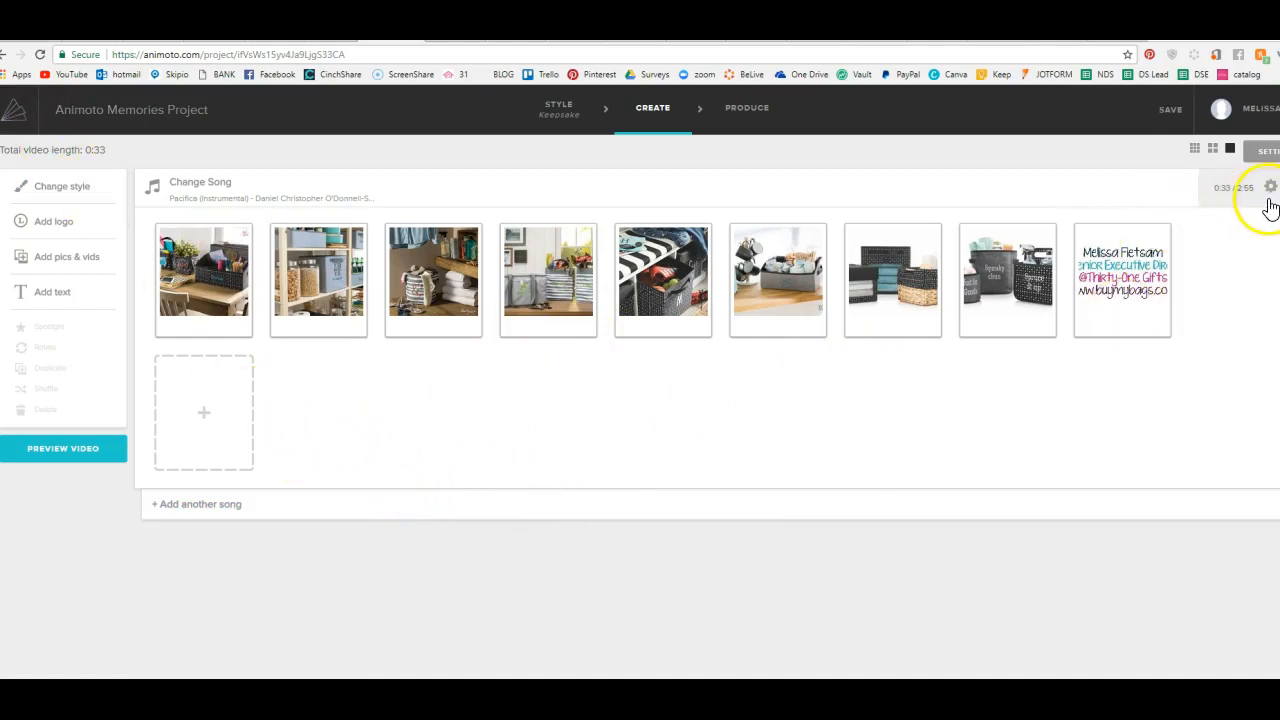
mouse_move(1270, 190)
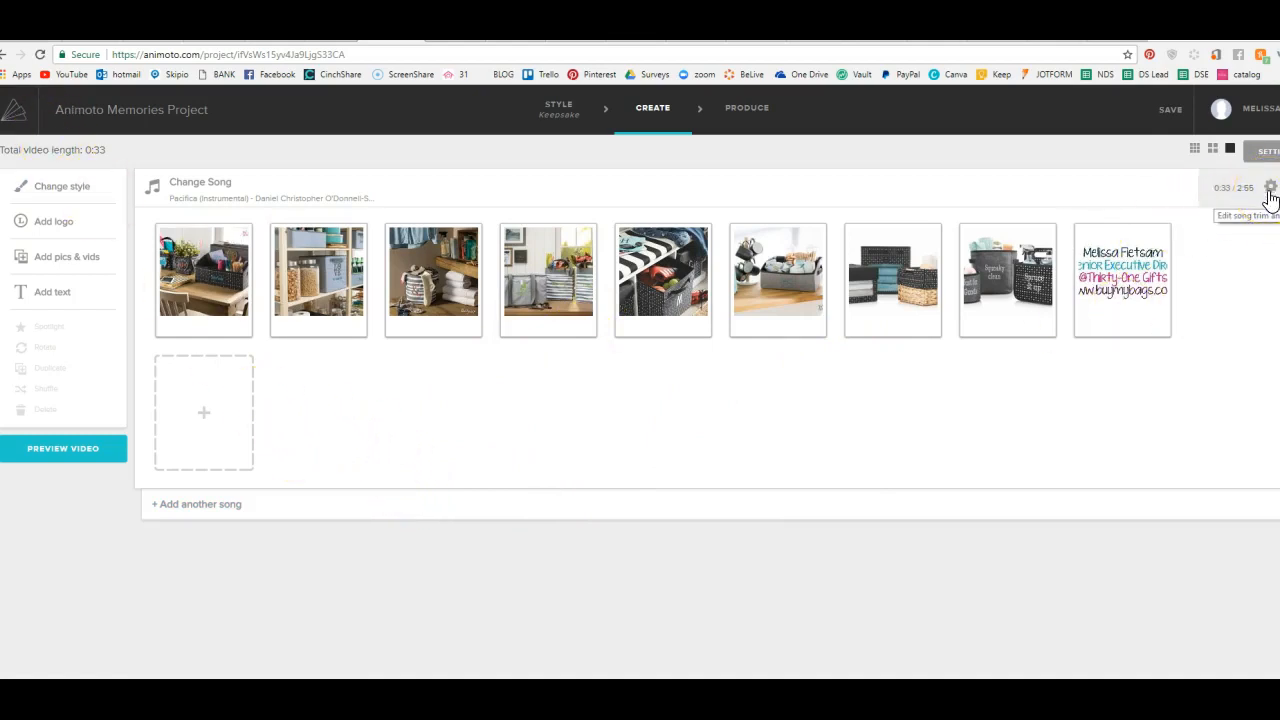
- Move the Image Pacing slider to mid-range between slow and fast and save
click(1270, 187)
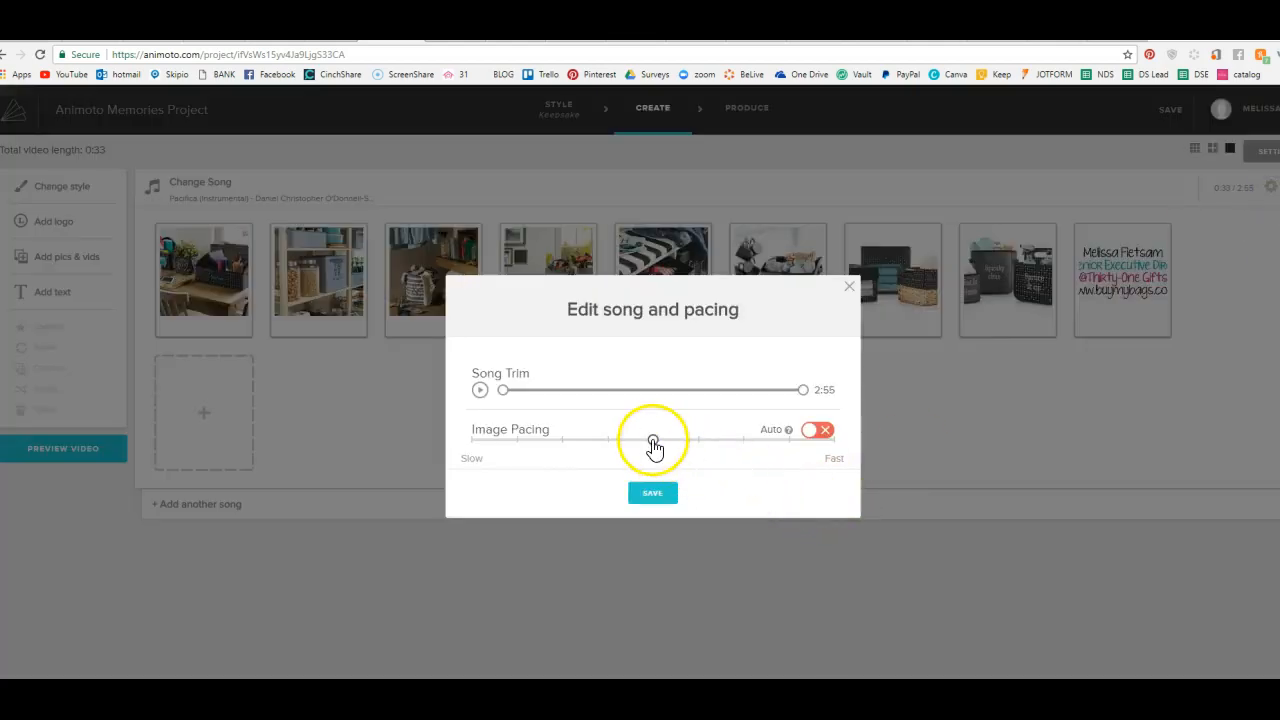
drag(655, 441, 525, 441)
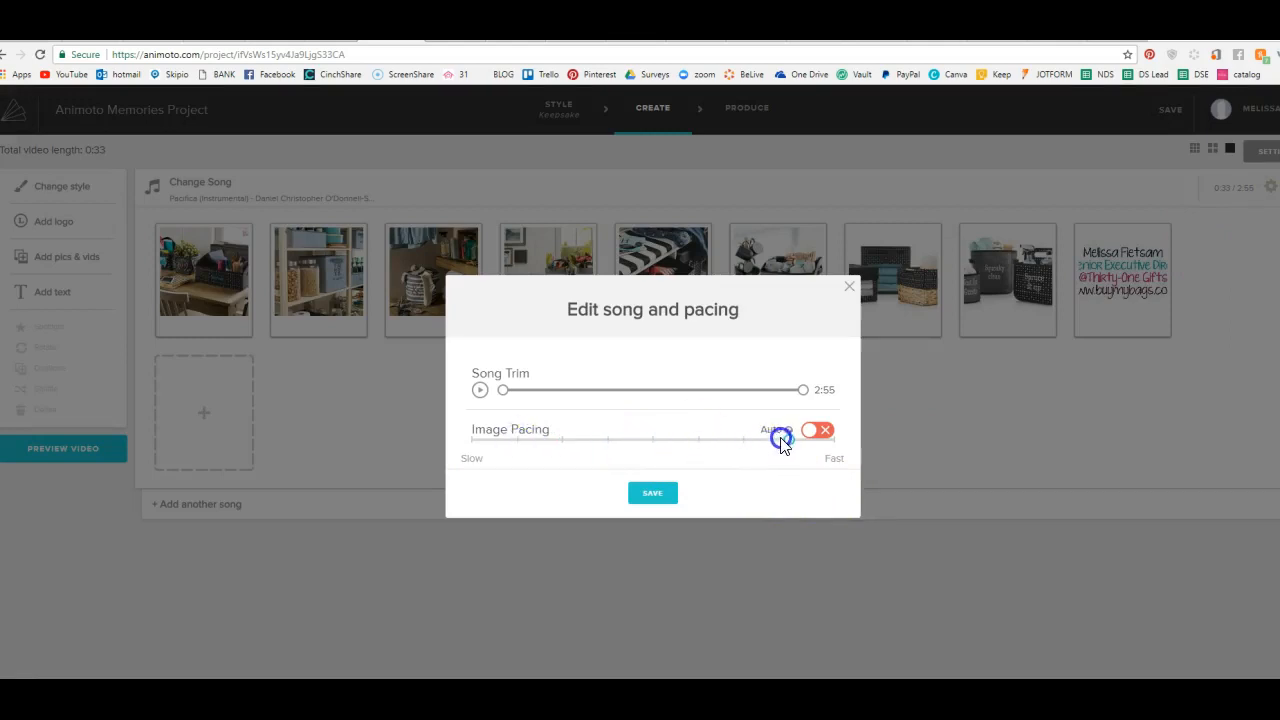
drag(780, 440, 612, 443)
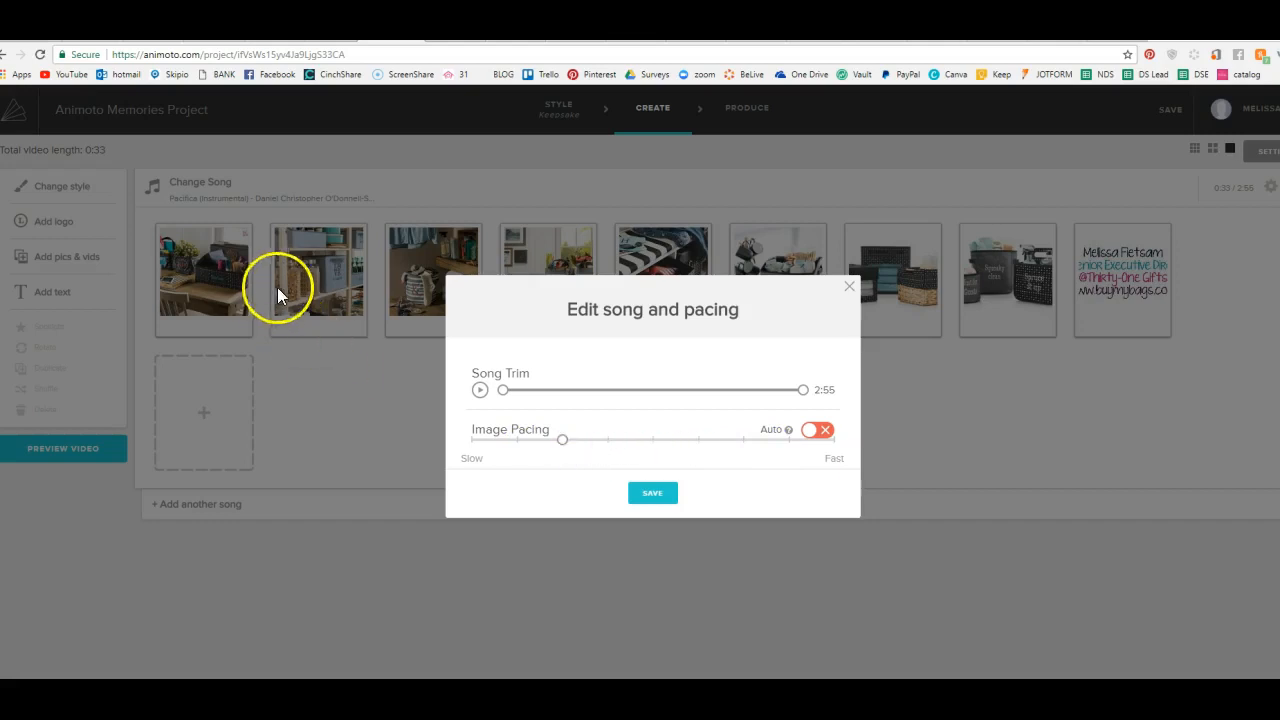
mouse_move(562, 441)
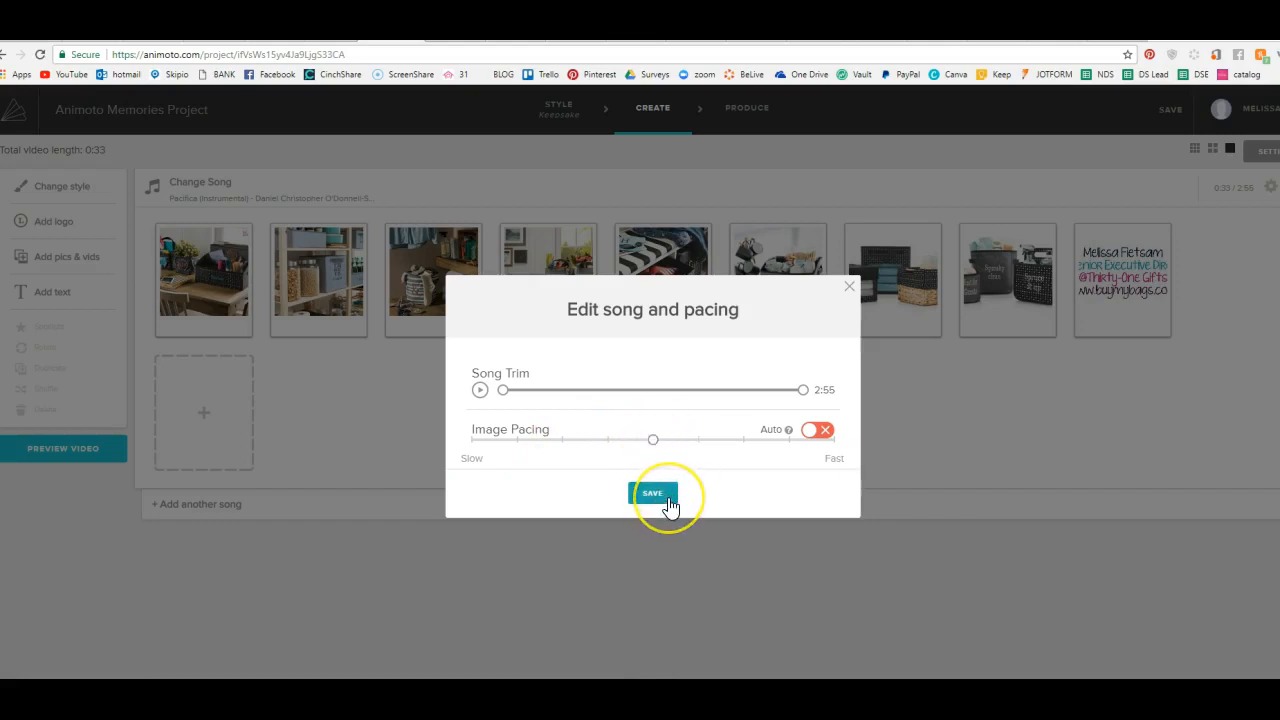
click(652, 493)
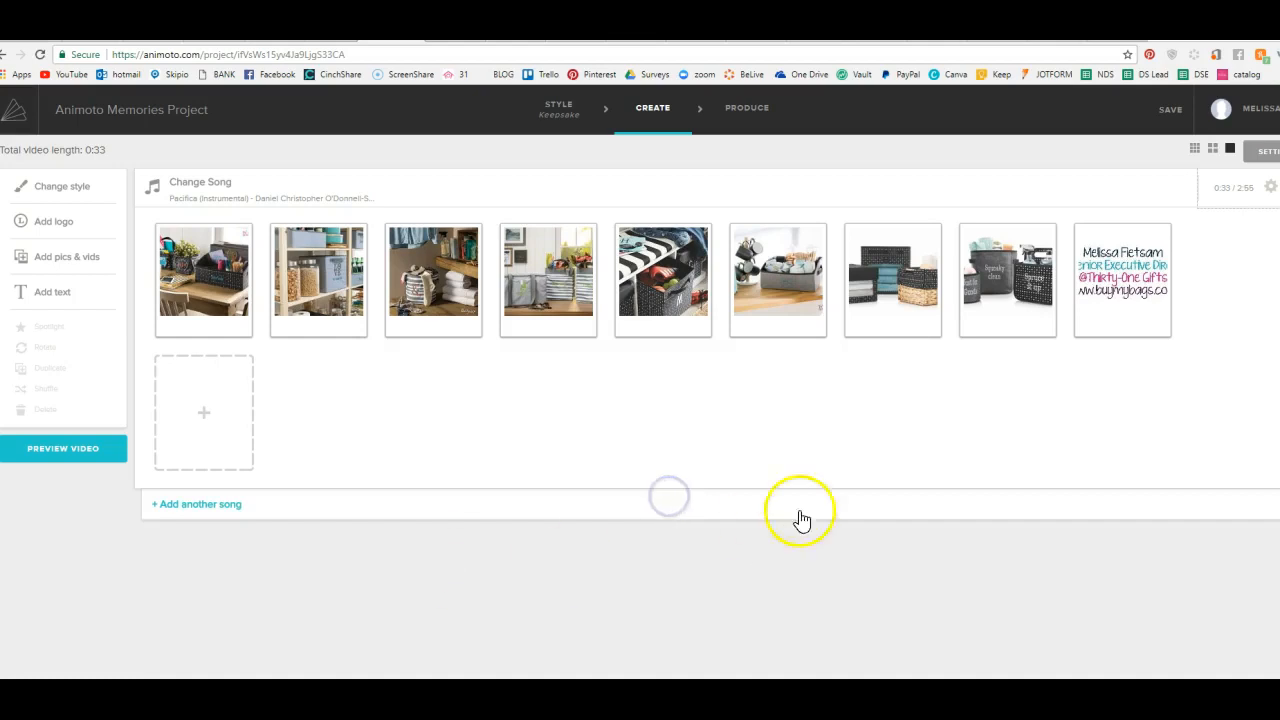
- Caption the first desk photo "Melissa's favorite home organizing products" and save it
click(203, 280)
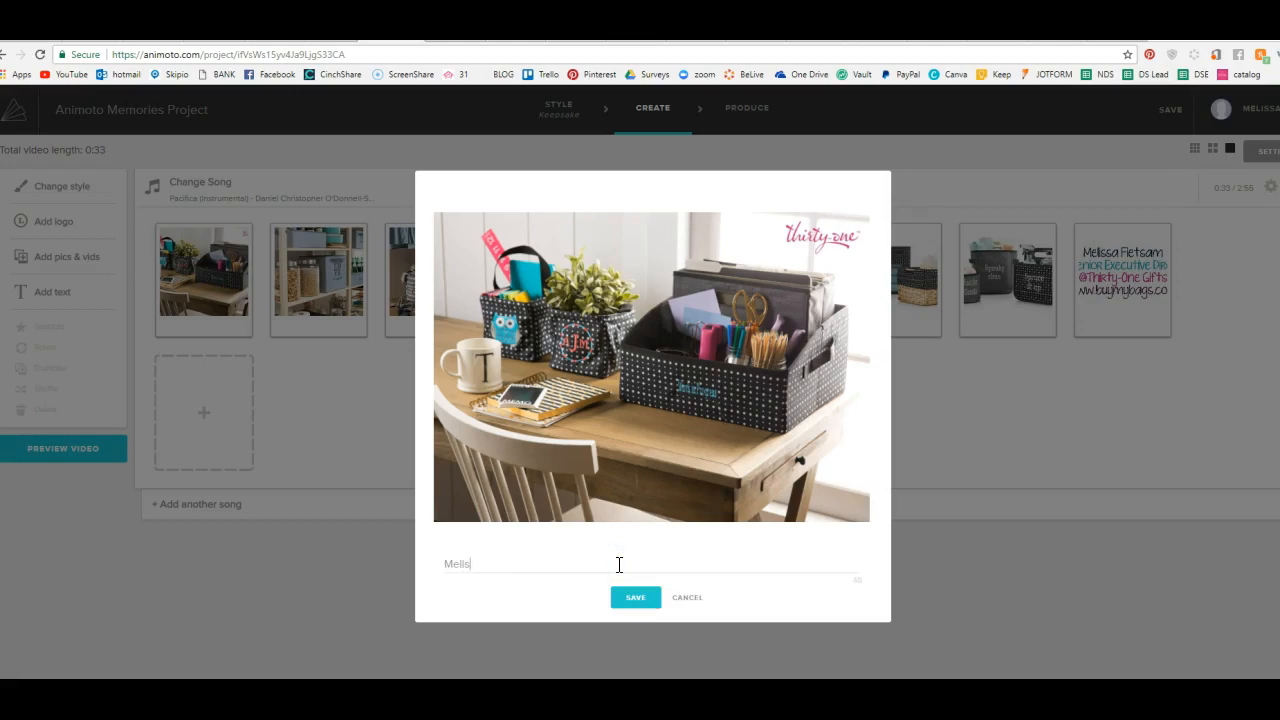
text(sa's fav)
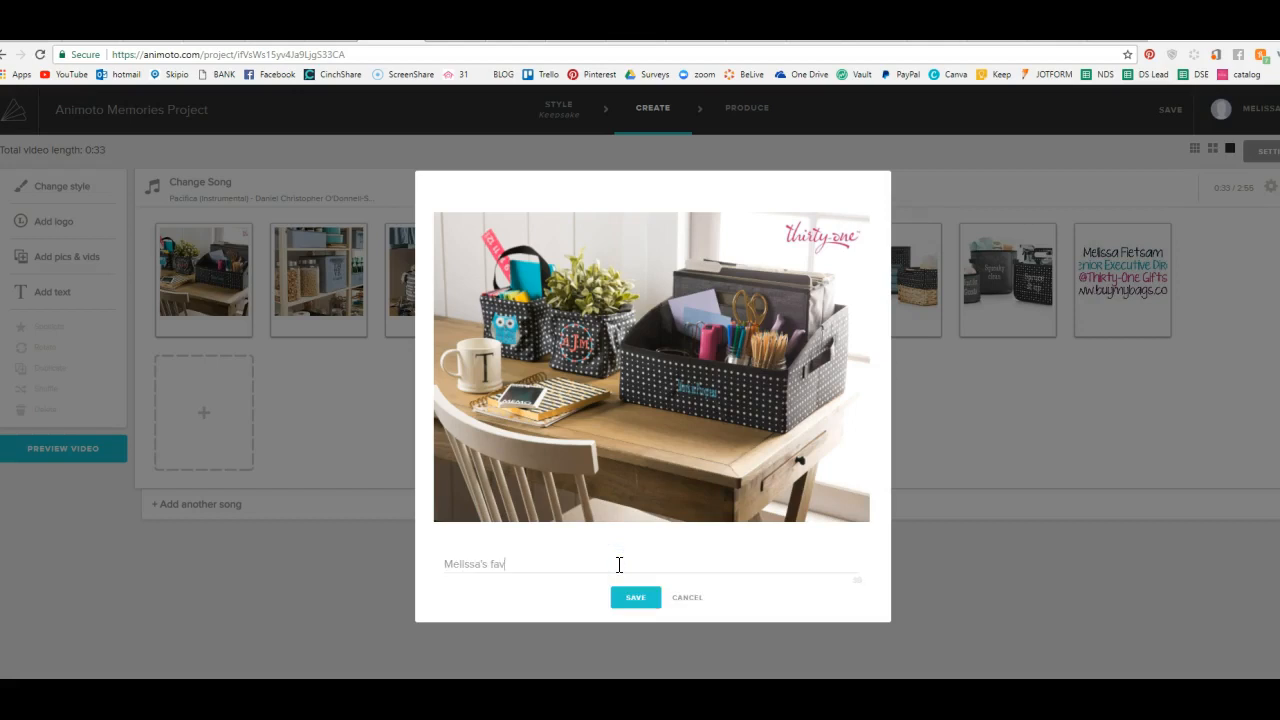
text(orite home o)
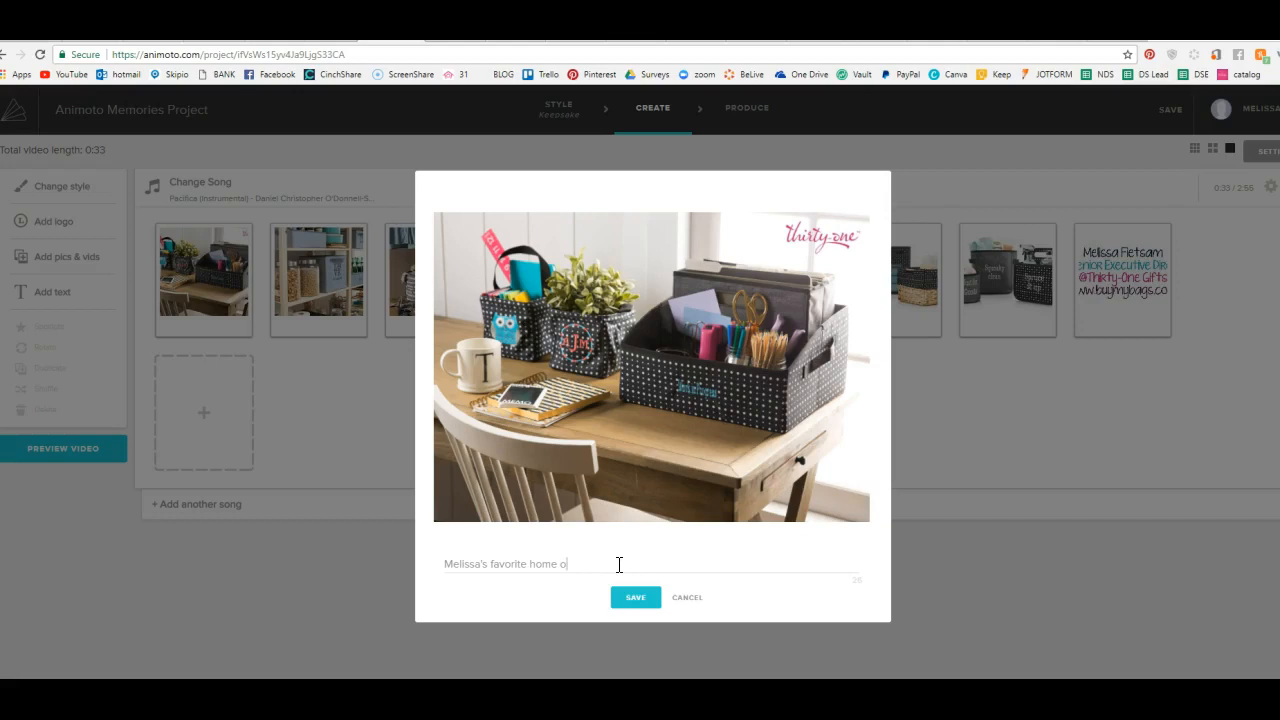
text(rganizing)
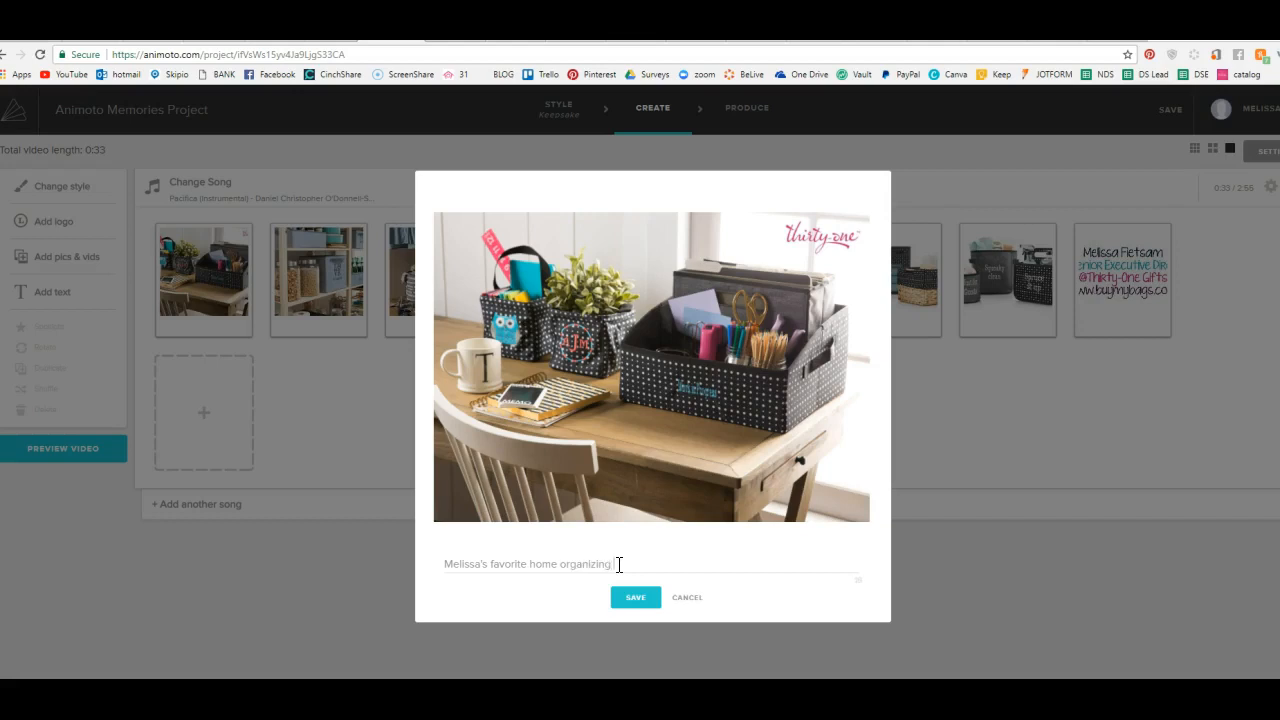
text(products)
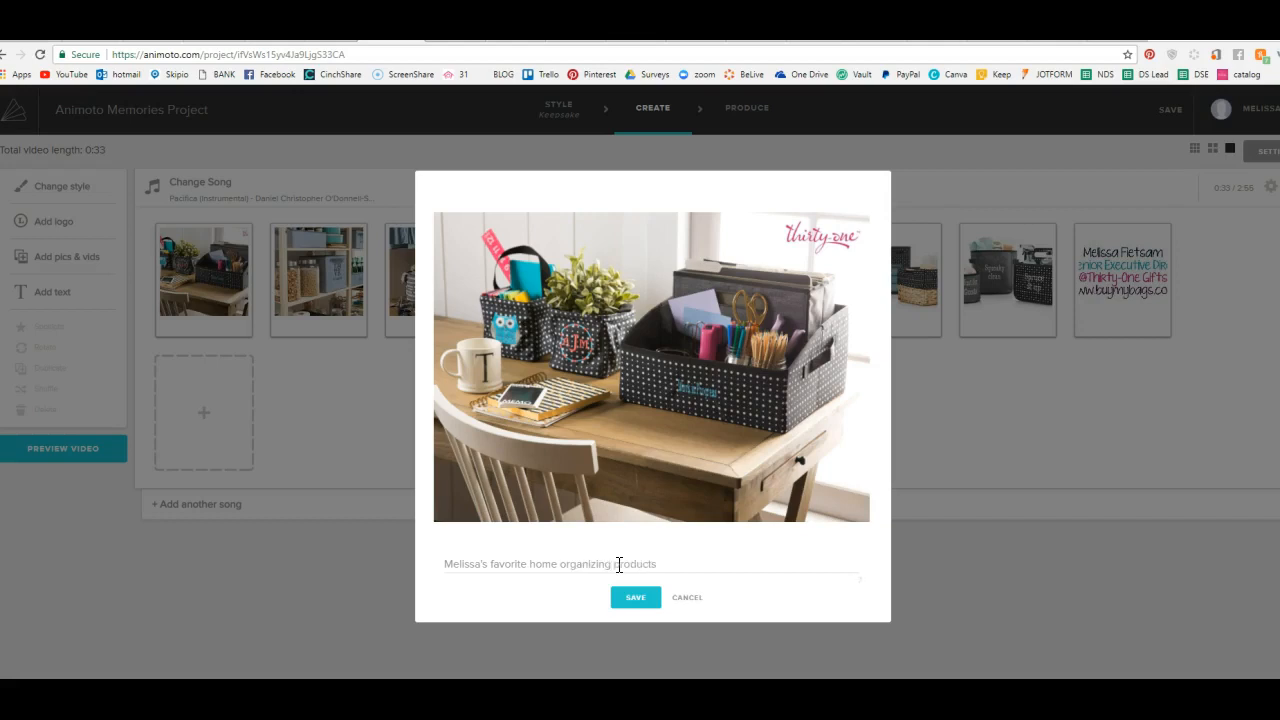
click(635, 597)
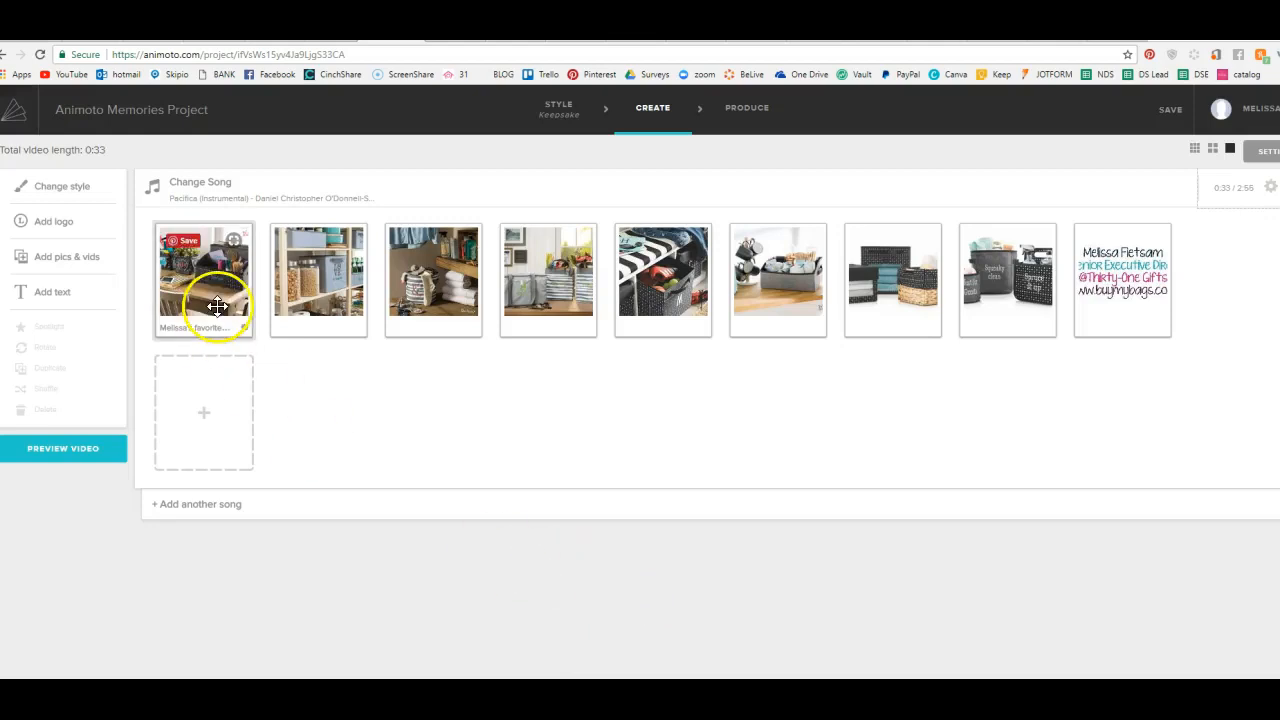
click(63, 448)
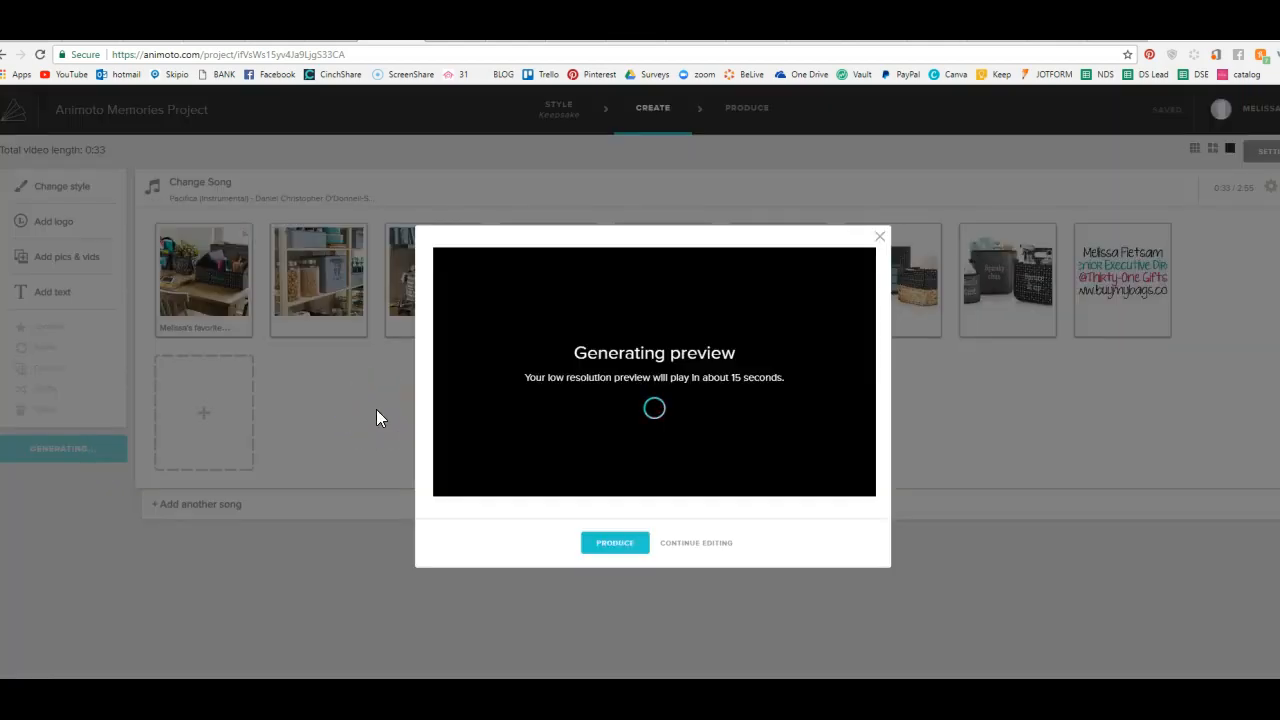
mouse_move(748, 580)
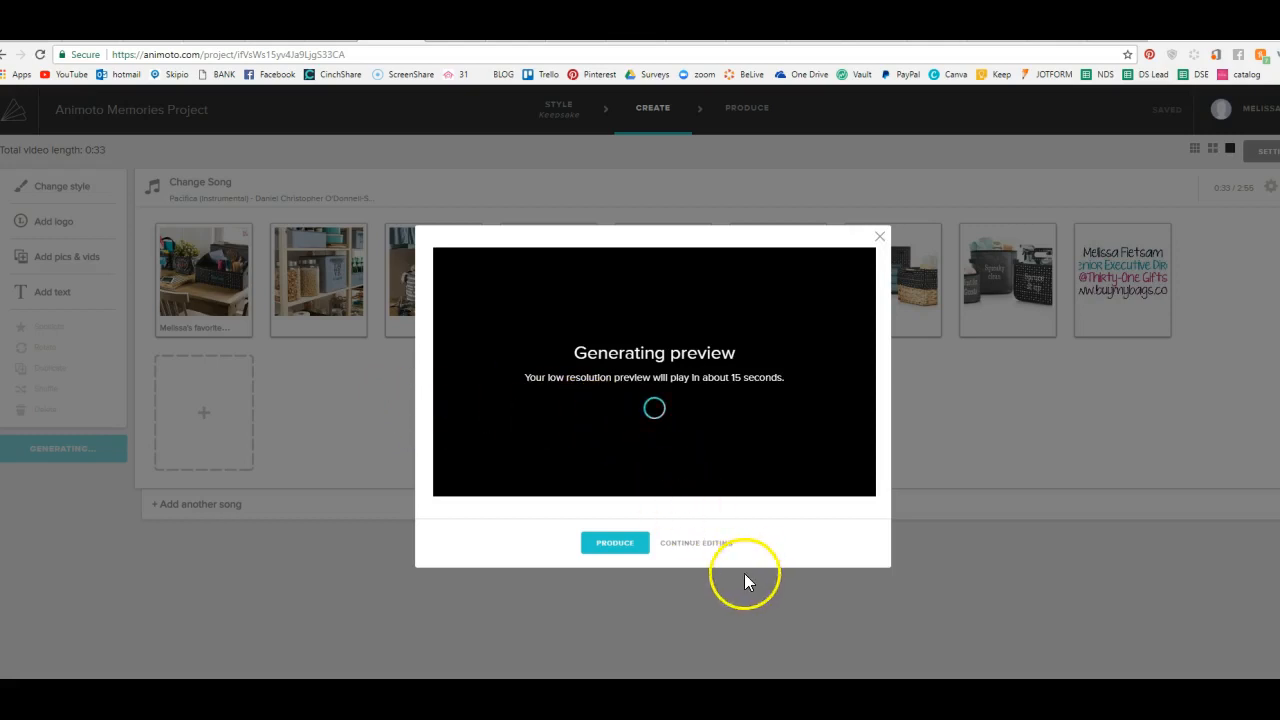
mouse_move(770, 610)
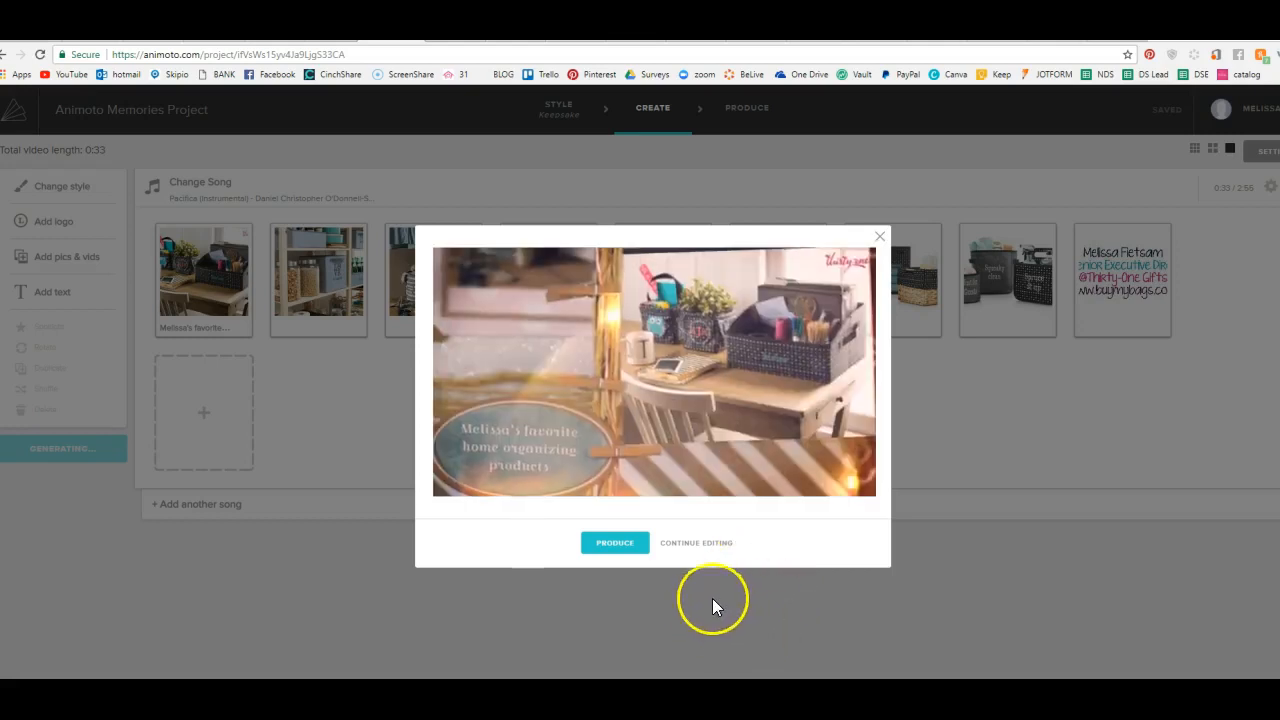
click(654, 371)
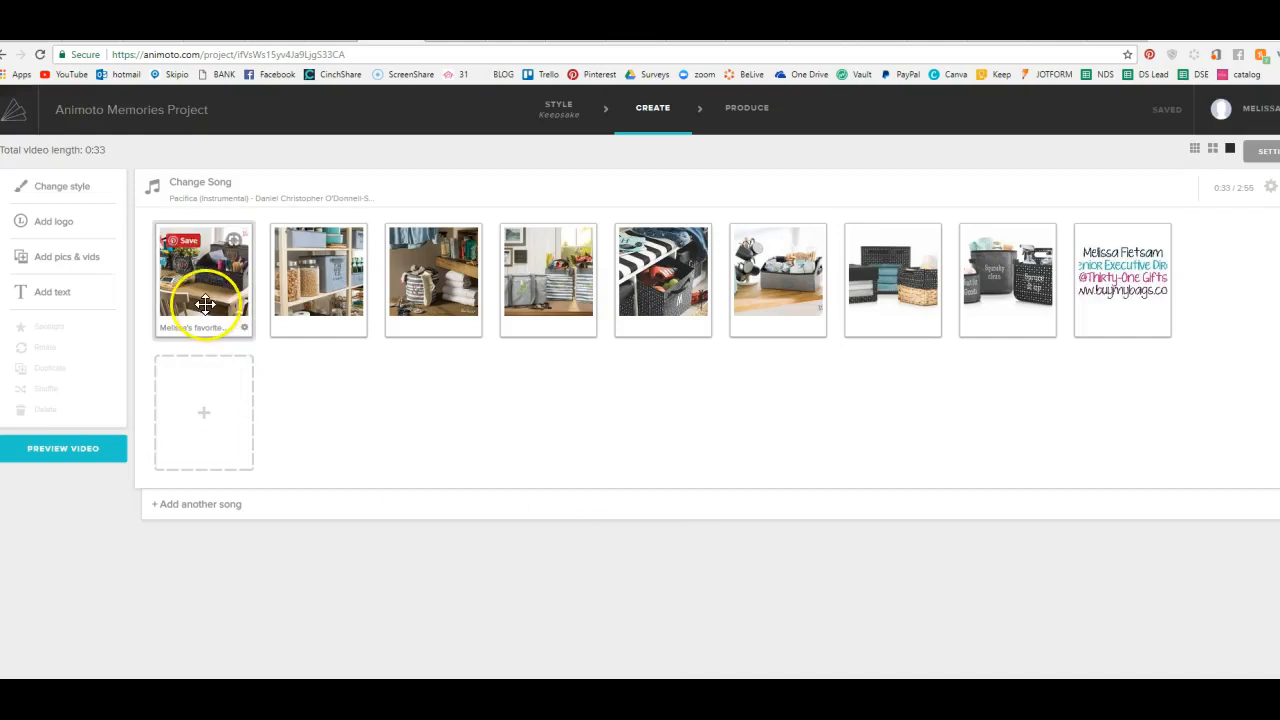
mouse_move(63, 186)
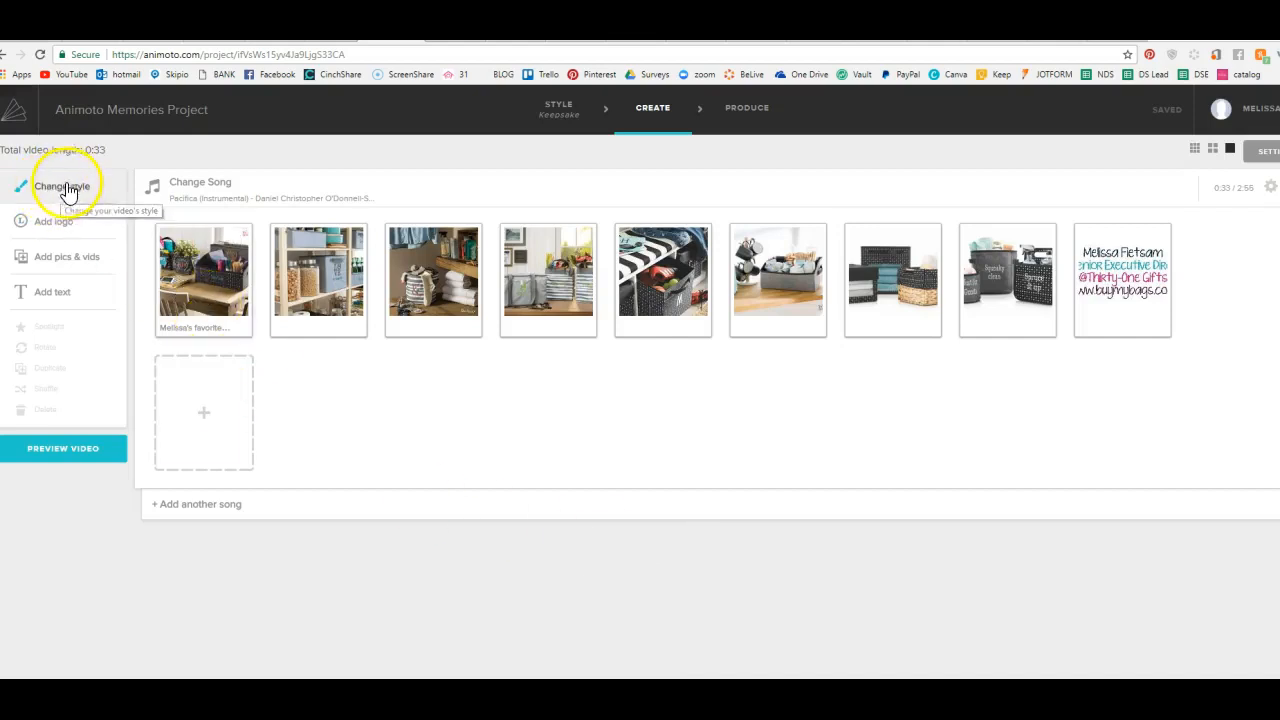
- Replace the Keepsake style with the Sweetheart style
click(62, 186)
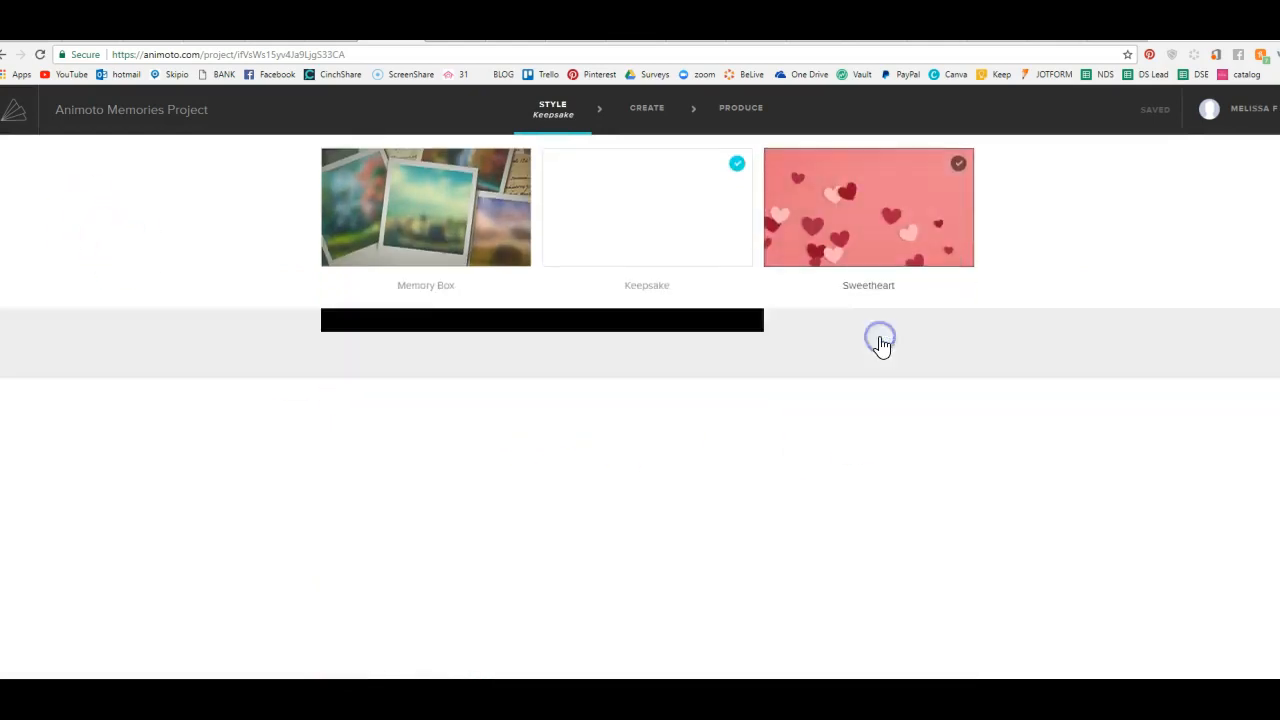
click(868, 207)
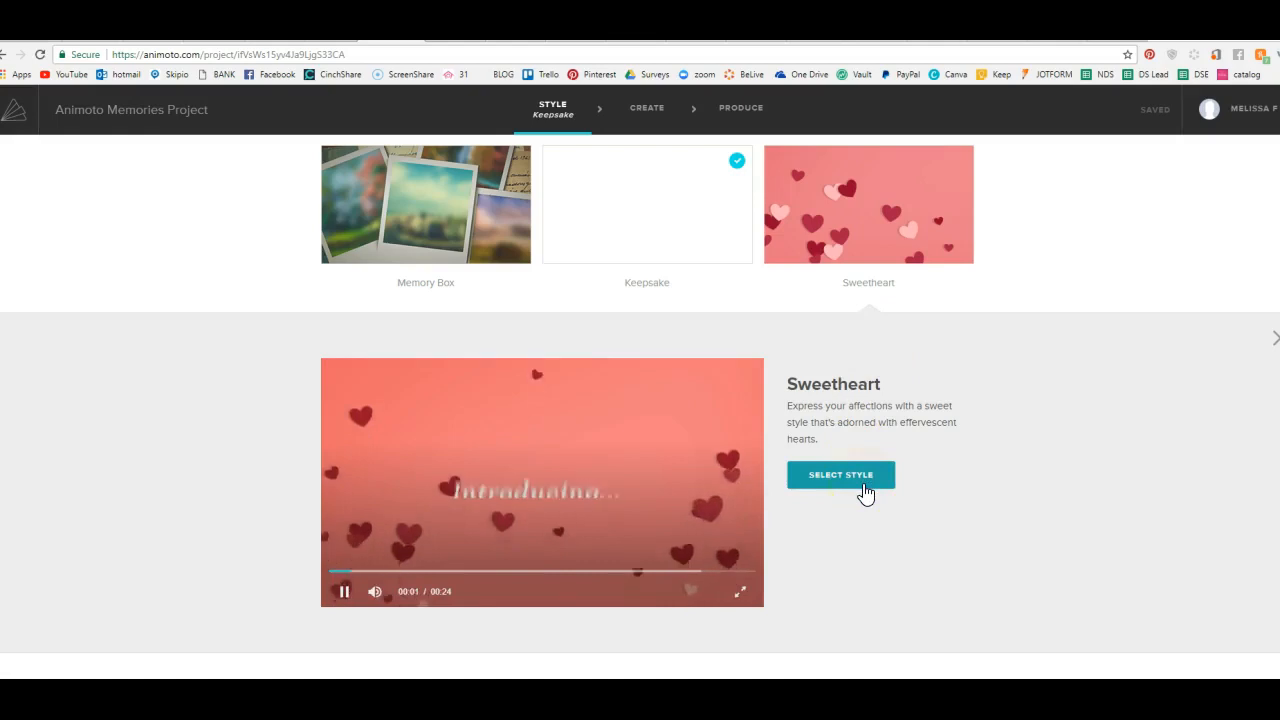
click(840, 474)
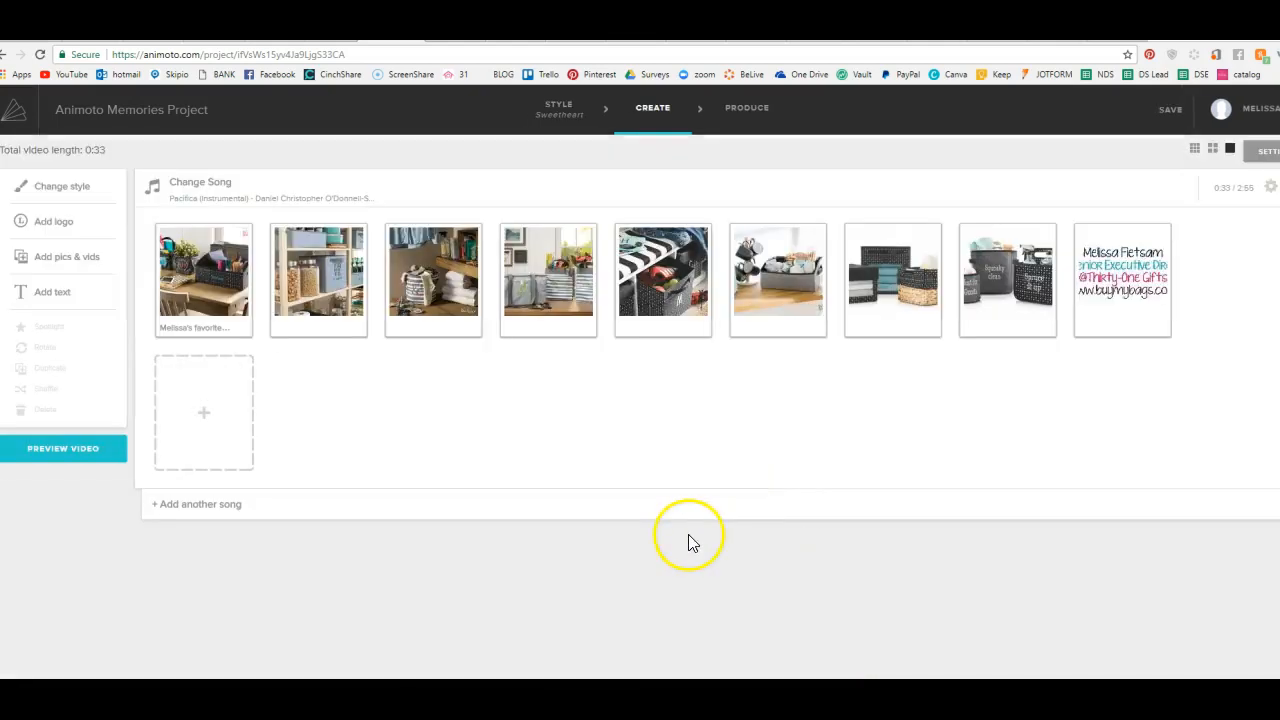
mouse_move(353, 434)
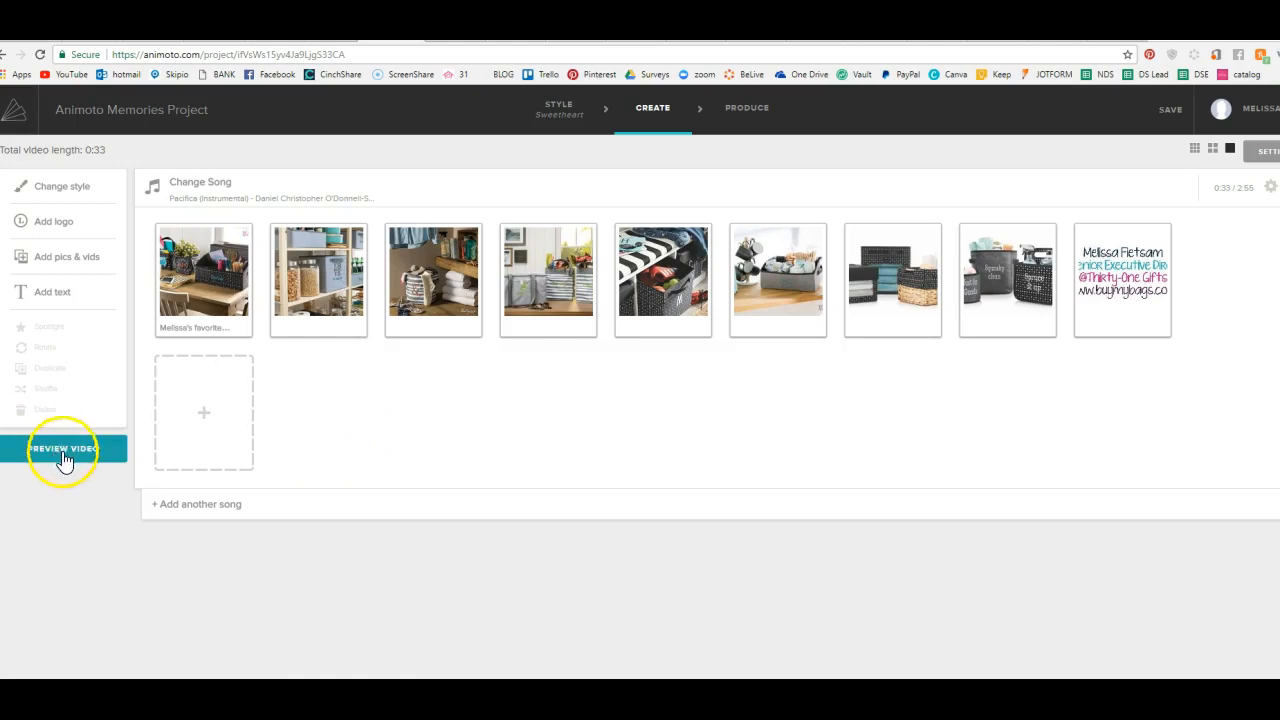
- Generate and watch the low-resolution preview of the Sweetheart-styled video
click(63, 448)
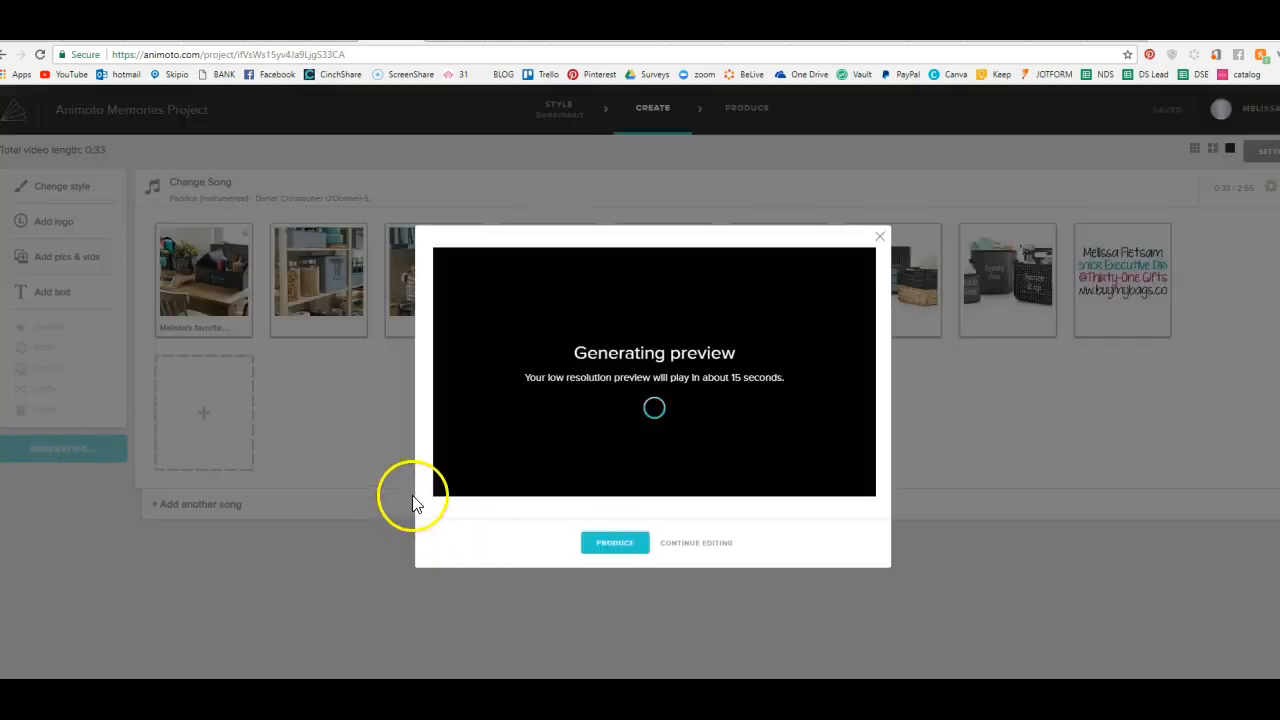
mouse_move(405, 507)
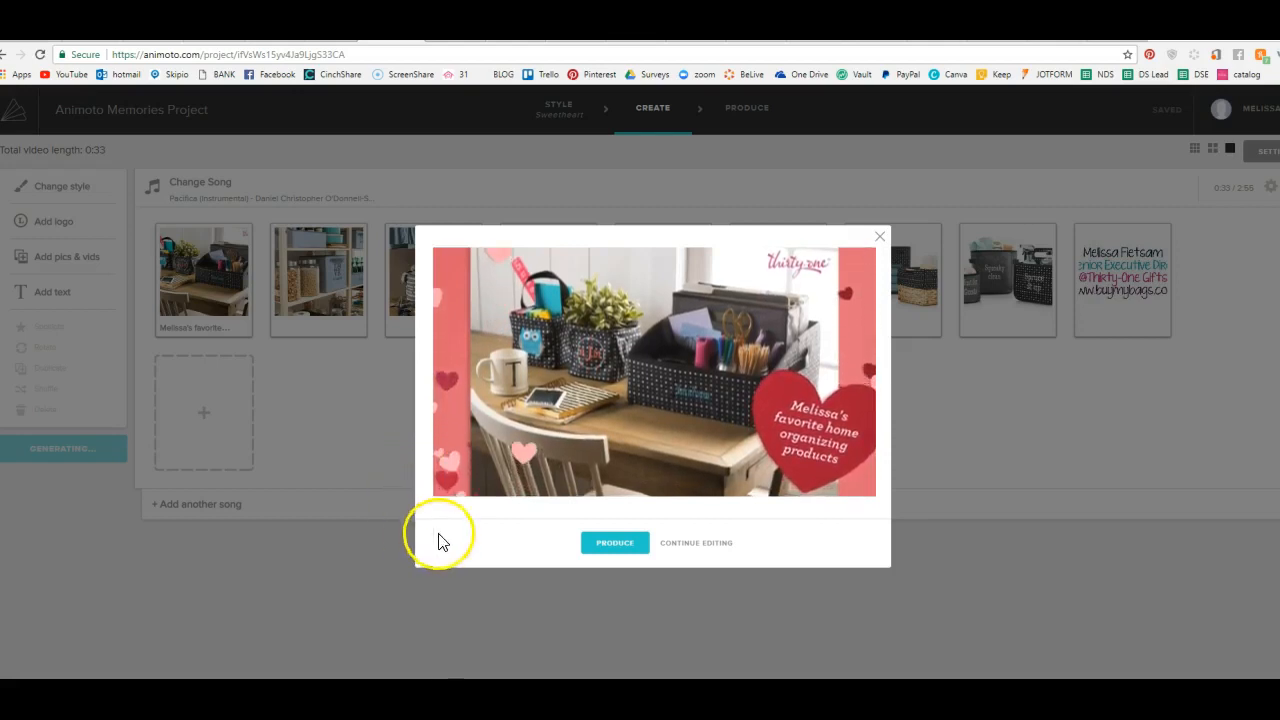
click(654, 370)
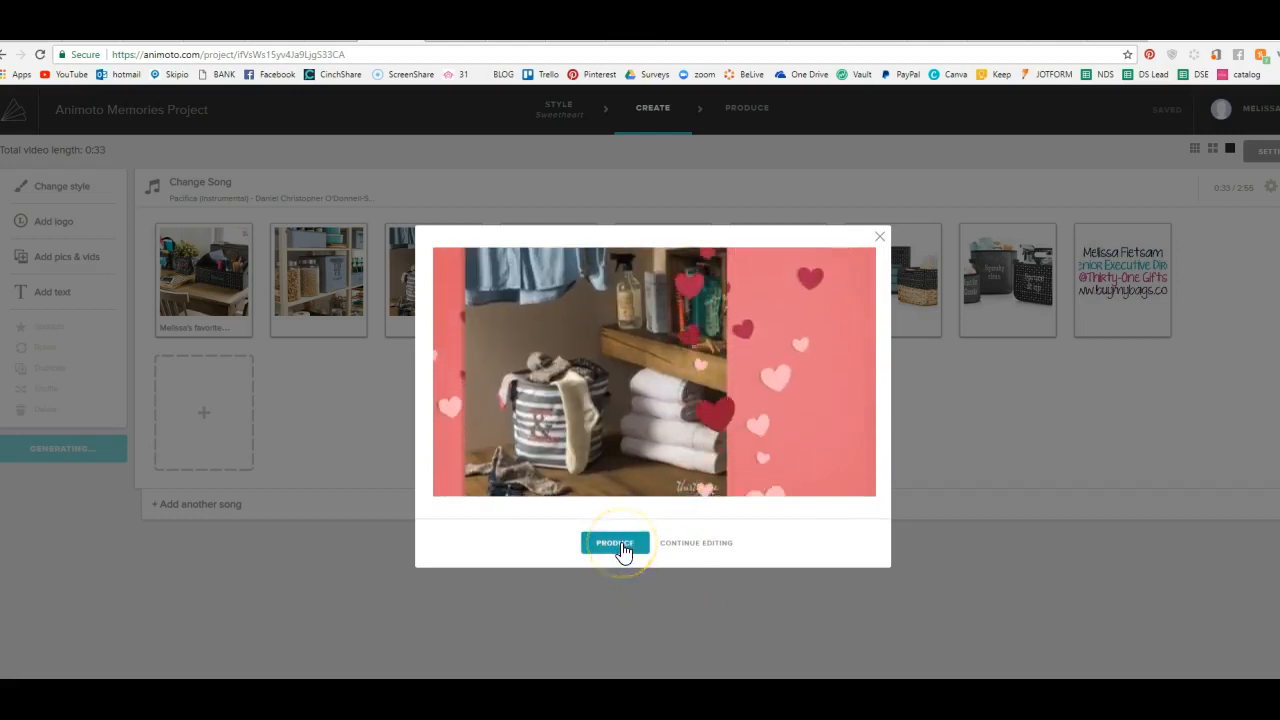
click(614, 542)
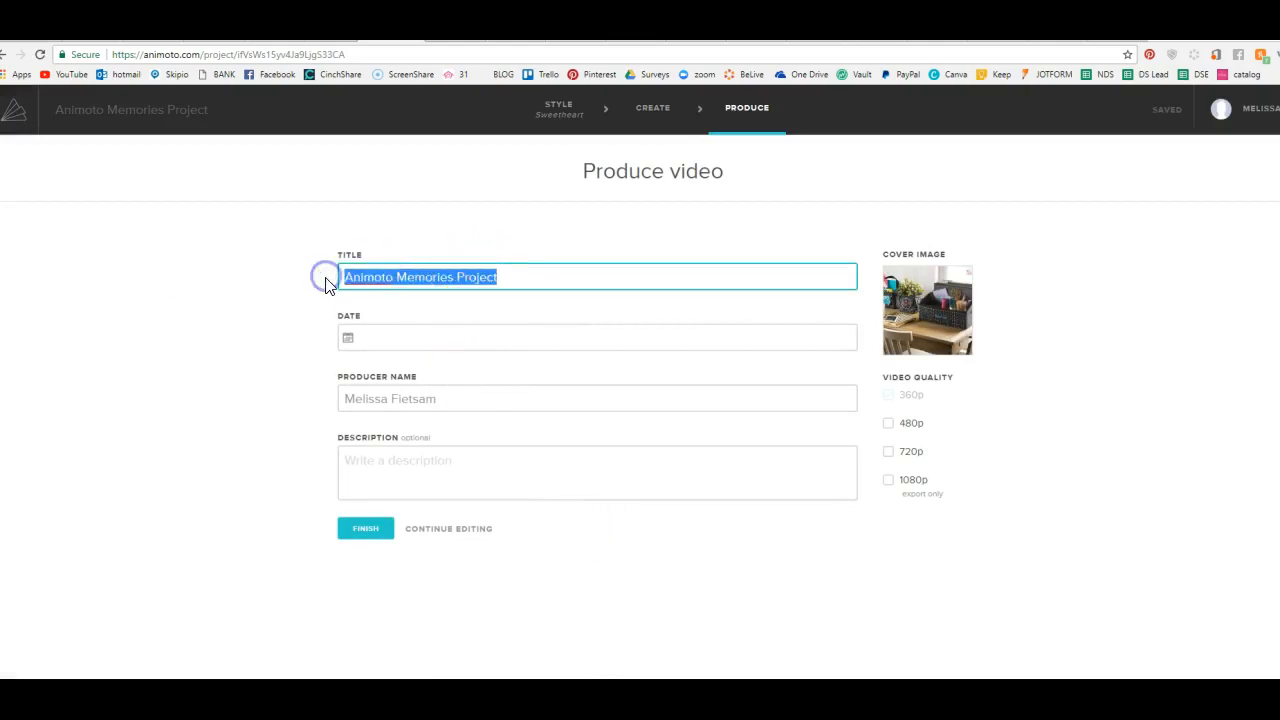
text(Melissa)
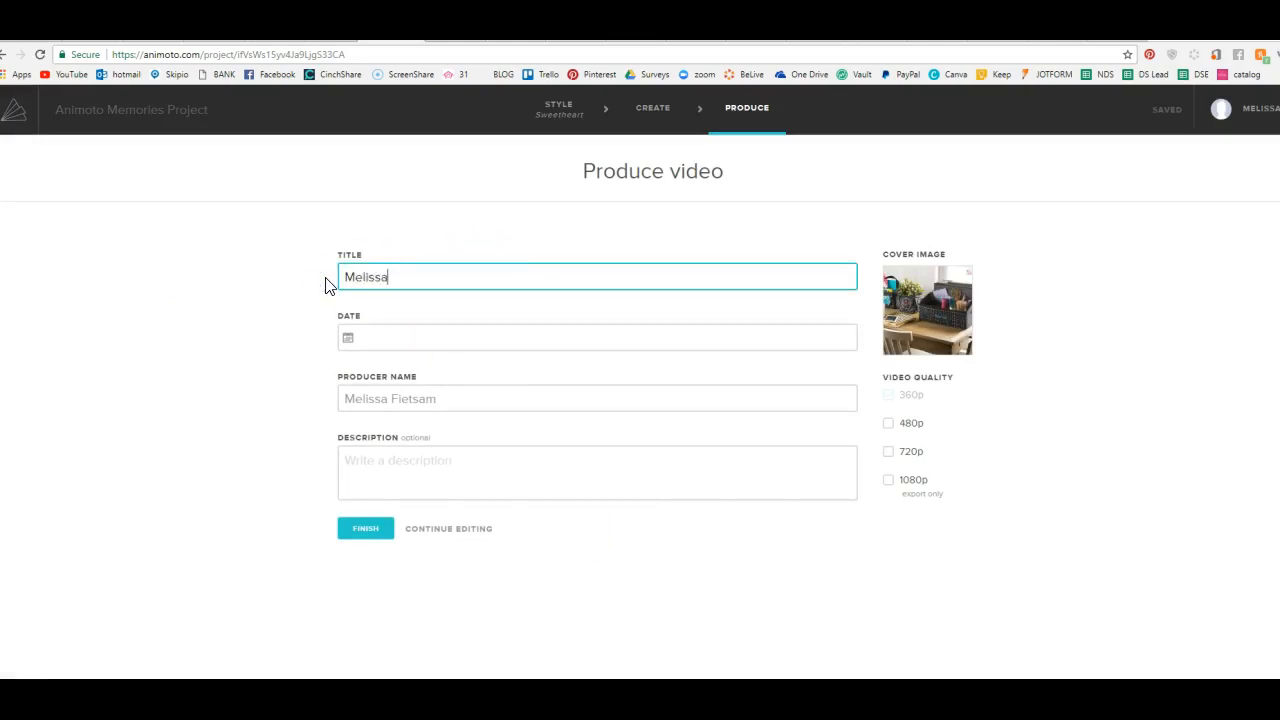
text('s)
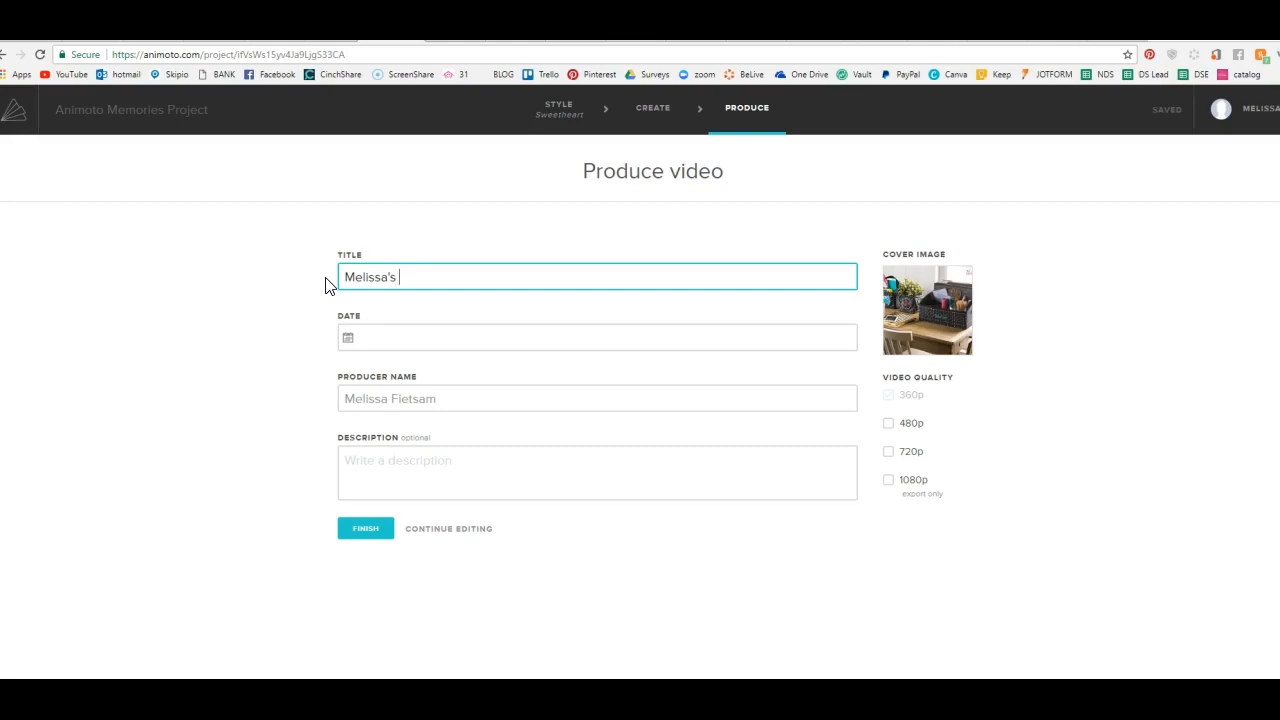
text(Organizing)
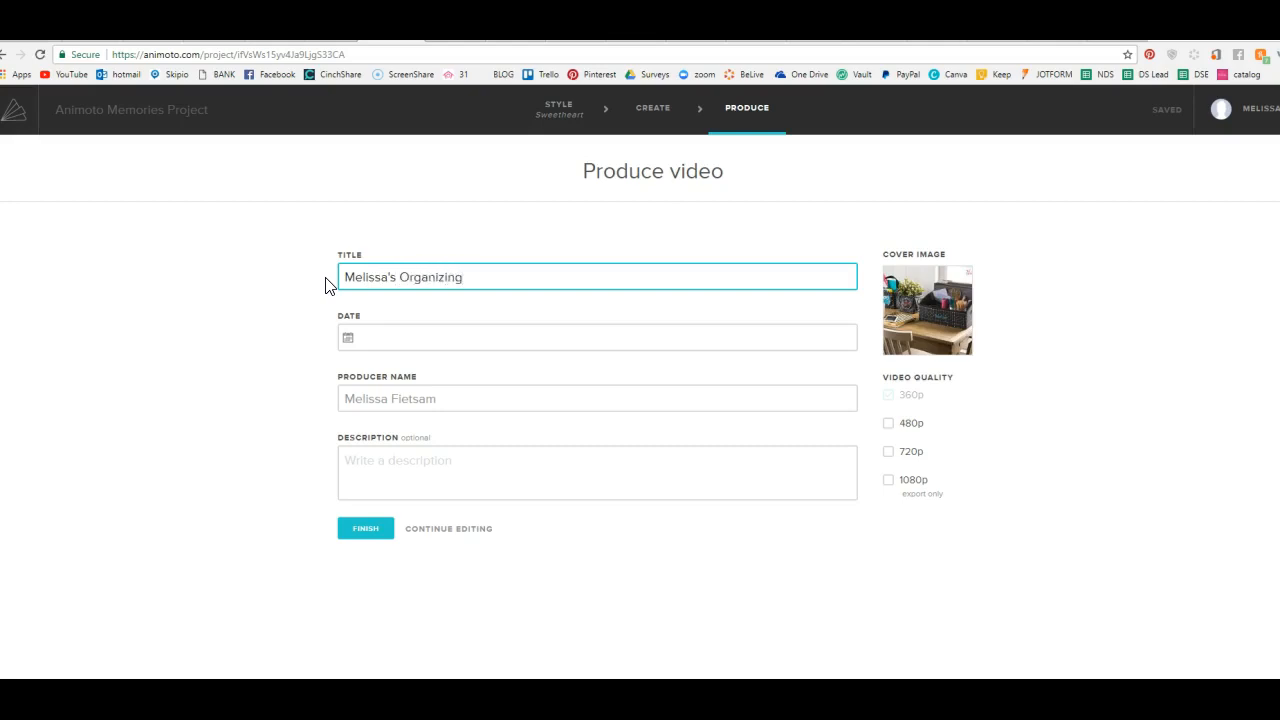
click(429, 472)
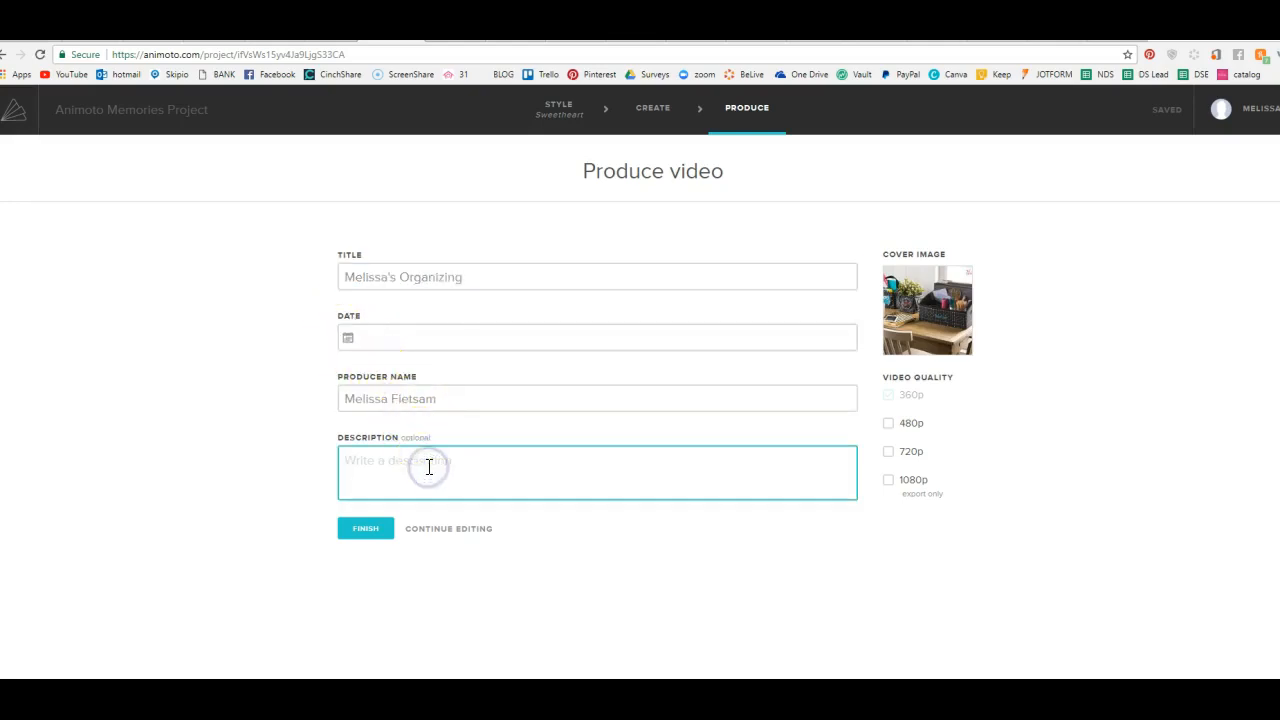
text(www.buymy)
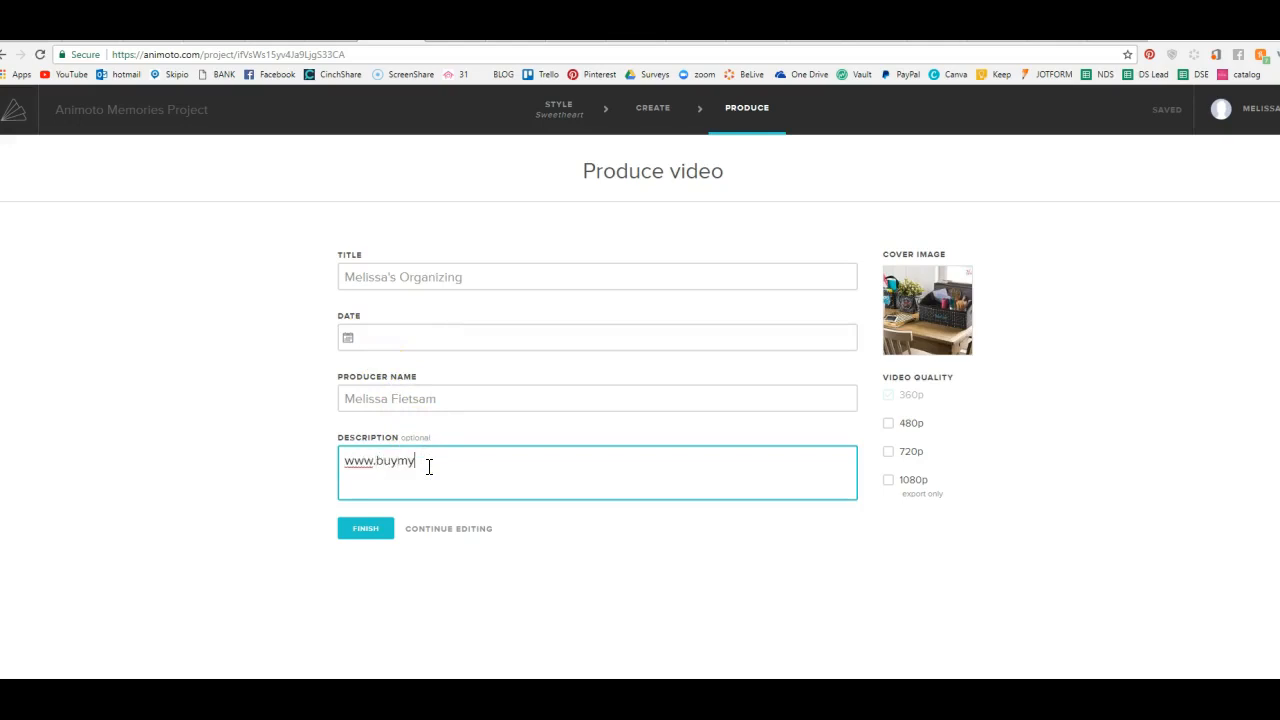
text(bags.com)
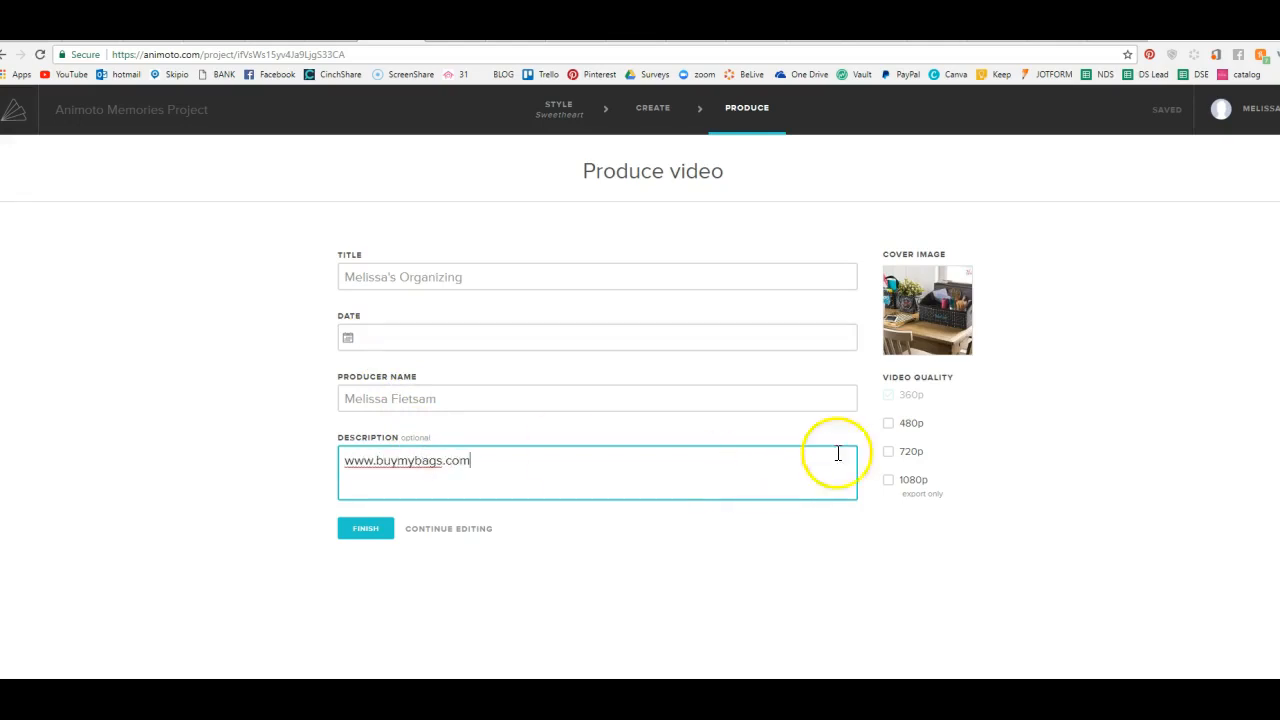
click(888, 451)
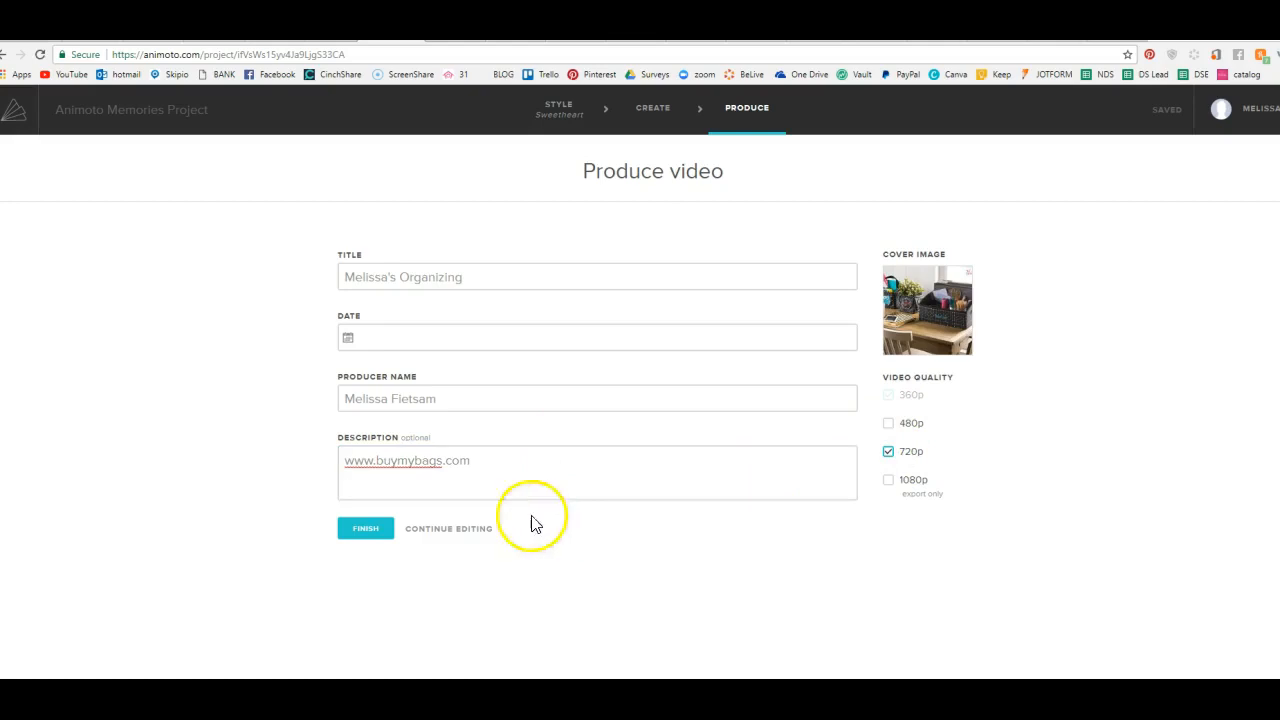
click(366, 528)
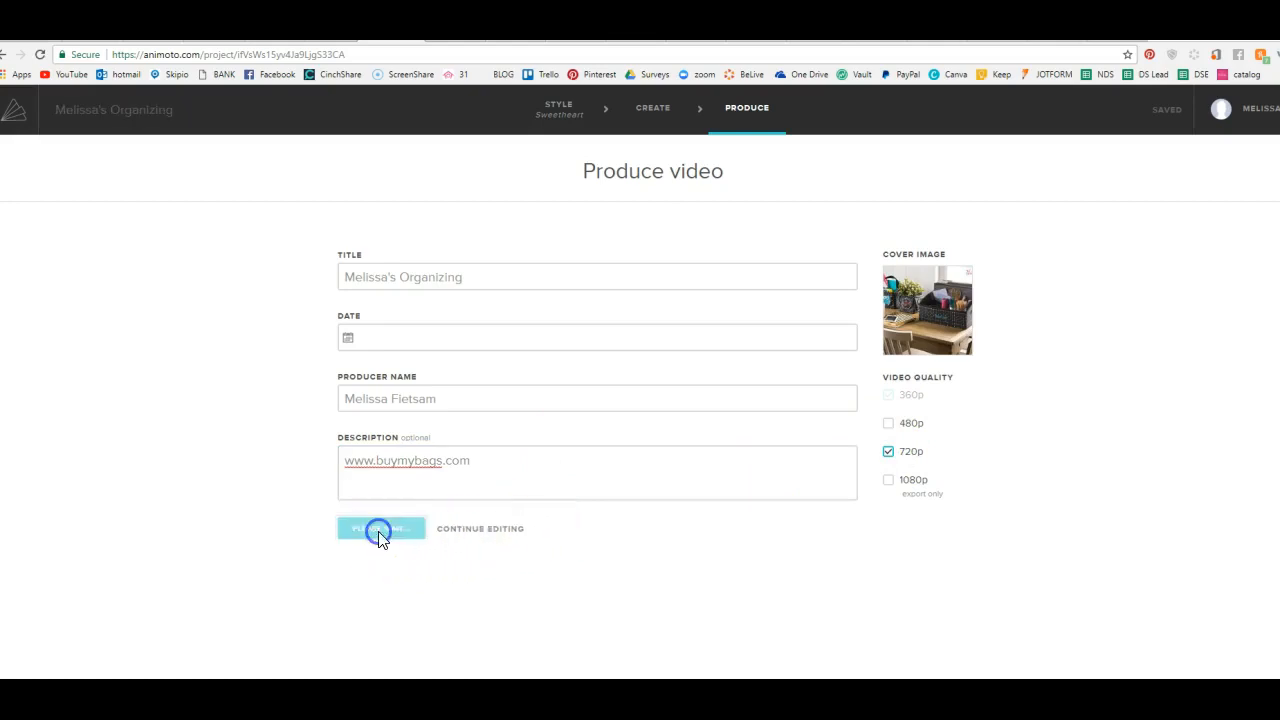
click(380, 528)
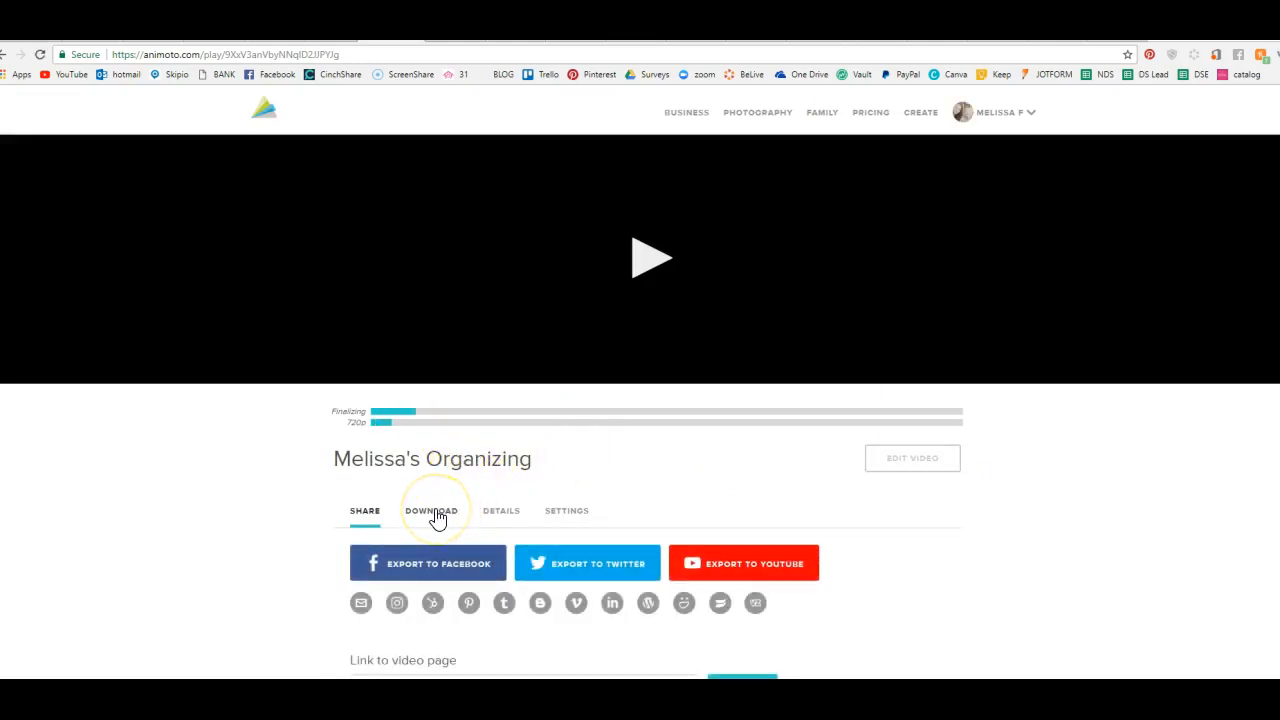
- Choose the HD 720p download for the organizing video and let it render
click(431, 510)
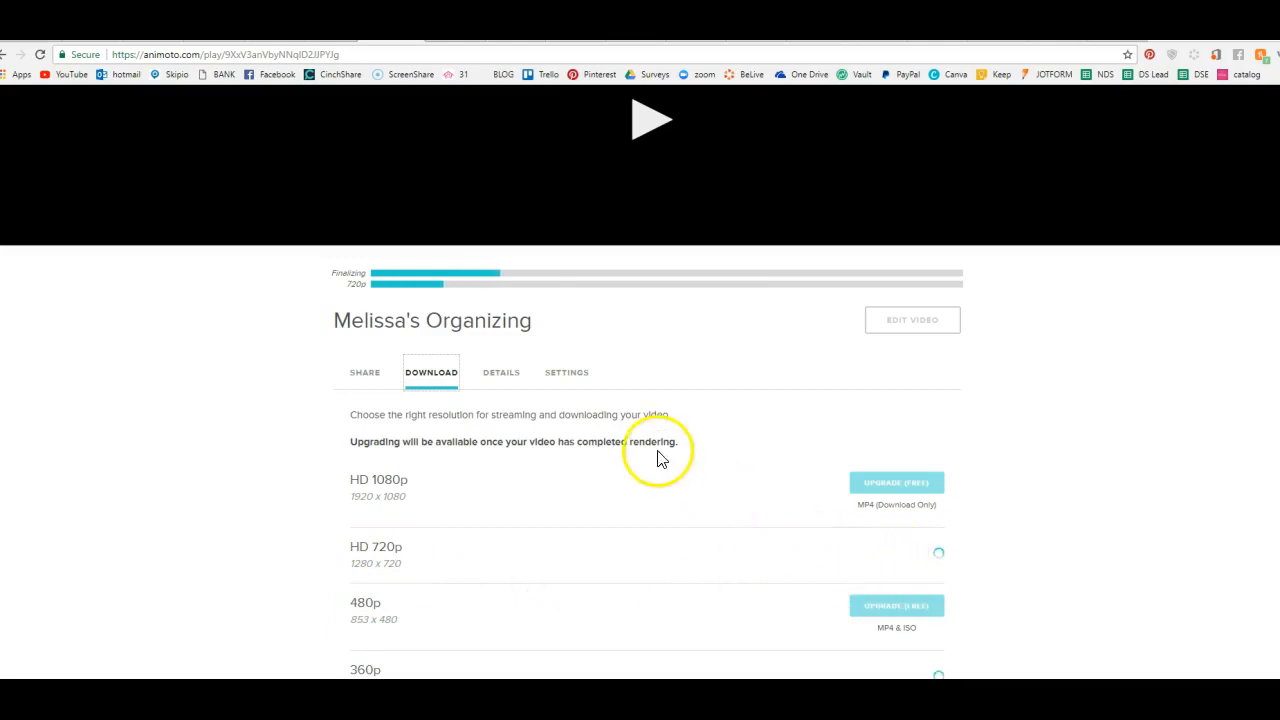
scroll(up, 3)
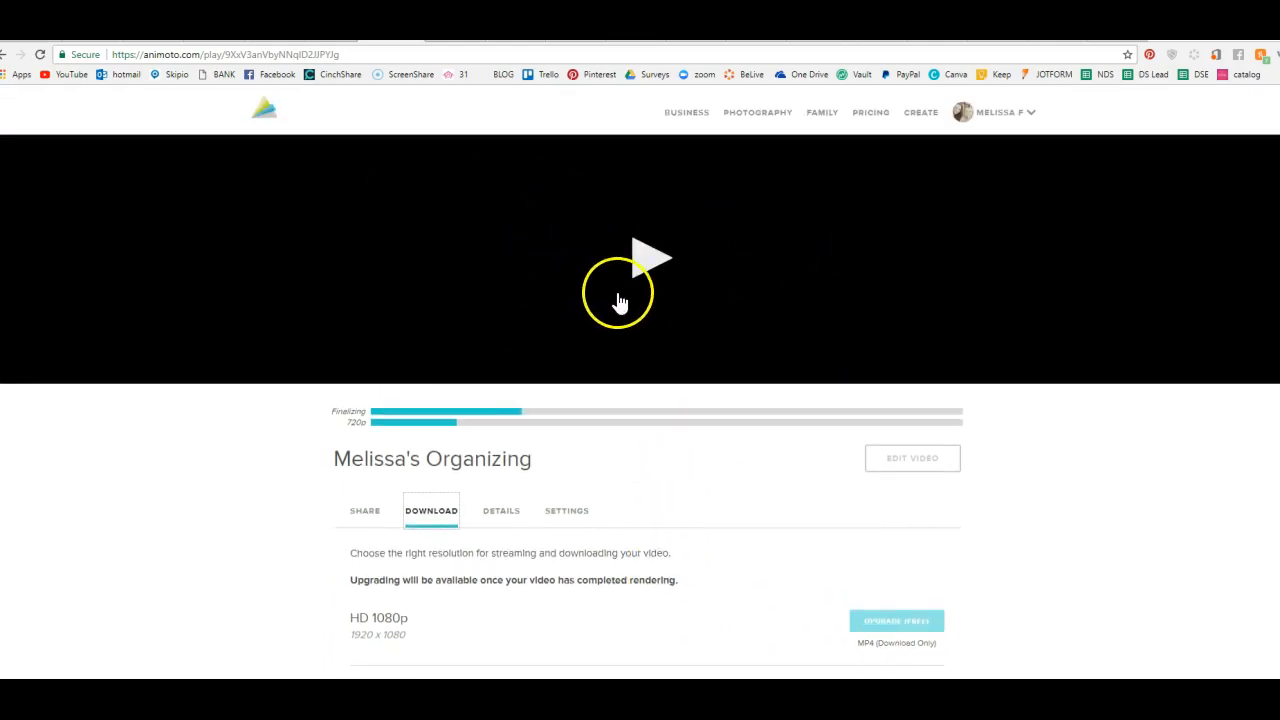
scroll(down, 3)
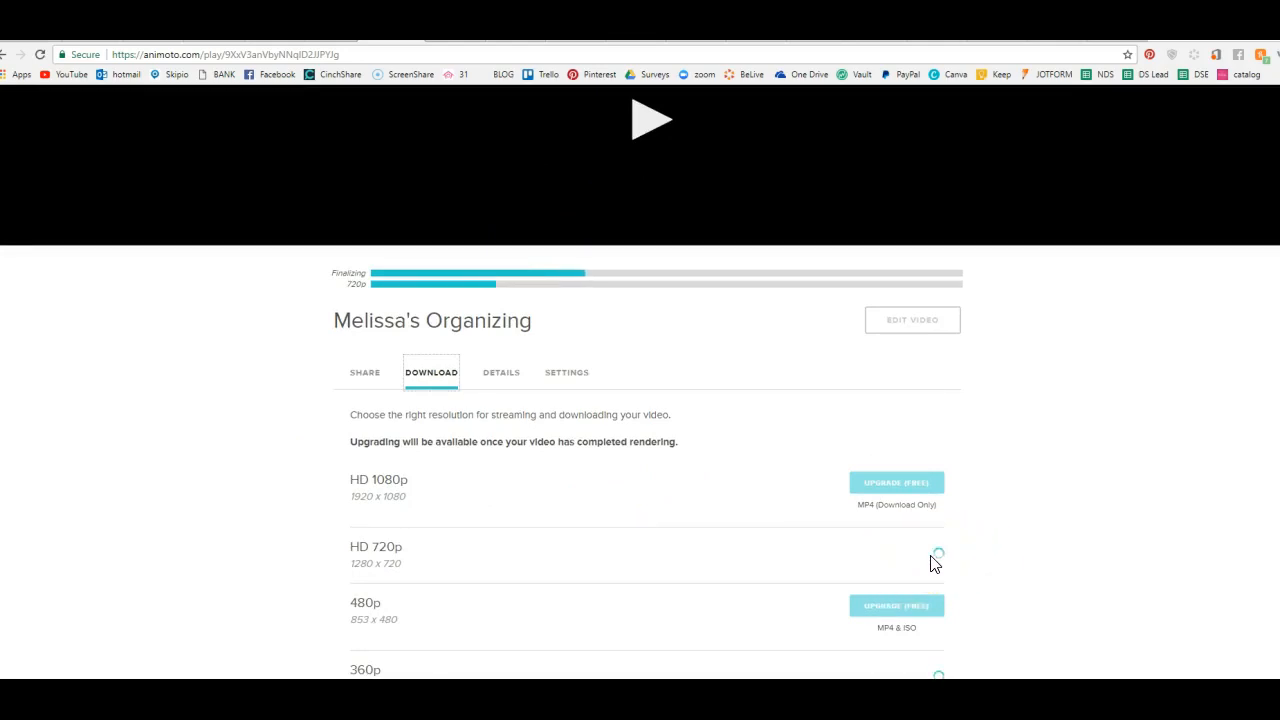
click(651, 119)
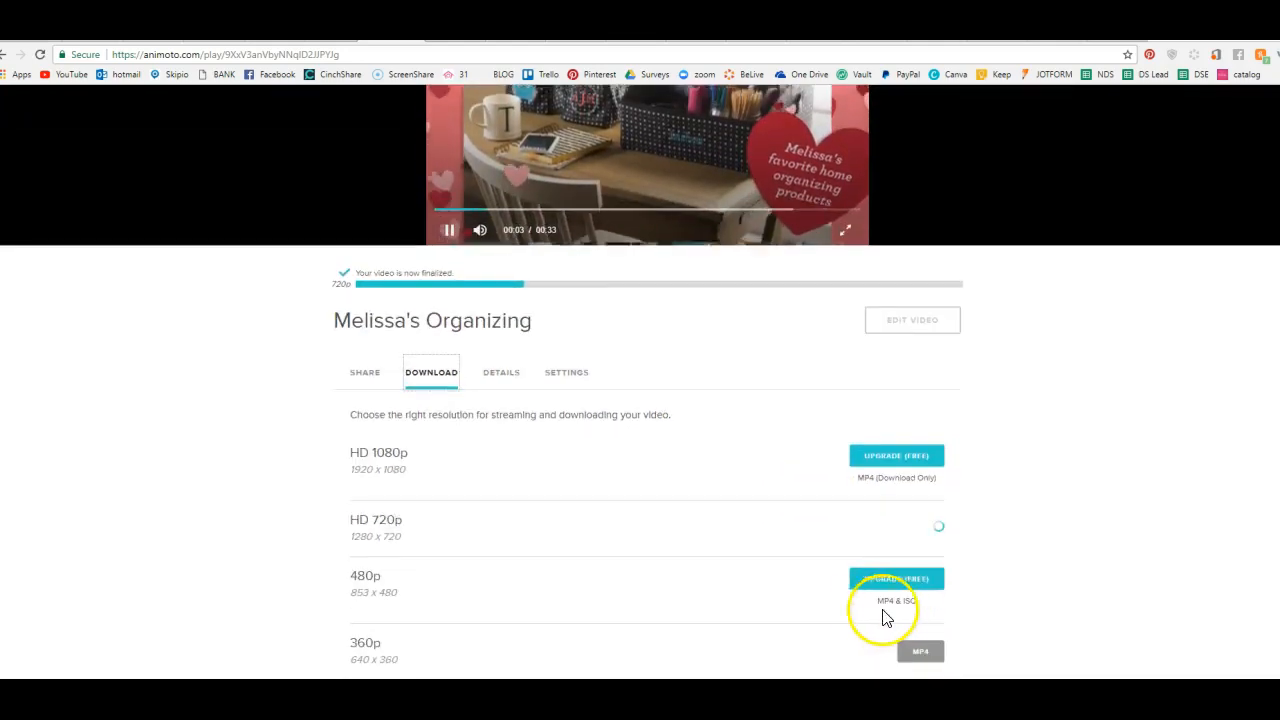
scroll(up, 3)
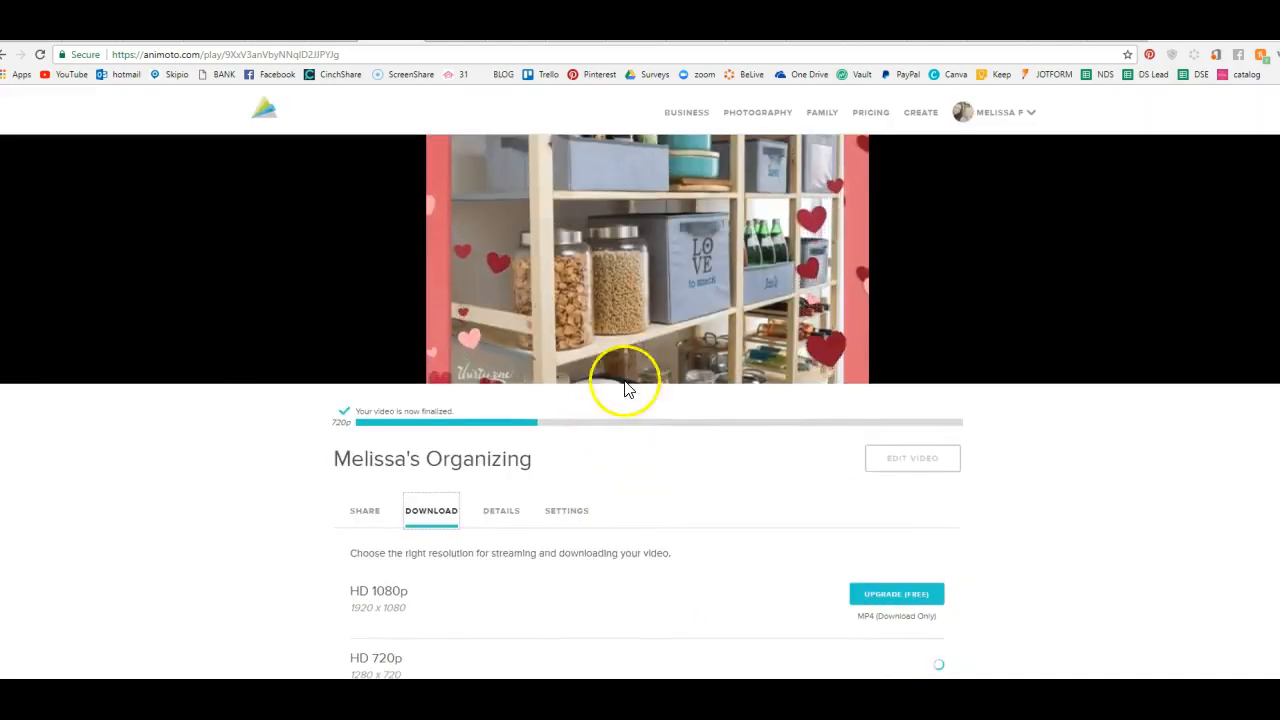
click(645, 255)
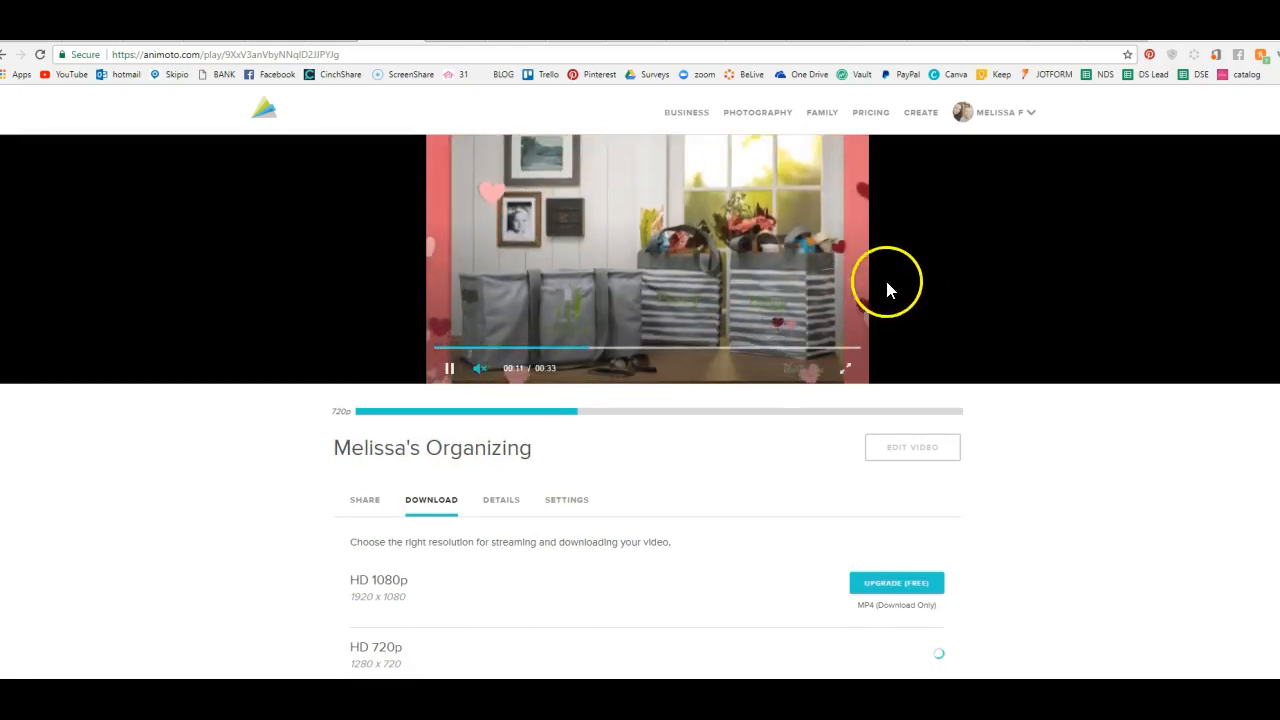
scroll(down, 3)
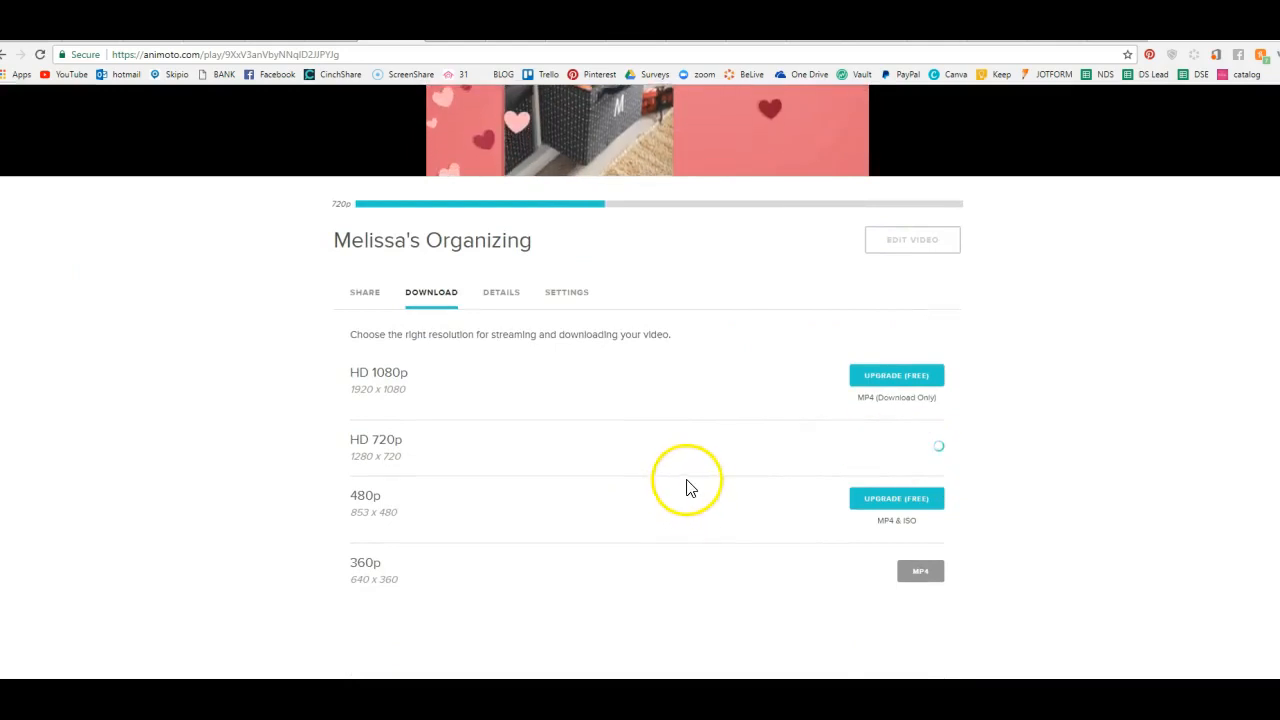
click(648, 130)
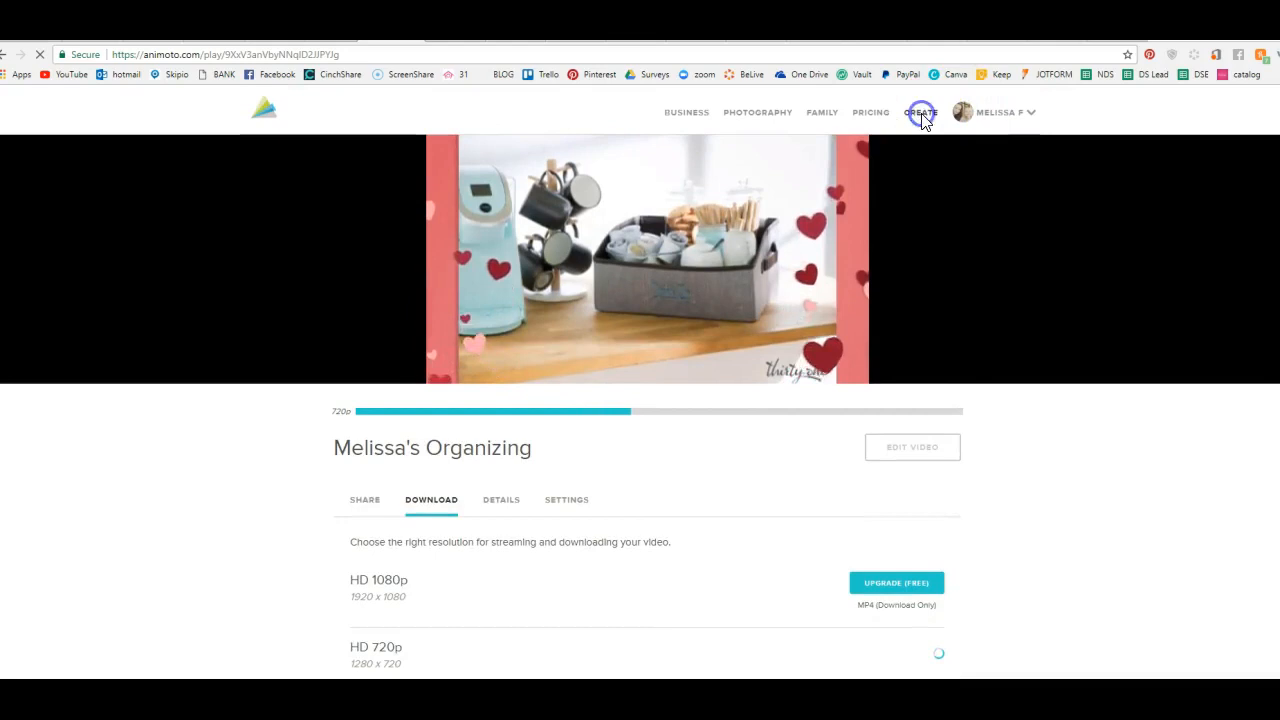
- Create a new video project using the Memory Box featured style
click(921, 112)
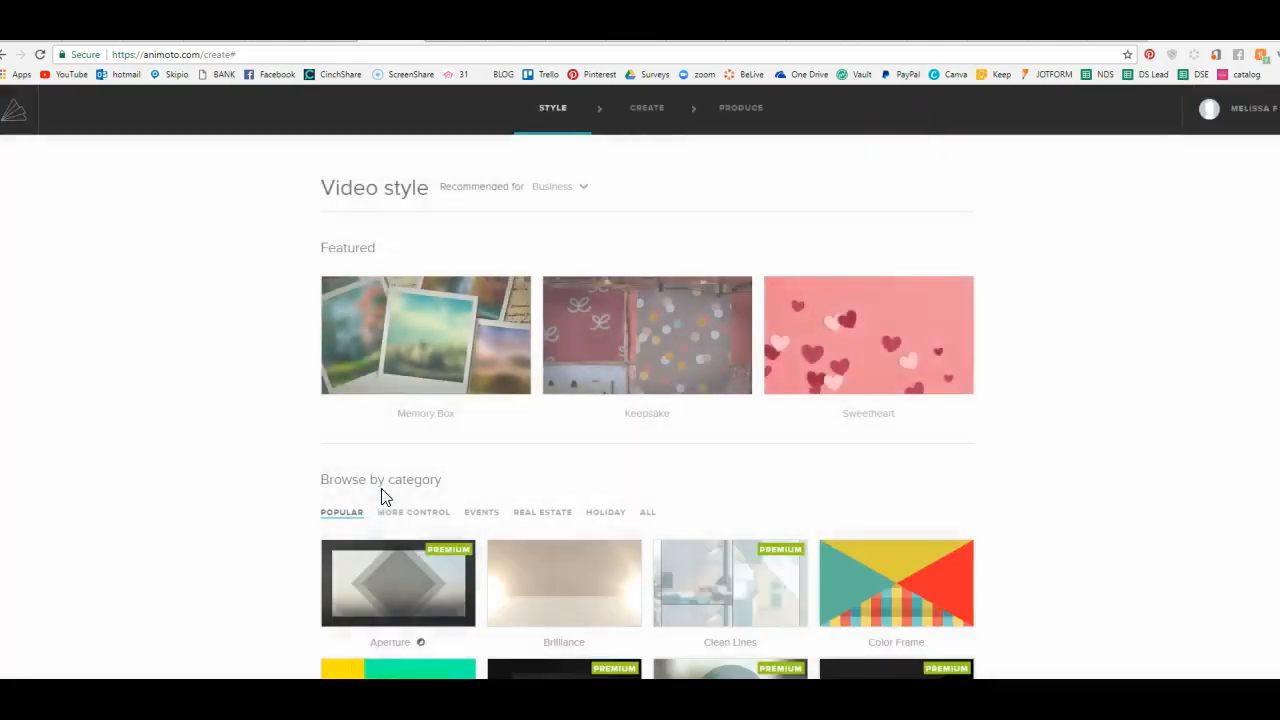
click(425, 335)
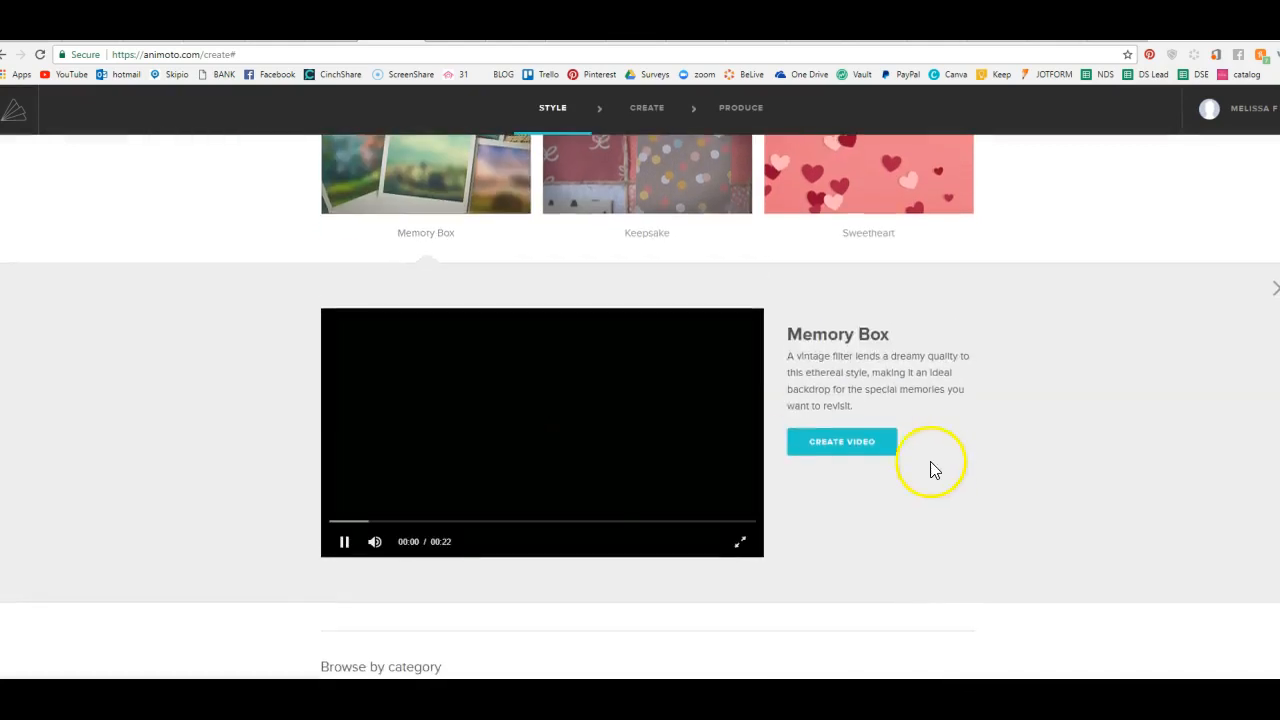
click(841, 441)
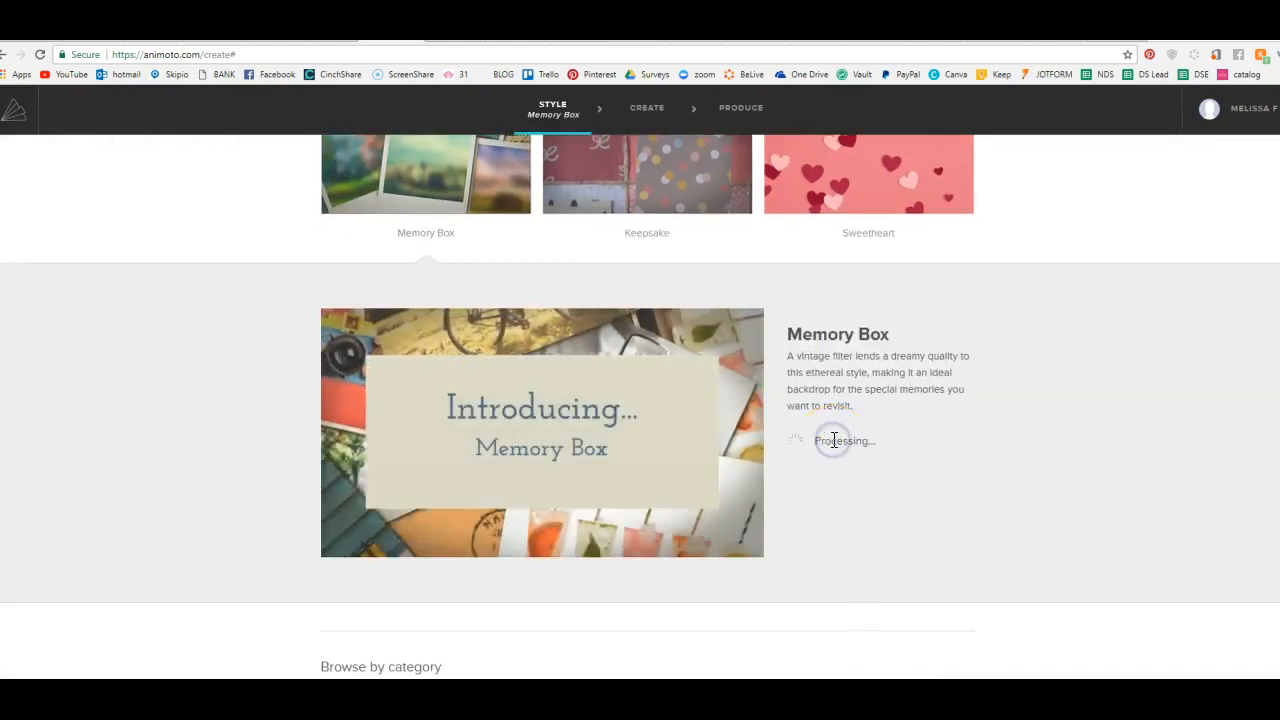
click(843, 440)
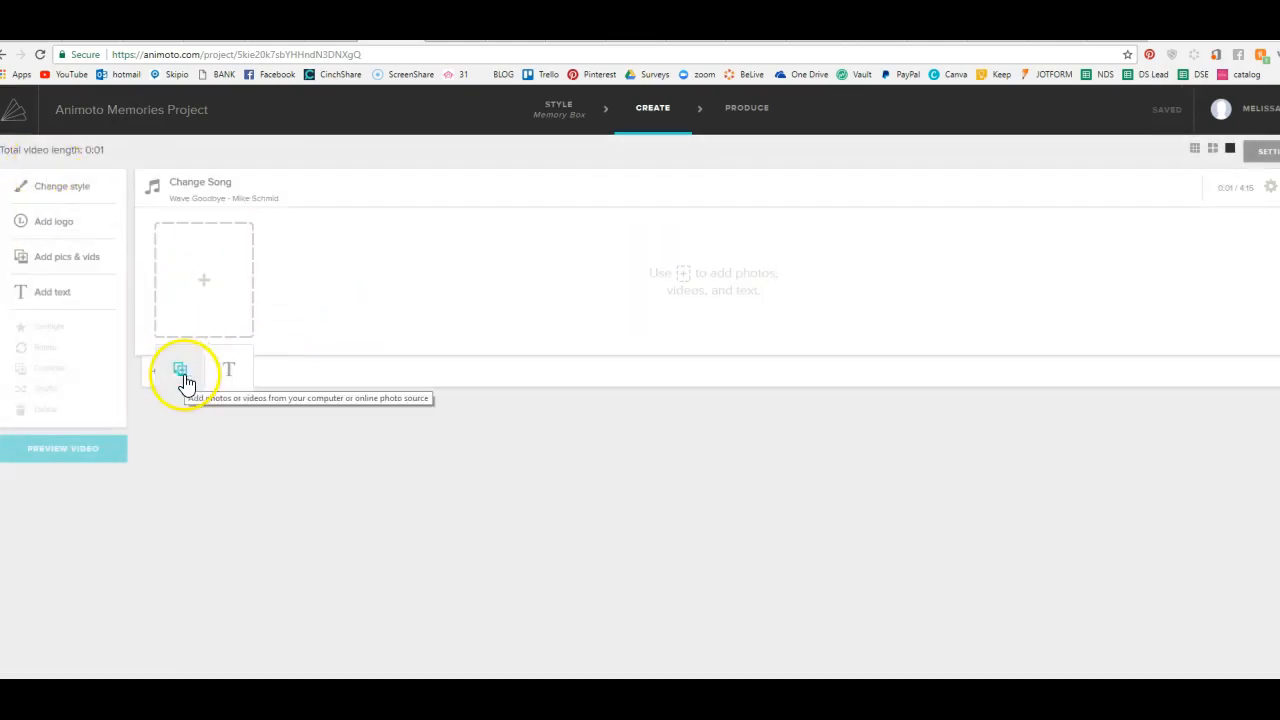
- Upload the numbered bag bundle images from the Desktop Bundles folder
click(180, 370)
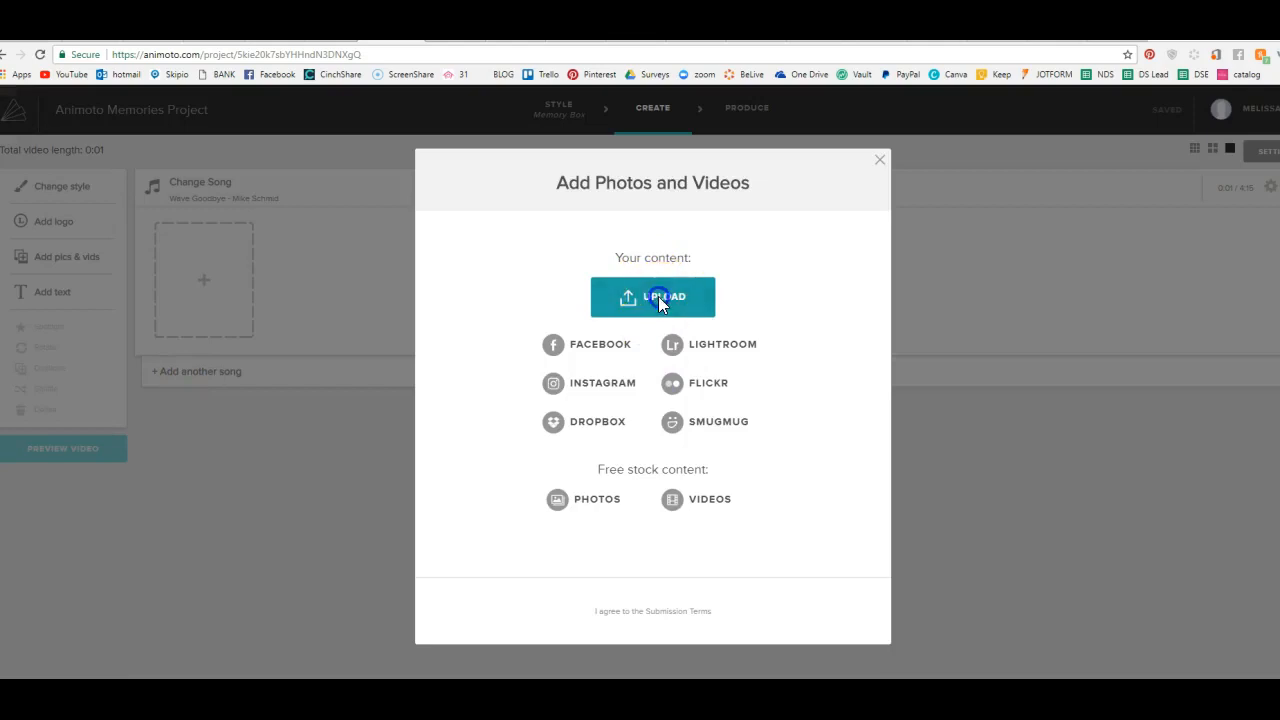
click(653, 297)
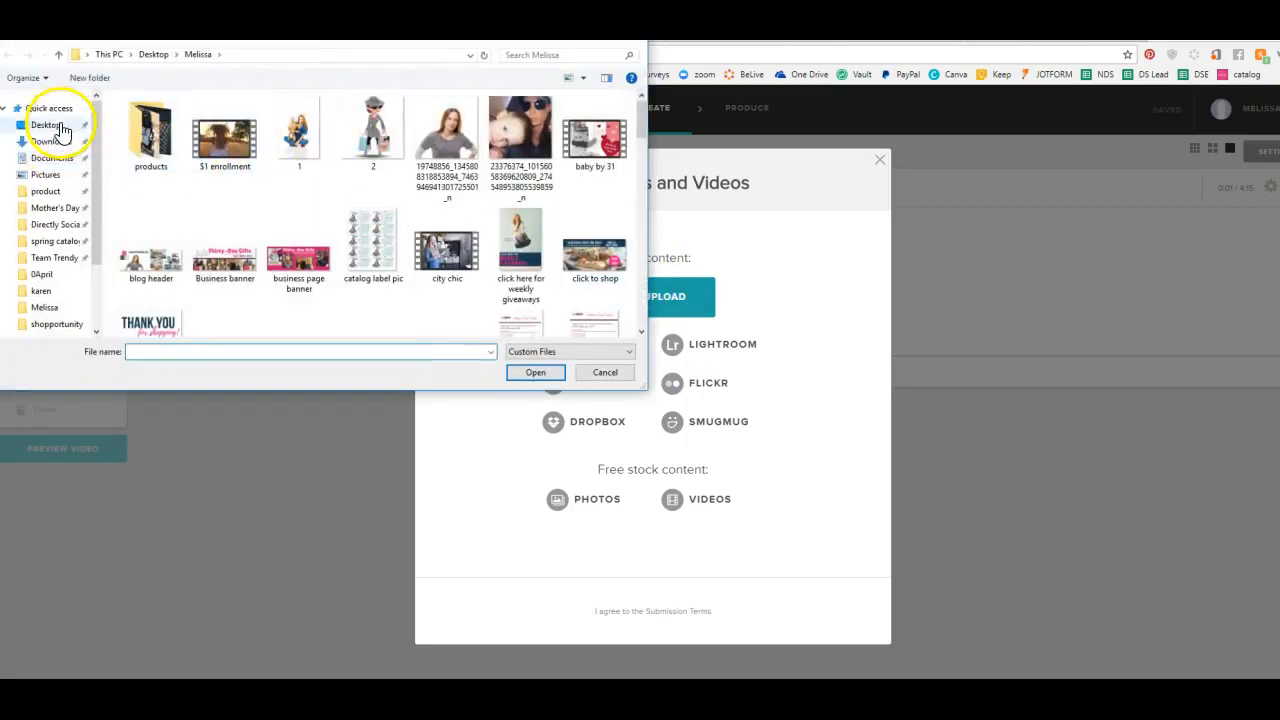
click(45, 124)
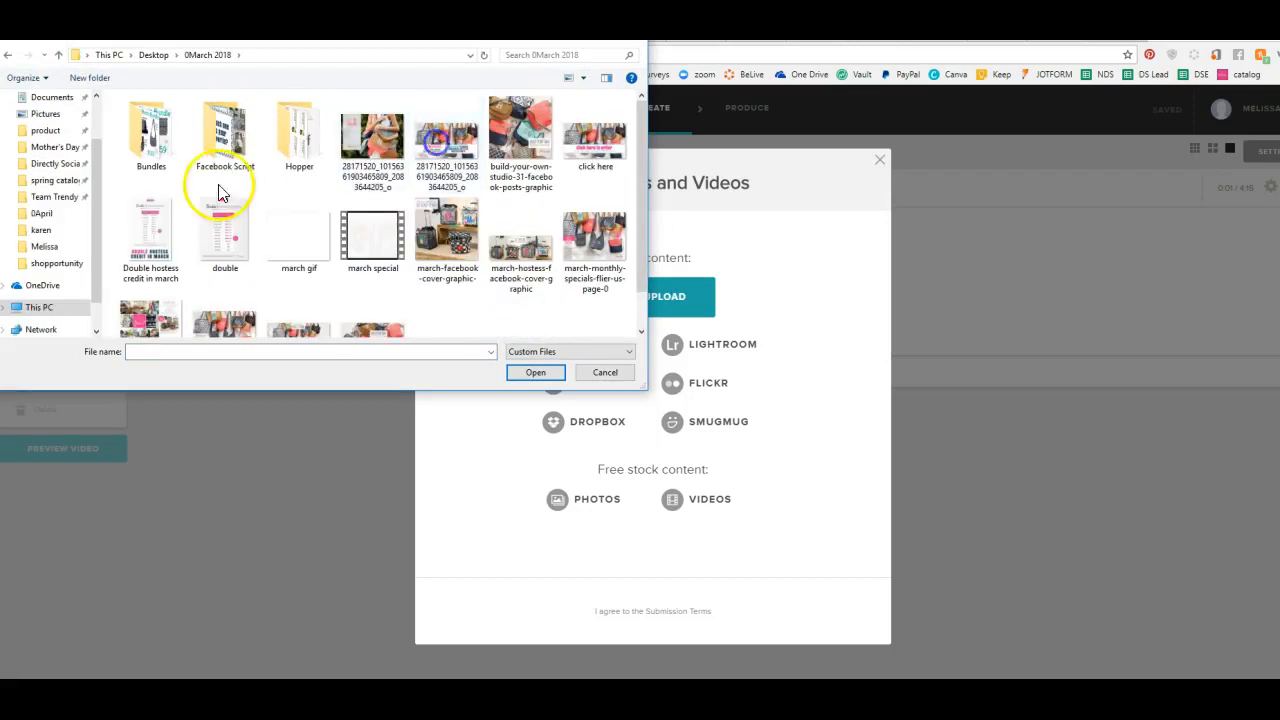
double_click(150, 135)
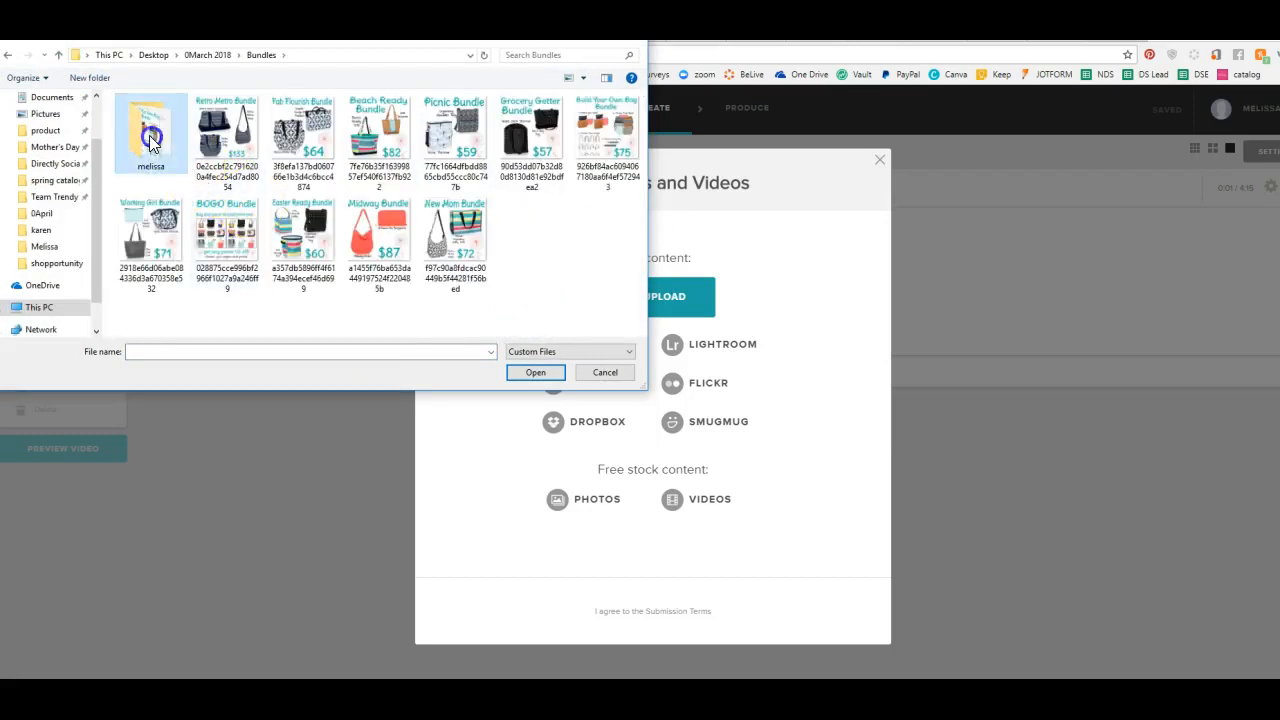
double_click(150, 130)
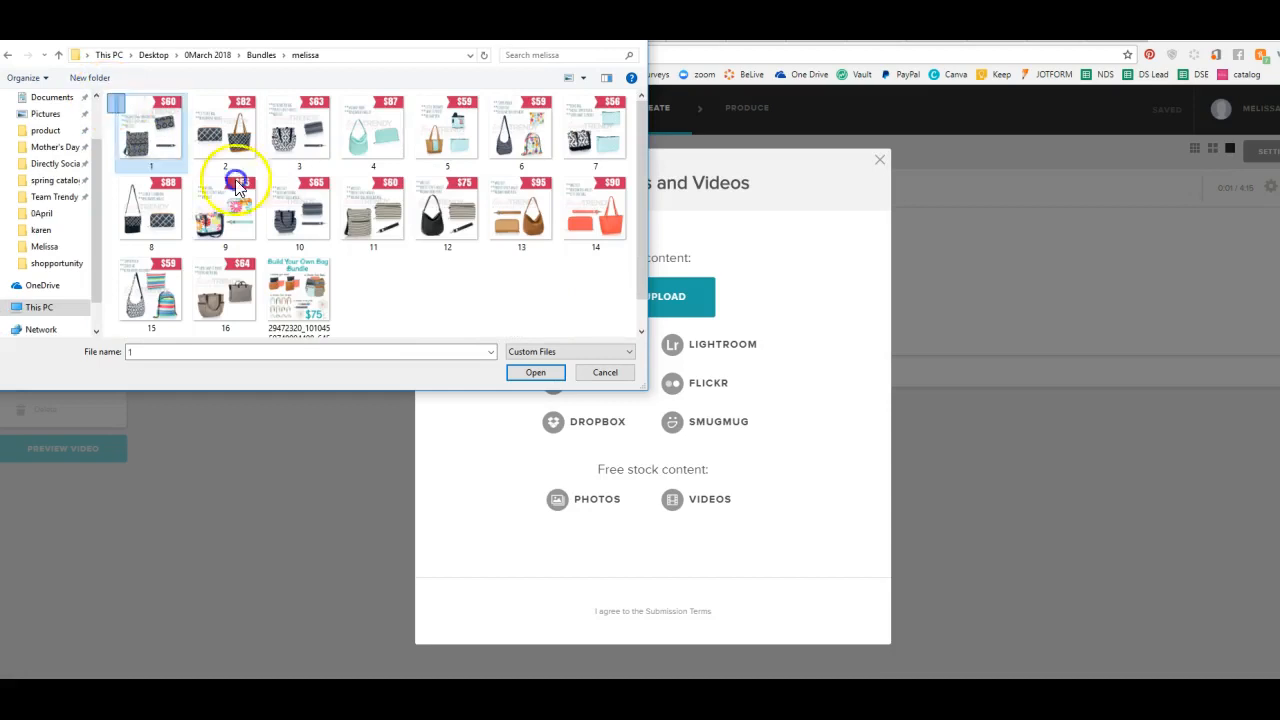
click(535, 372)
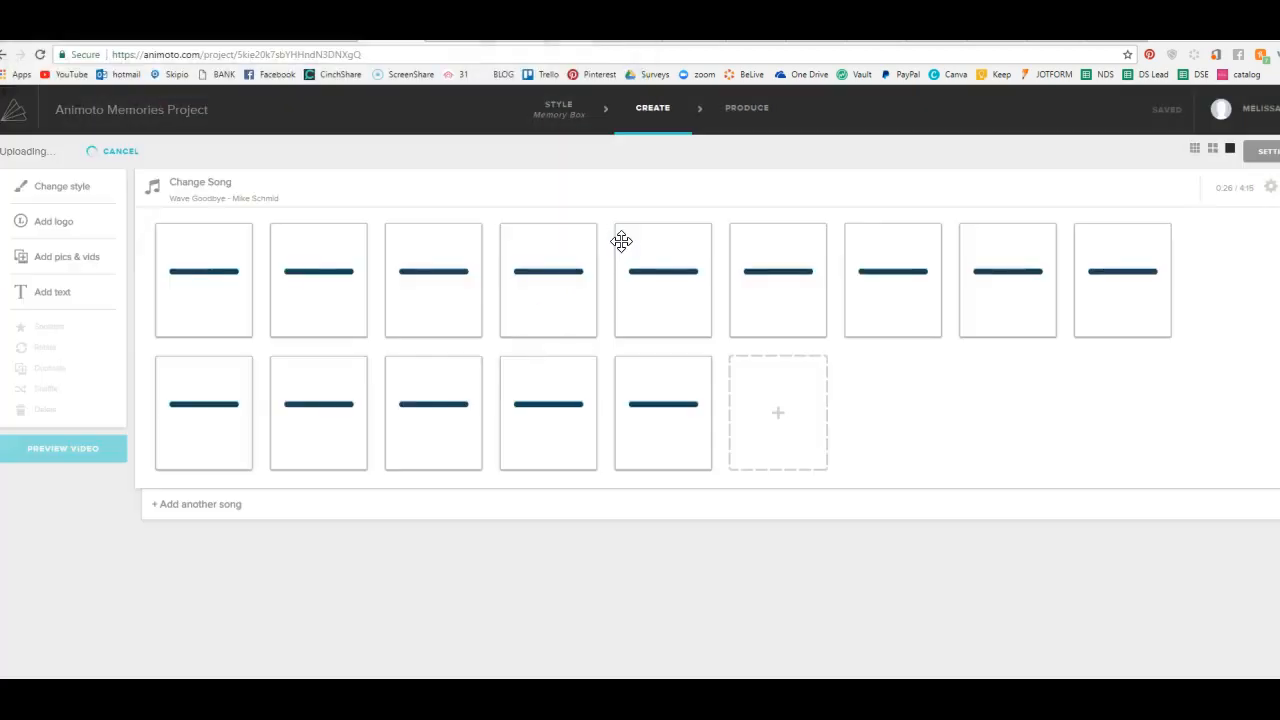
- Add the business information image from the business graphics folder as the final slide
click(778, 412)
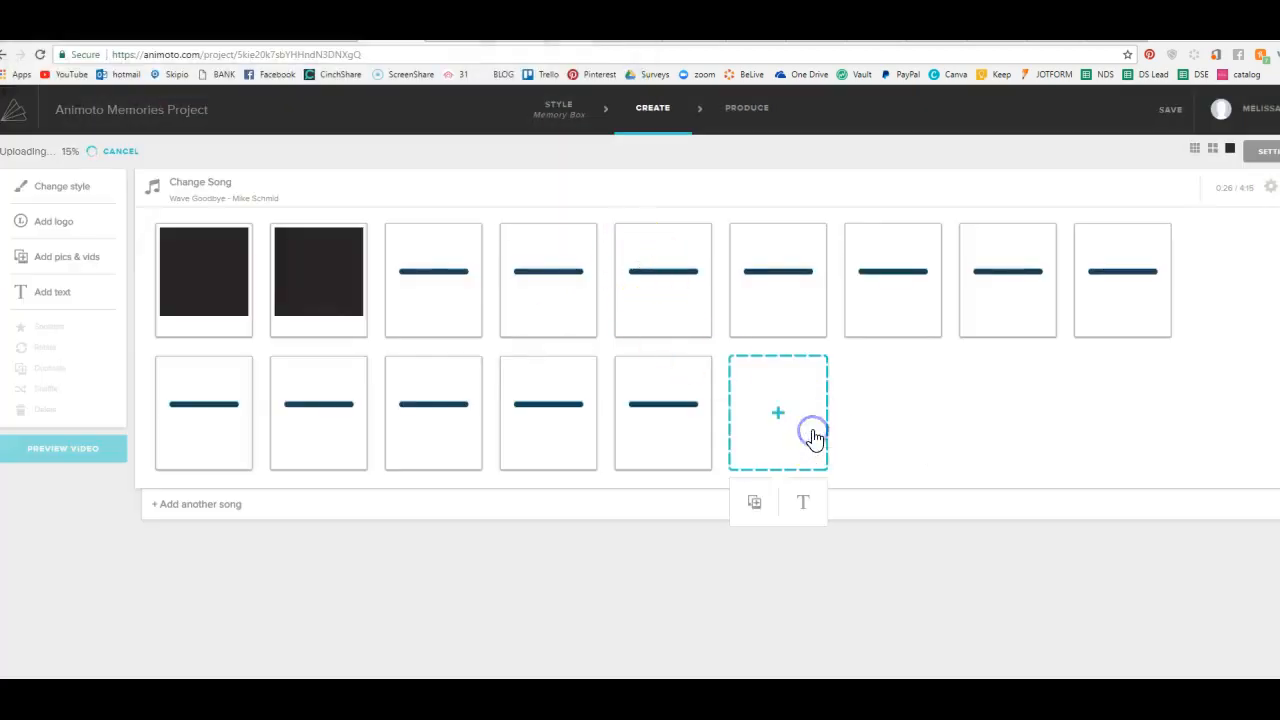
click(778, 413)
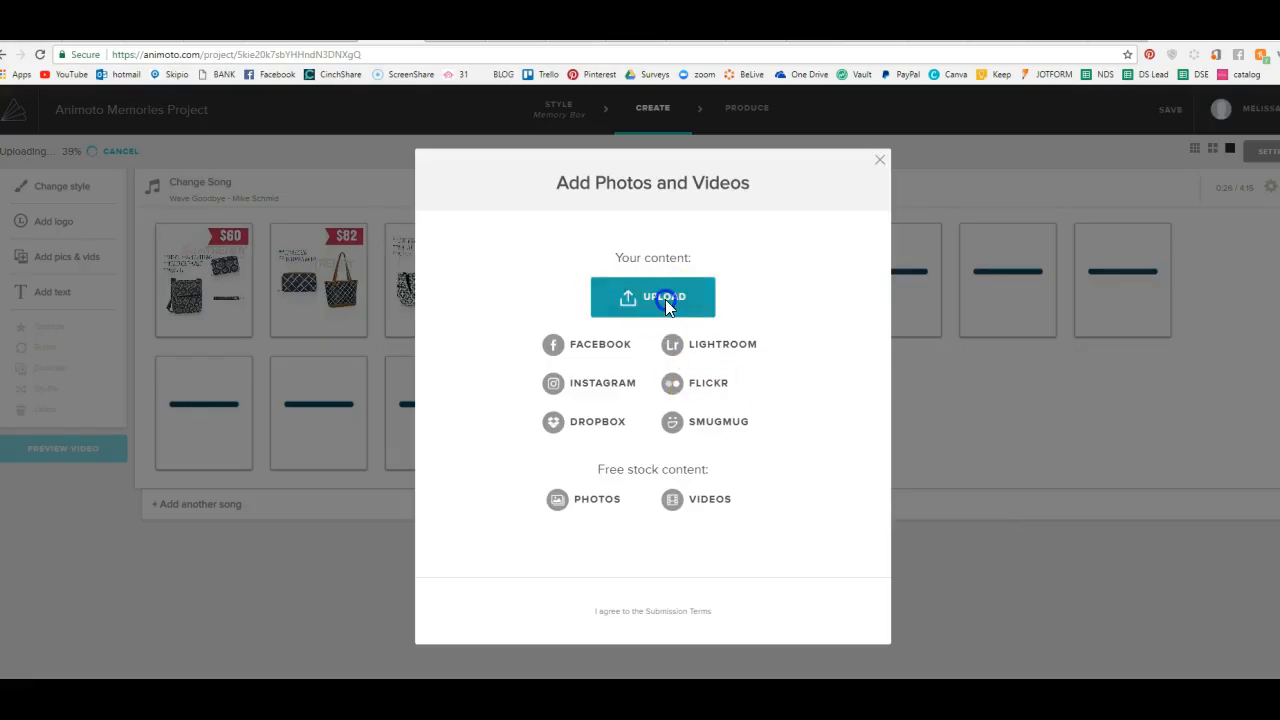
click(652, 297)
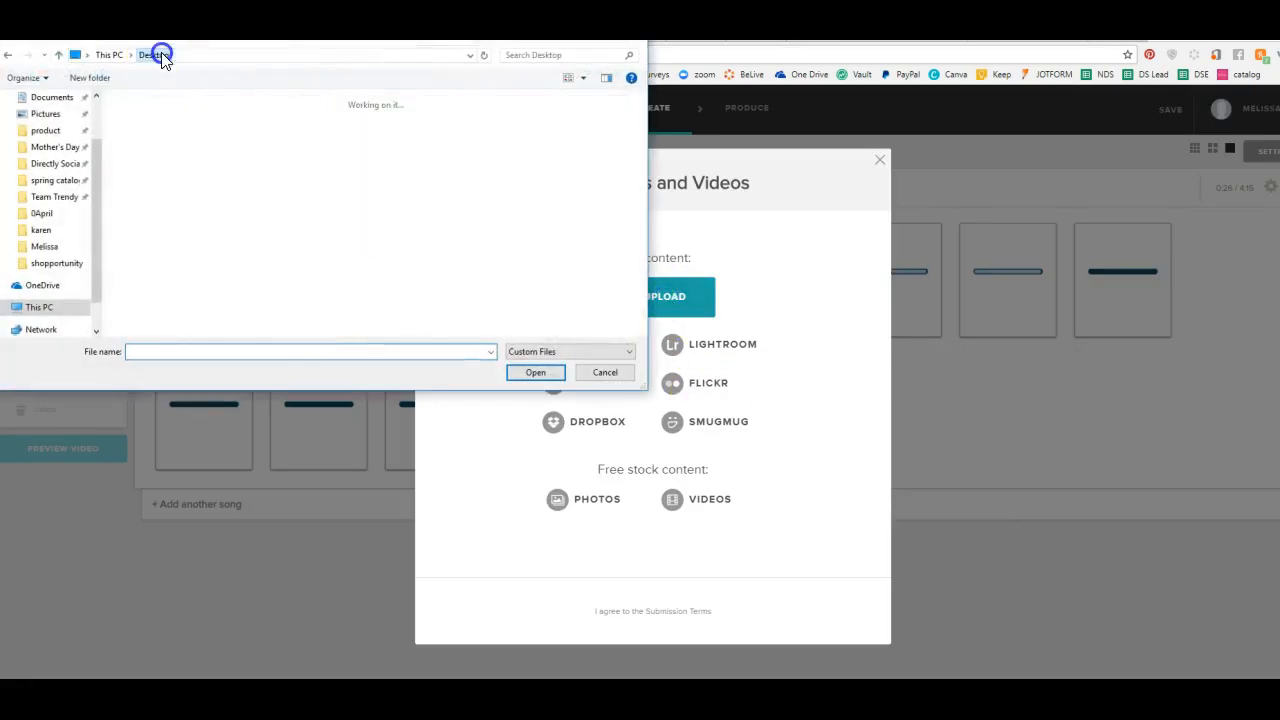
click(153, 54)
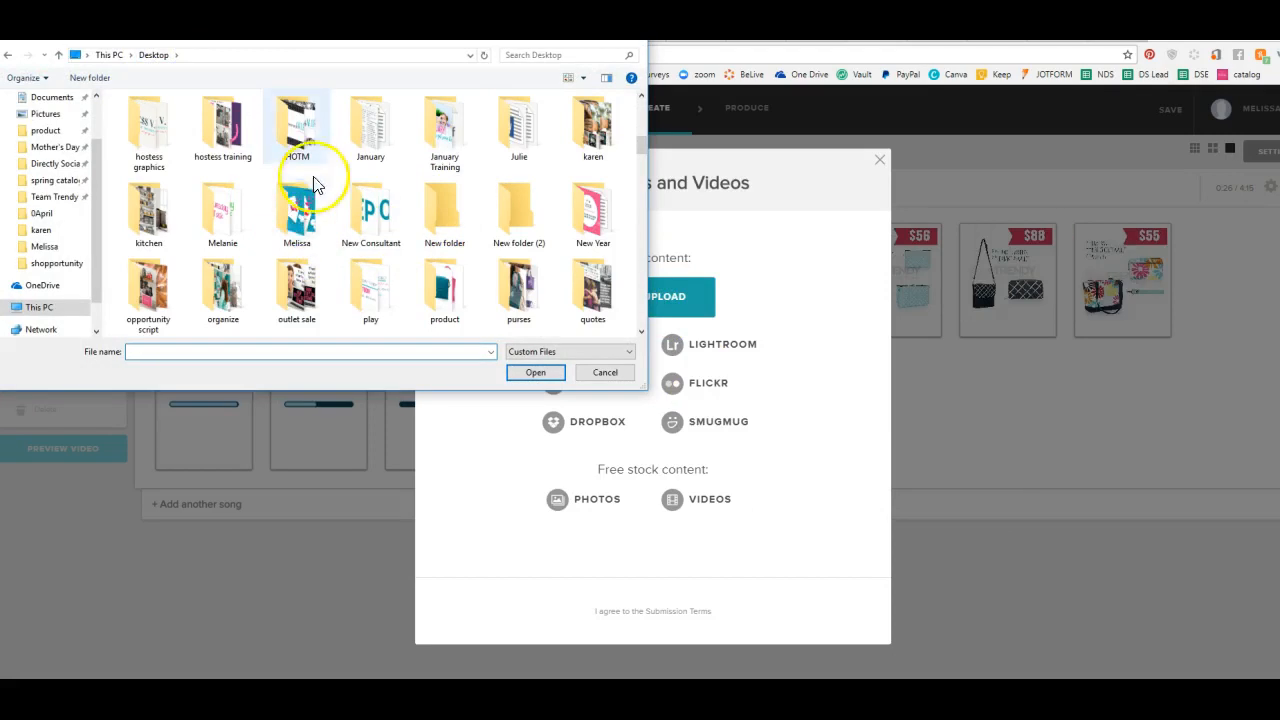
double_click(296, 210)
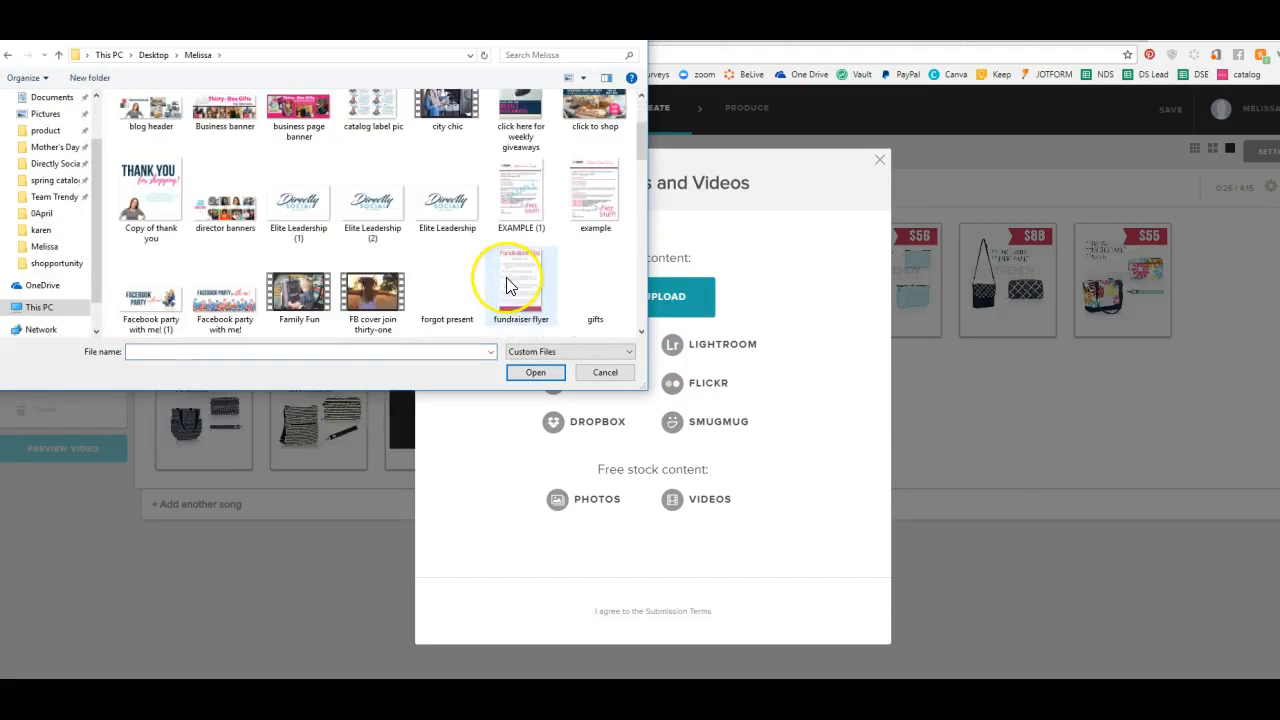
click(520, 190)
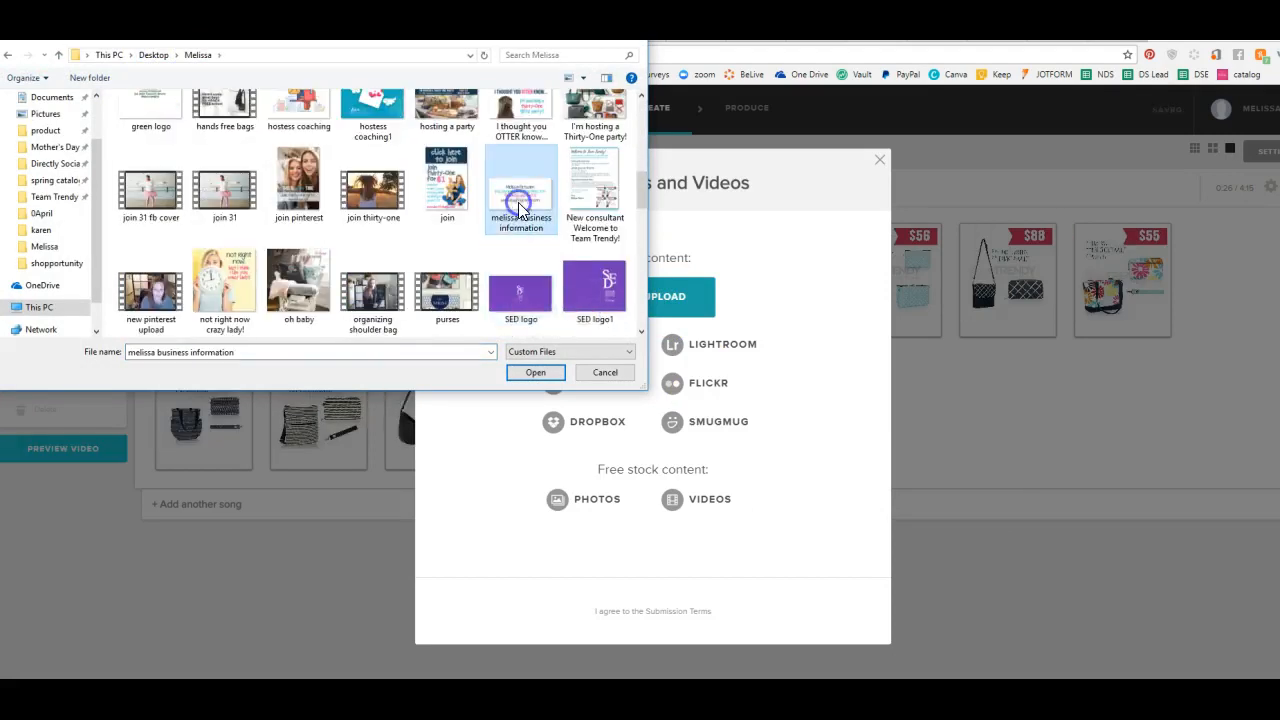
click(535, 372)
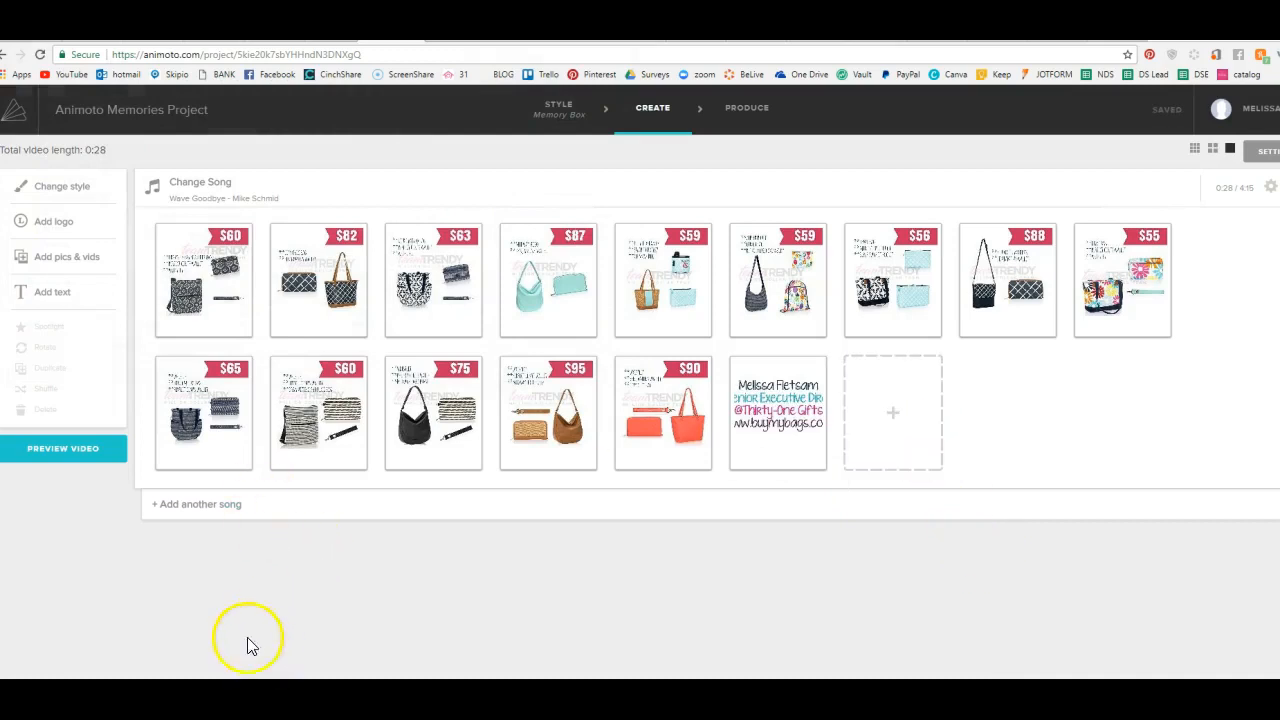
mouse_move(63, 448)
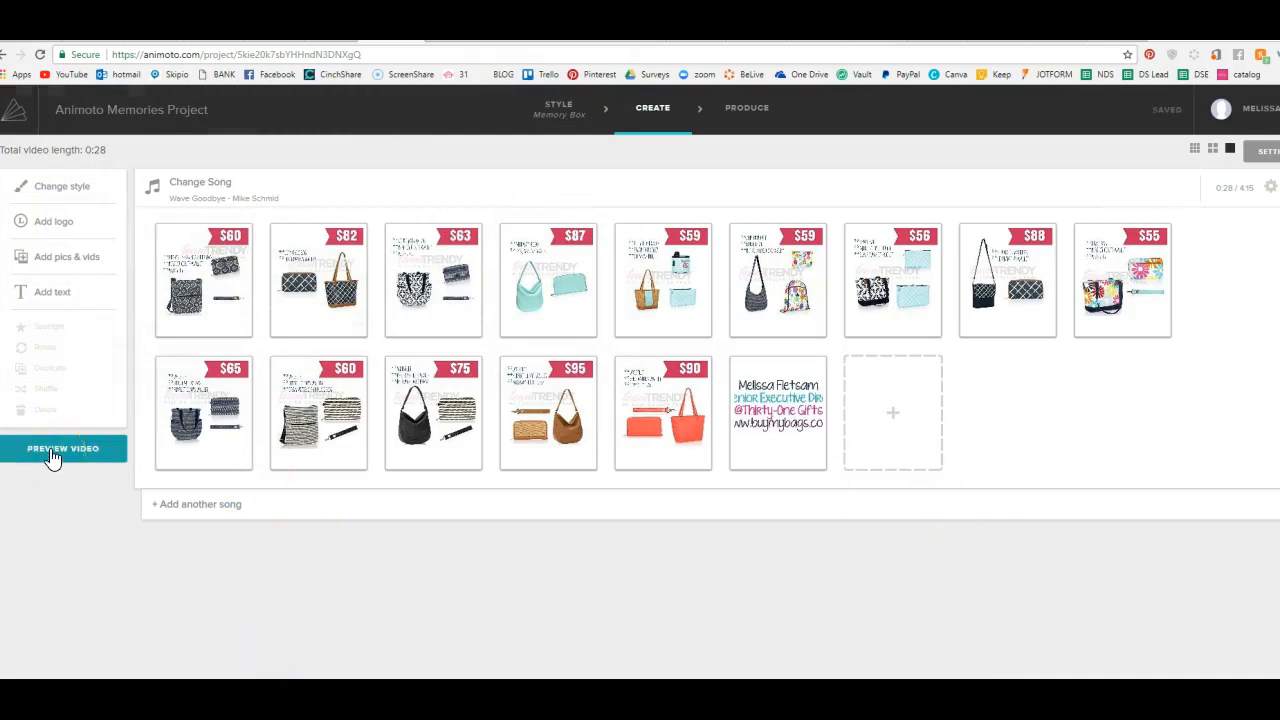
click(63, 448)
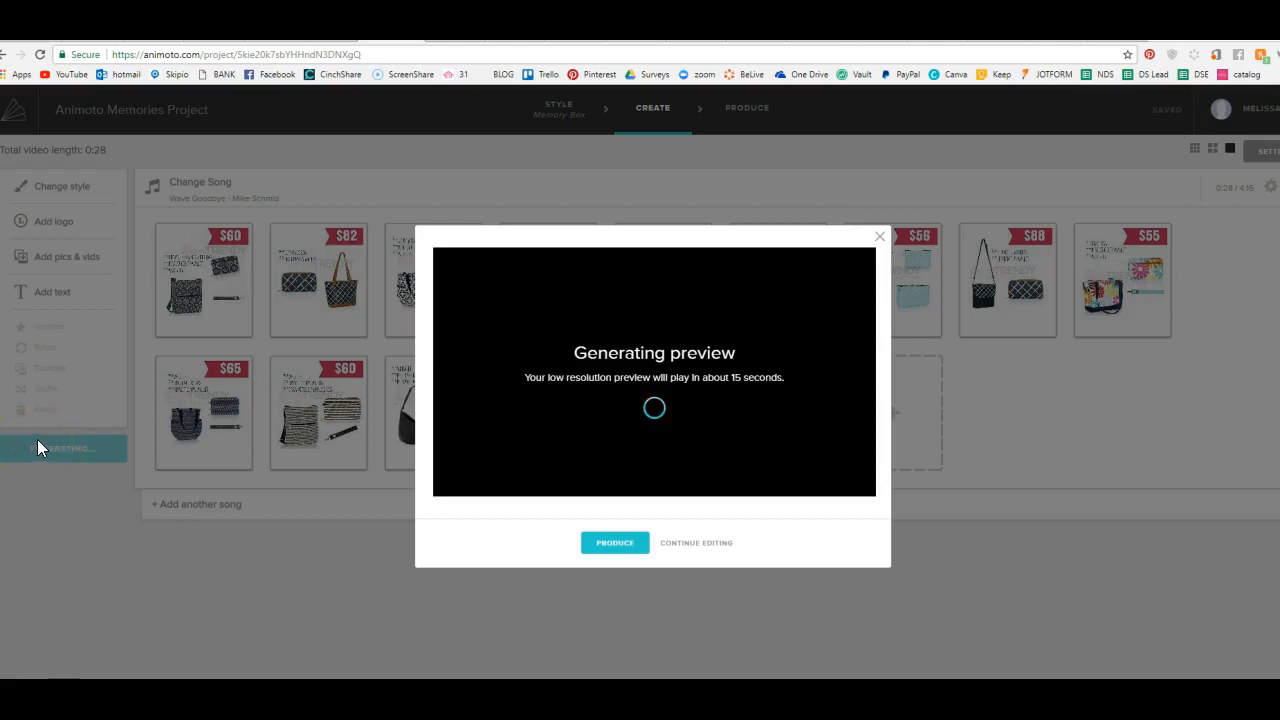
mouse_move(583, 570)
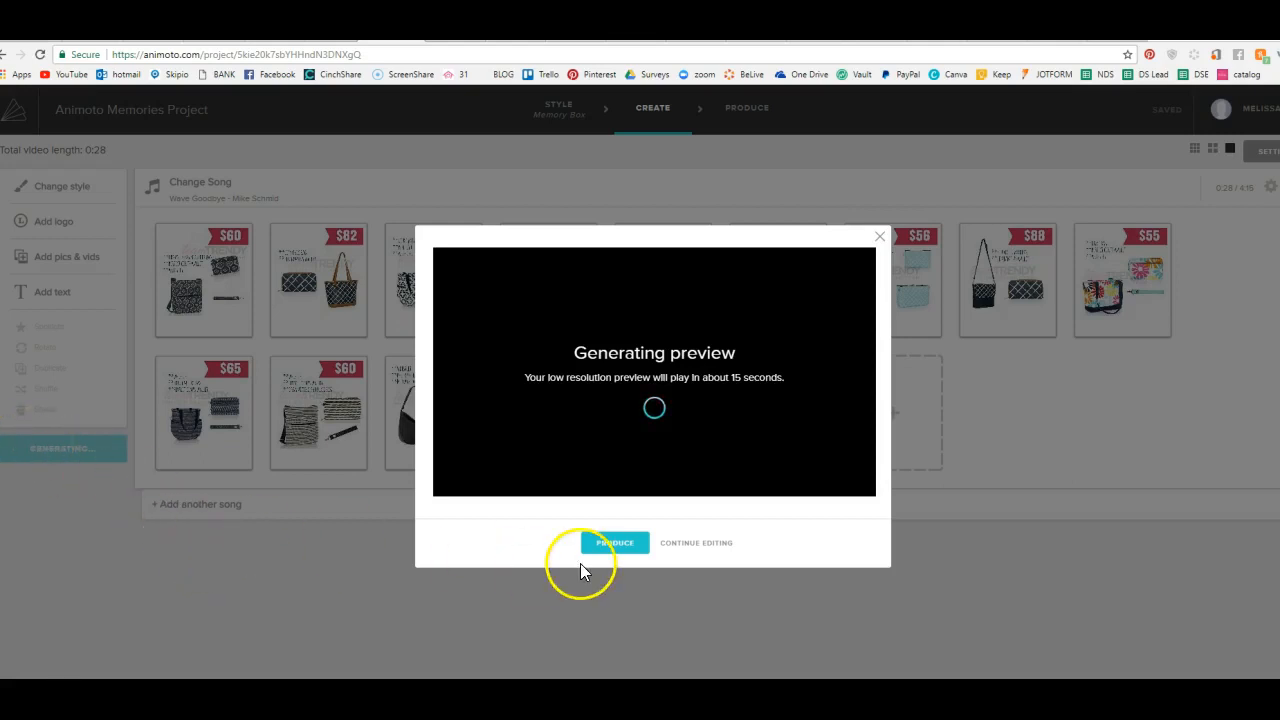
mouse_move(893, 547)
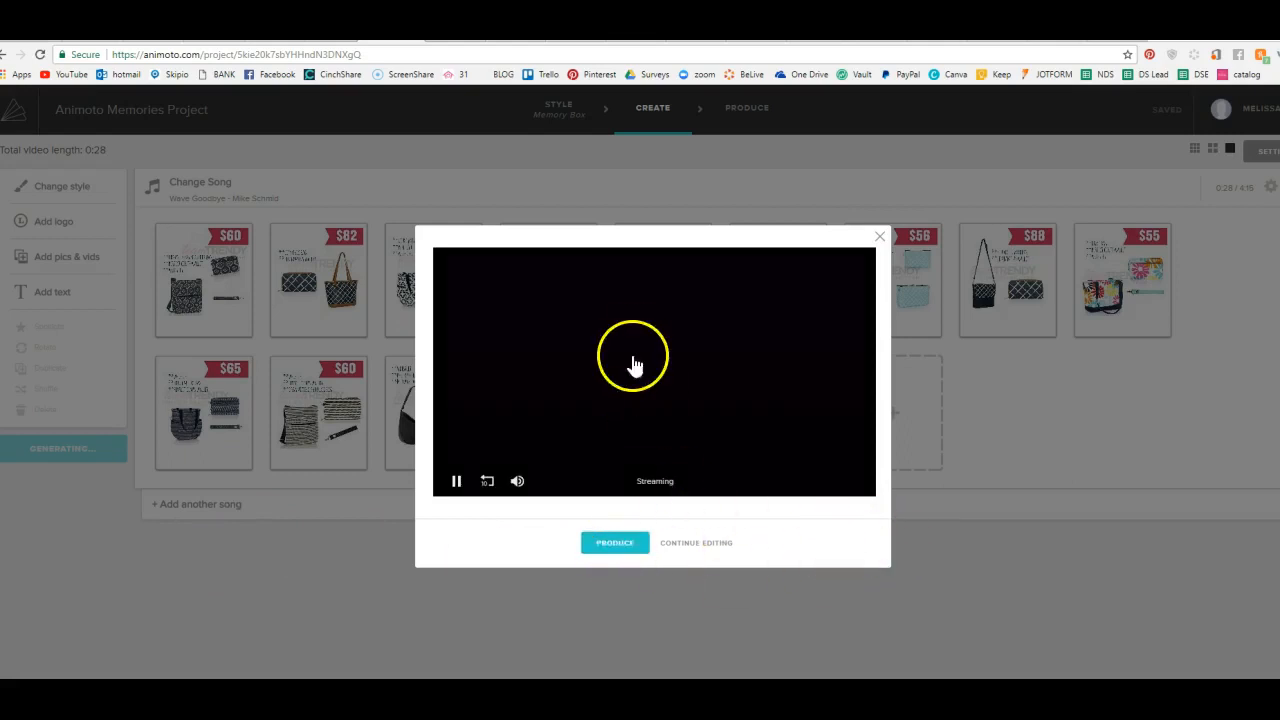
mouse_move(838, 556)
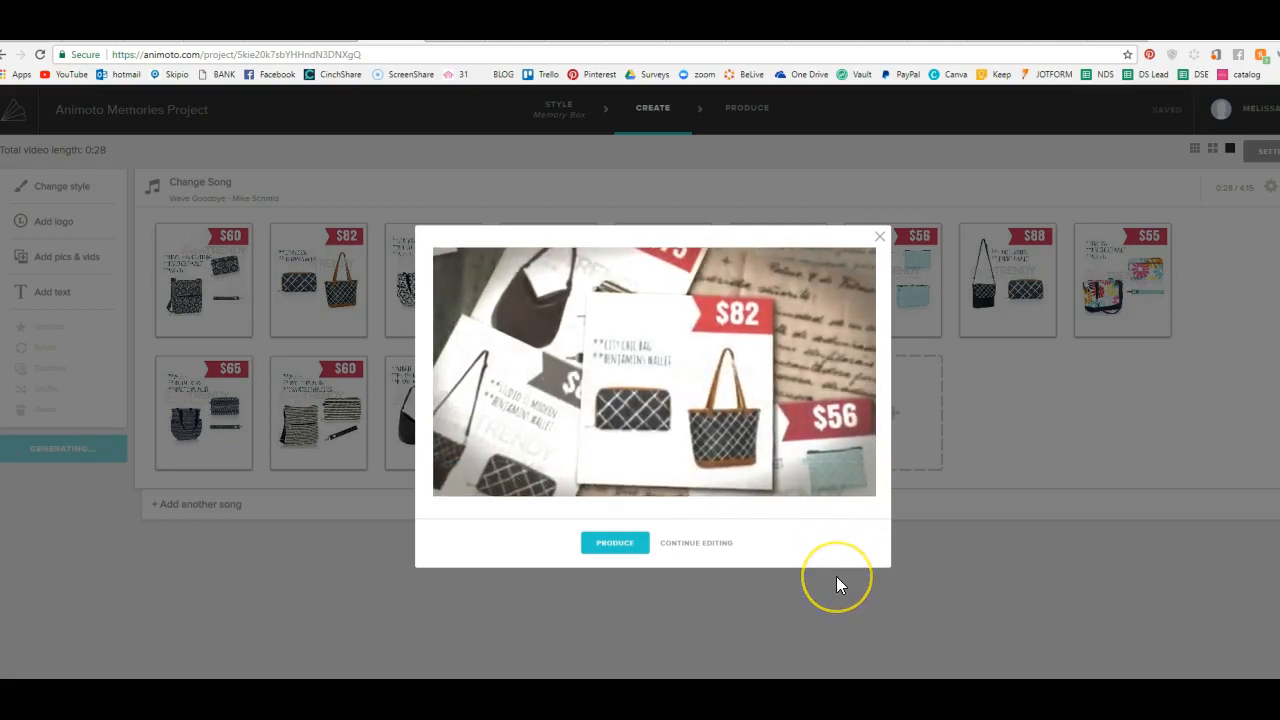
click(653, 370)
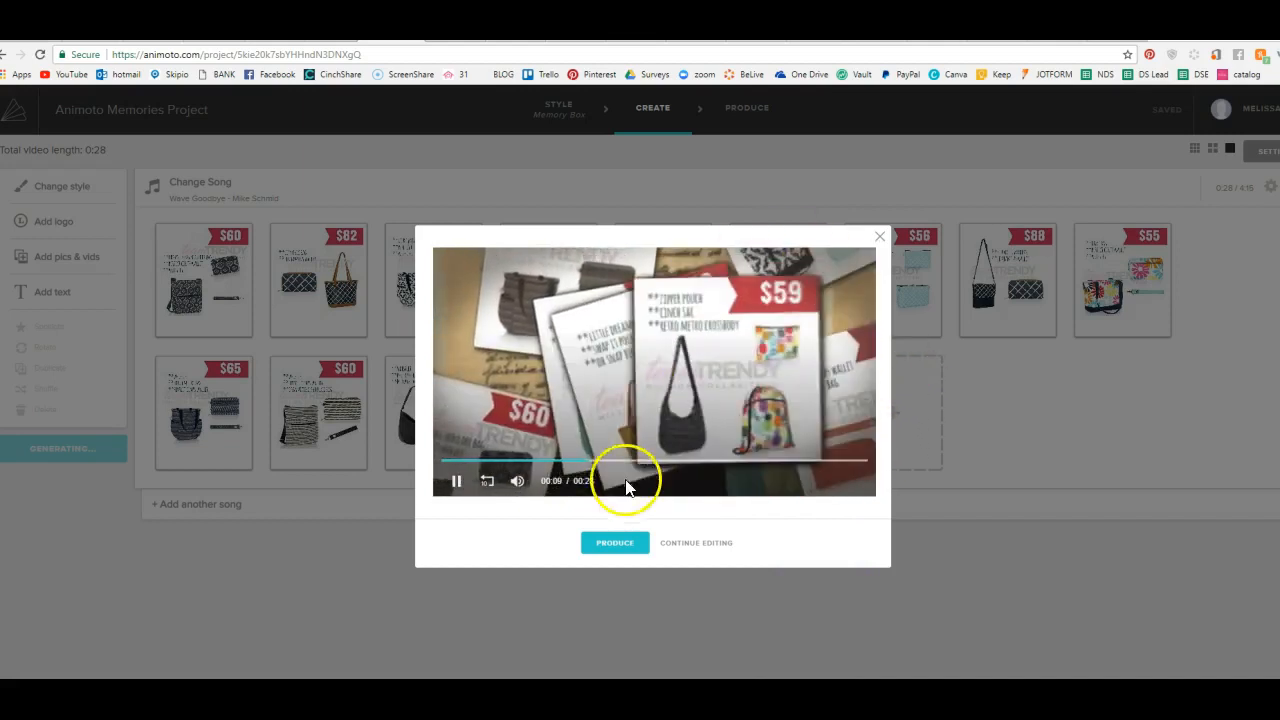
click(879, 236)
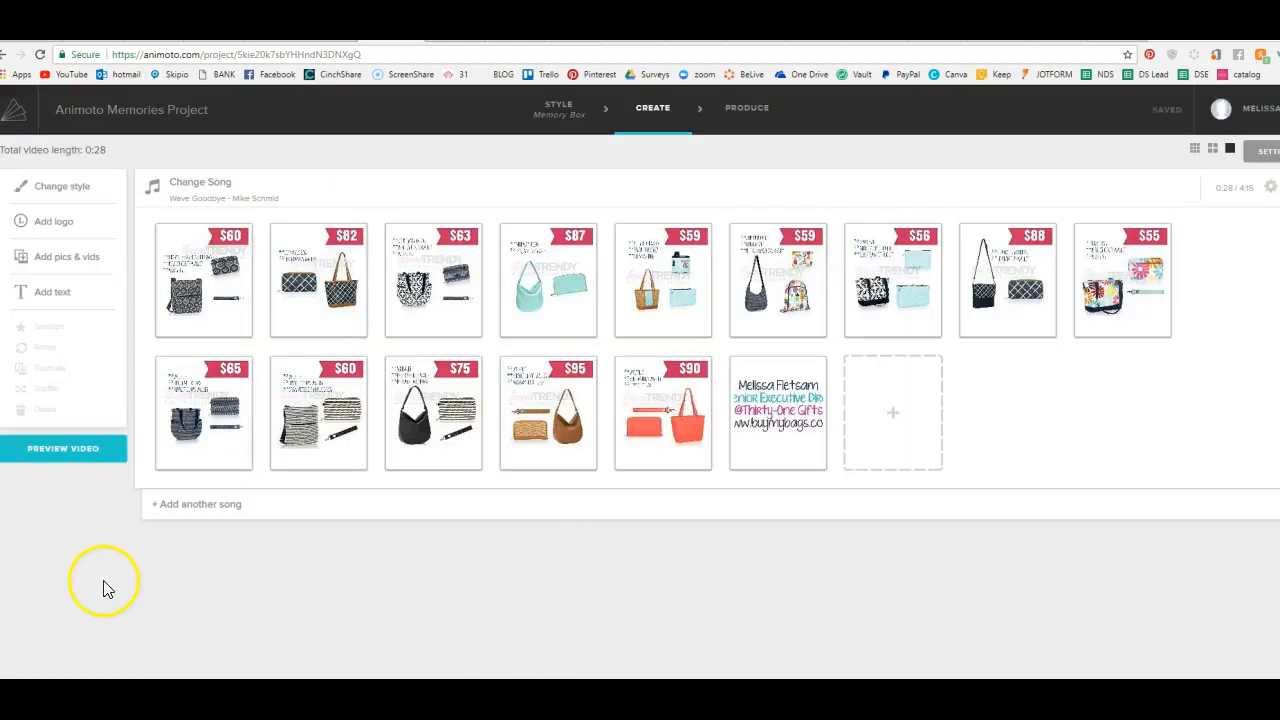